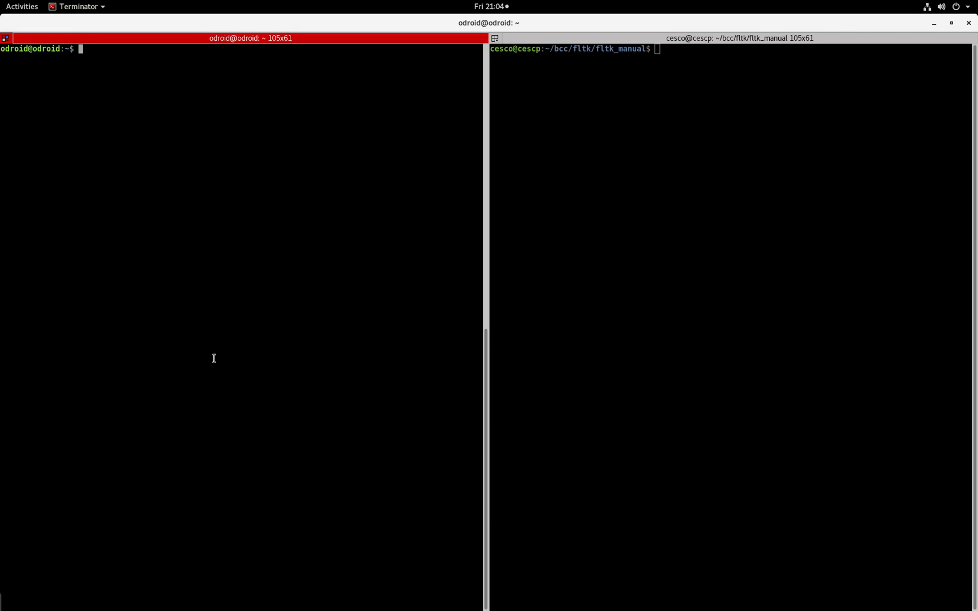
{"action": "mouse_move", "coordinate": [17, 5]}
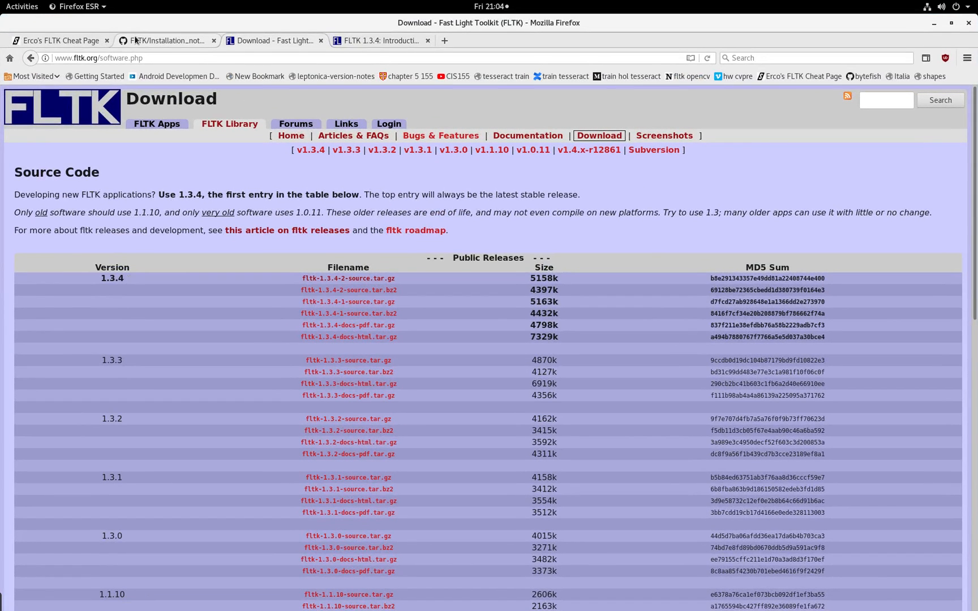
Navigate from the cesco345 GitHub profile's Repositories list into the FLTK repository
{"action": "left_click", "coordinate": [165, 41]}
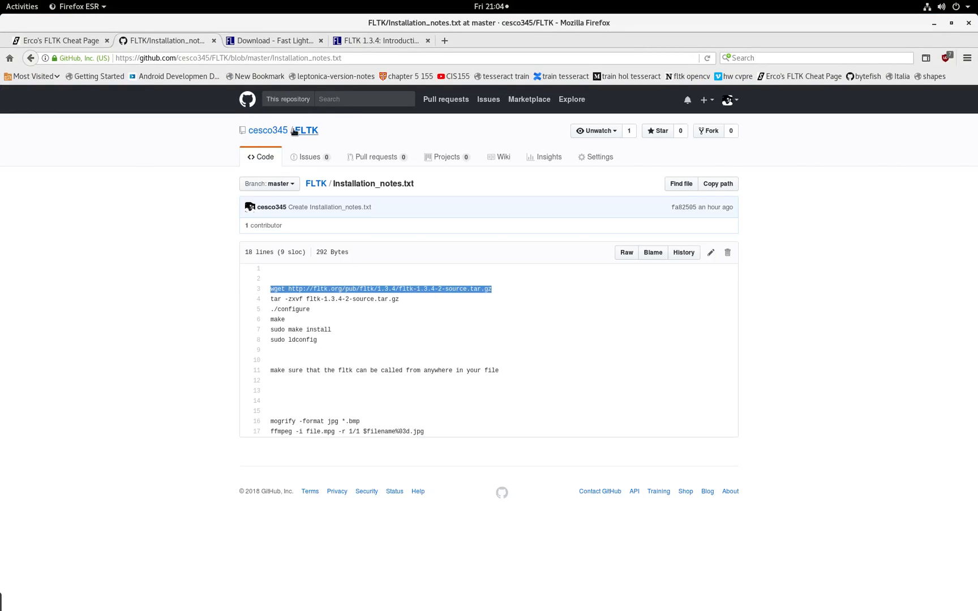
{"action": "left_click", "coordinate": [267, 131]}
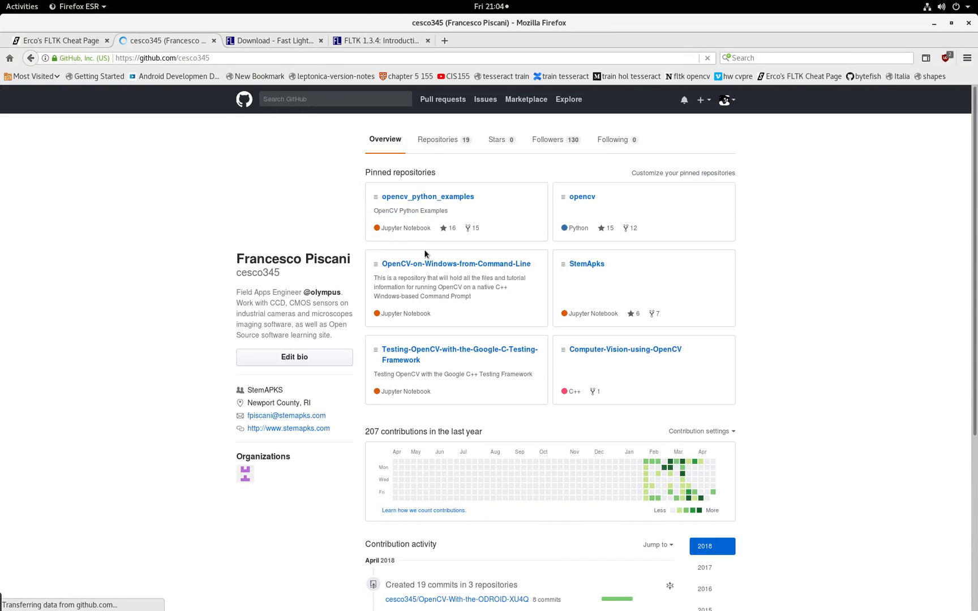
{"action": "left_click", "coordinate": [439, 139]}
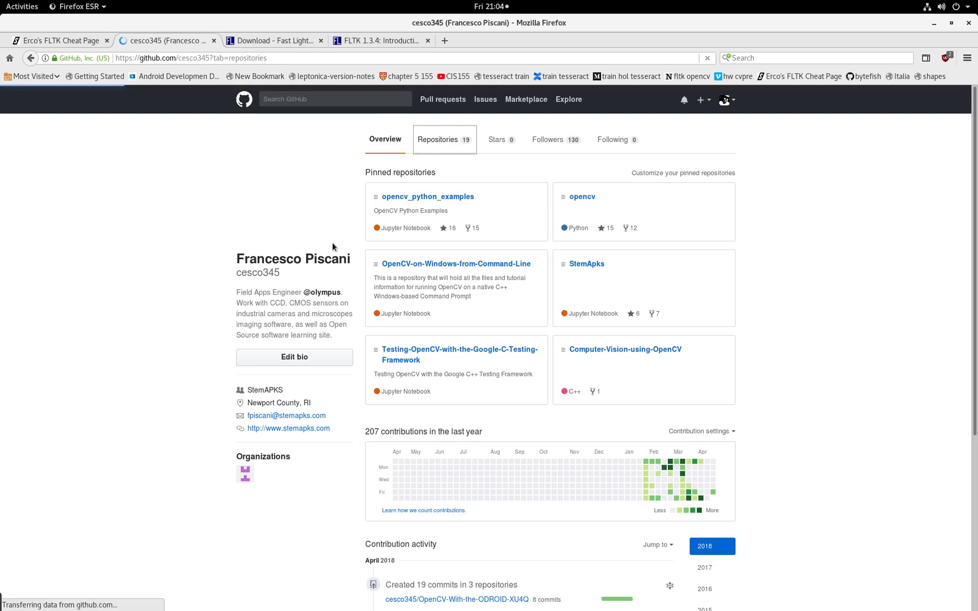
{"action": "left_click", "coordinate": [442, 139]}
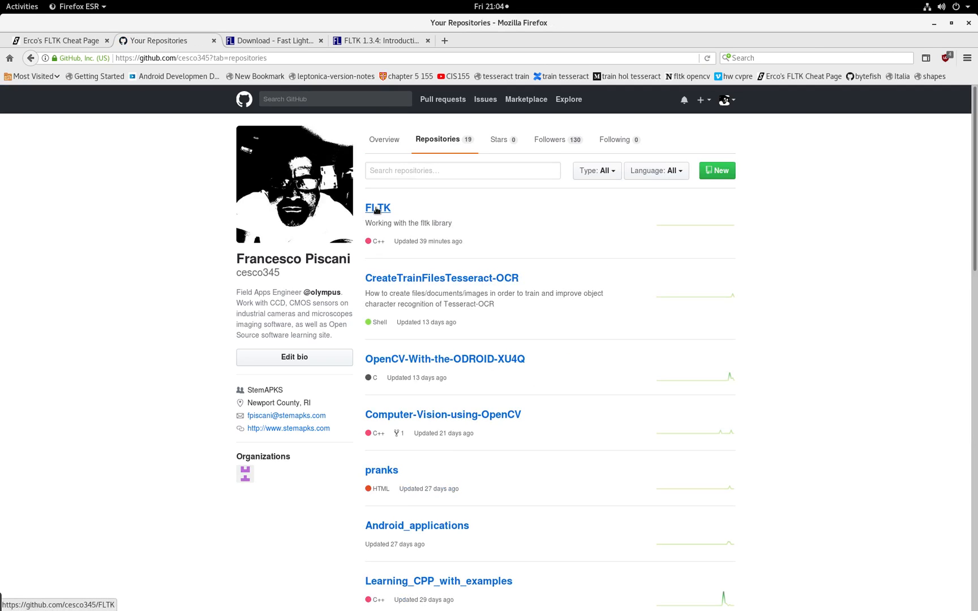
{"action": "left_click", "coordinate": [377, 207]}
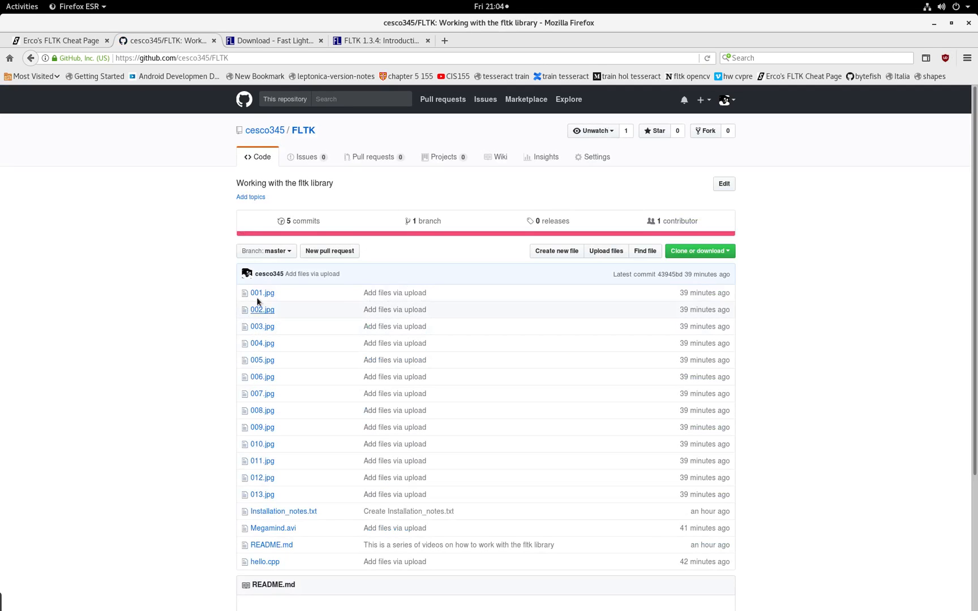
View Installation_notes.txt and select its wget download command line for copying
{"action": "scroll", "scroll_direction": "down", "scroll_amount": 3}
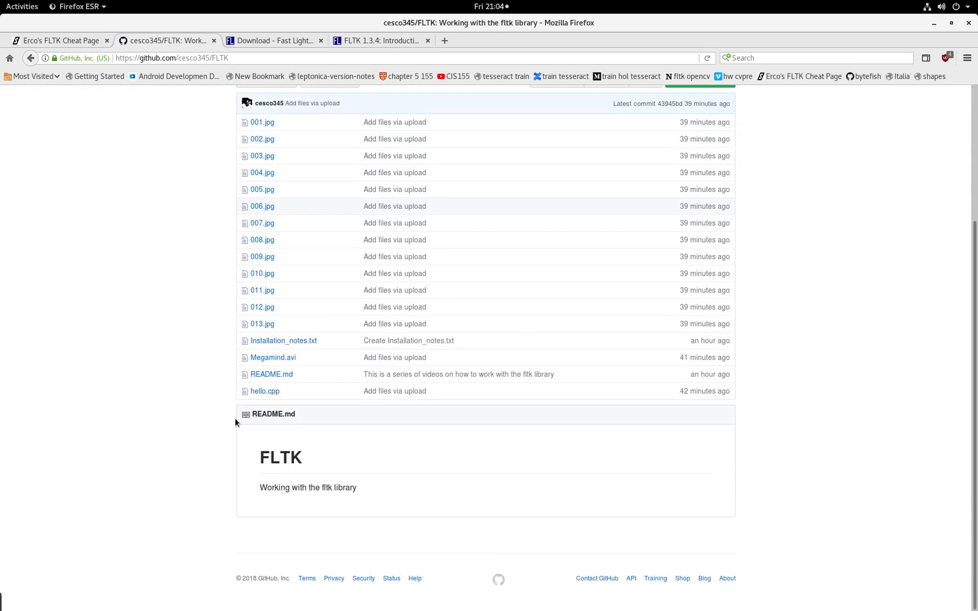
{"action": "left_click", "coordinate": [283, 341]}
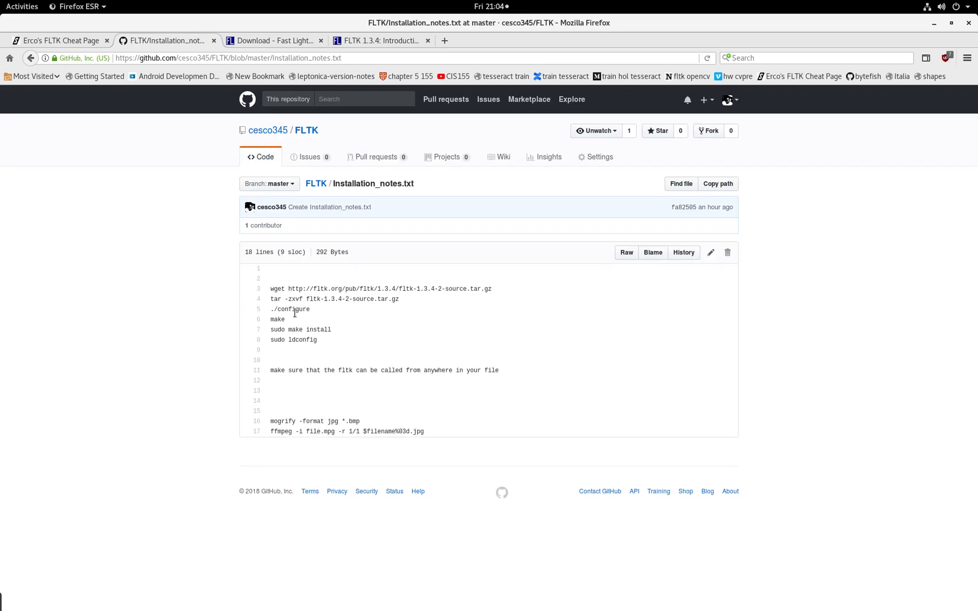
{"action": "mouse_move", "coordinate": [270, 293]}
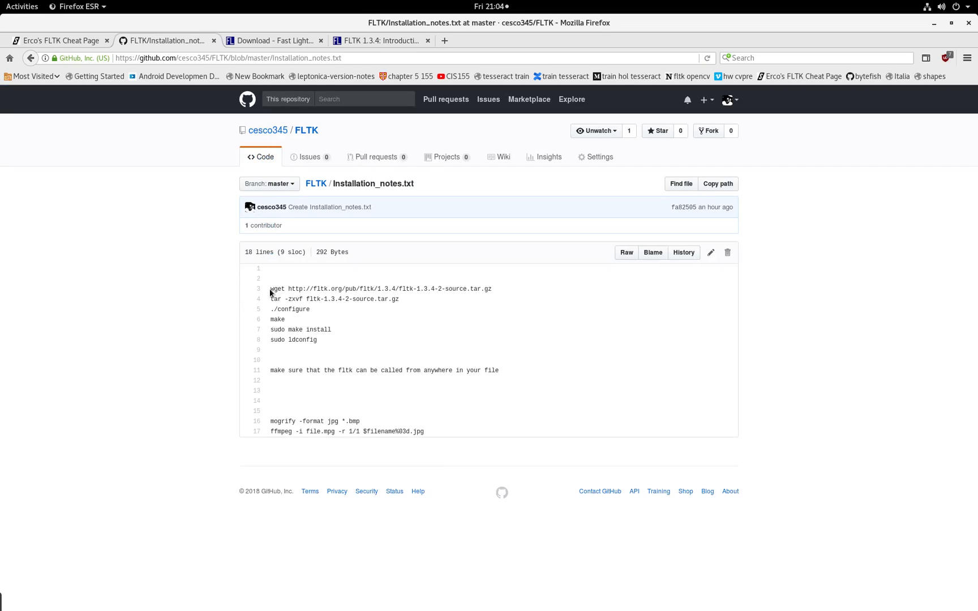
{"action": "left_click_drag", "start_coordinate": [270, 288], "coordinate": [457, 289]}
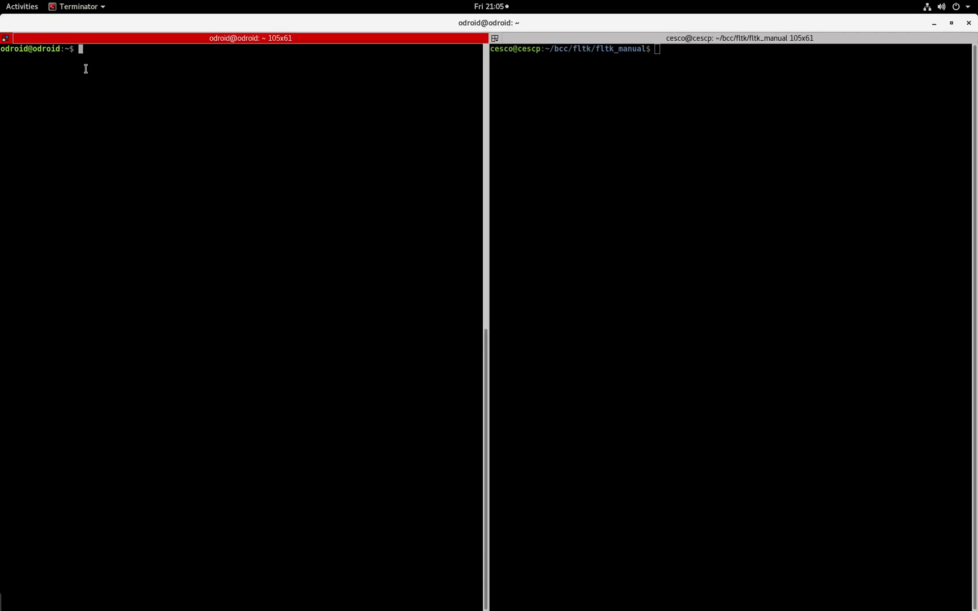
Paste the copied wget command for fltk-1.3.4-2-source.tar.gz at the odroid shell prompt
{"action": "right_click", "coordinate": [85, 69]}
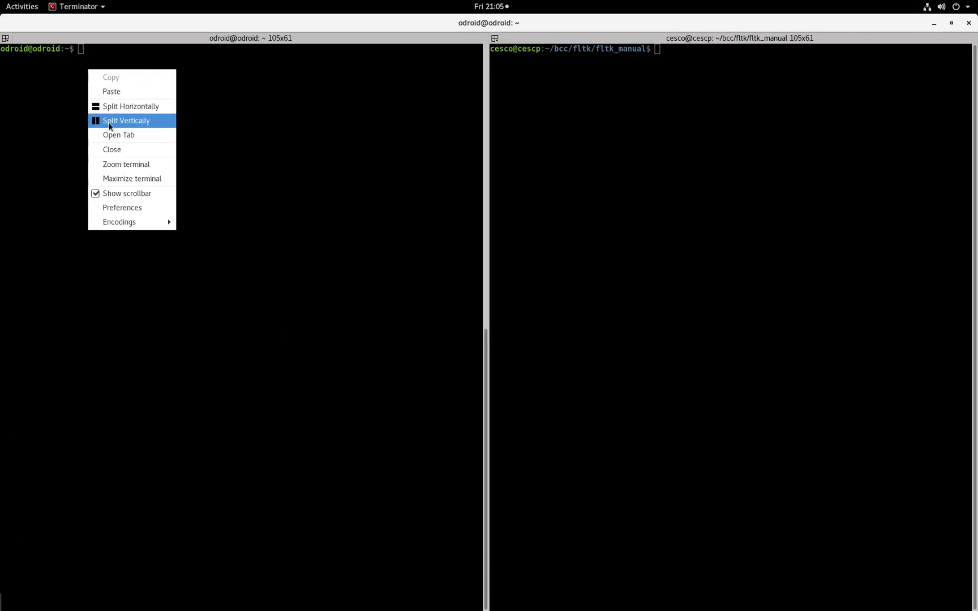
{"action": "mouse_move", "coordinate": [119, 91]}
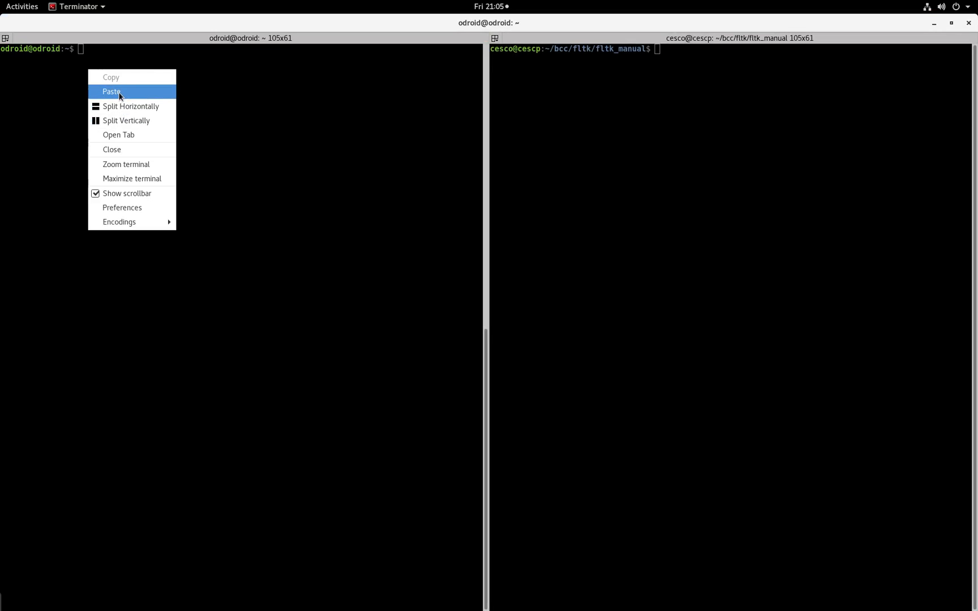
{"action": "left_click", "coordinate": [111, 91]}
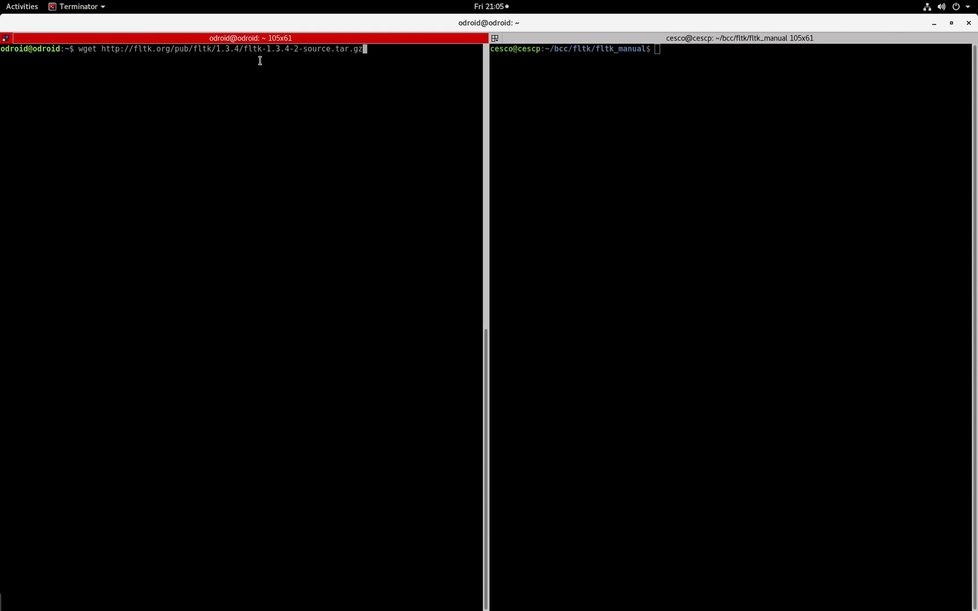
{"action": "mouse_move", "coordinate": [242, 83]}
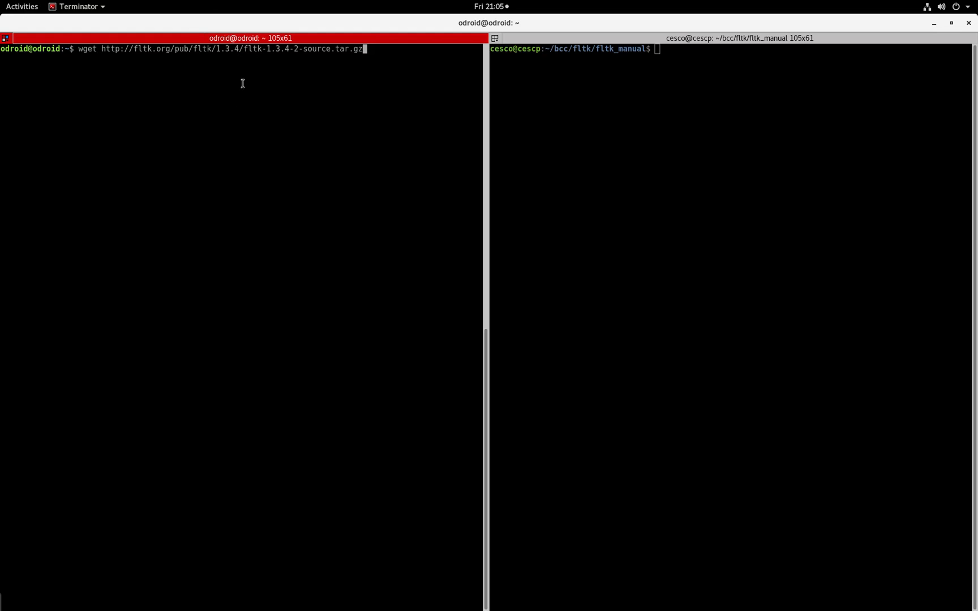
{"action": "mouse_move", "coordinate": [231, 115]}
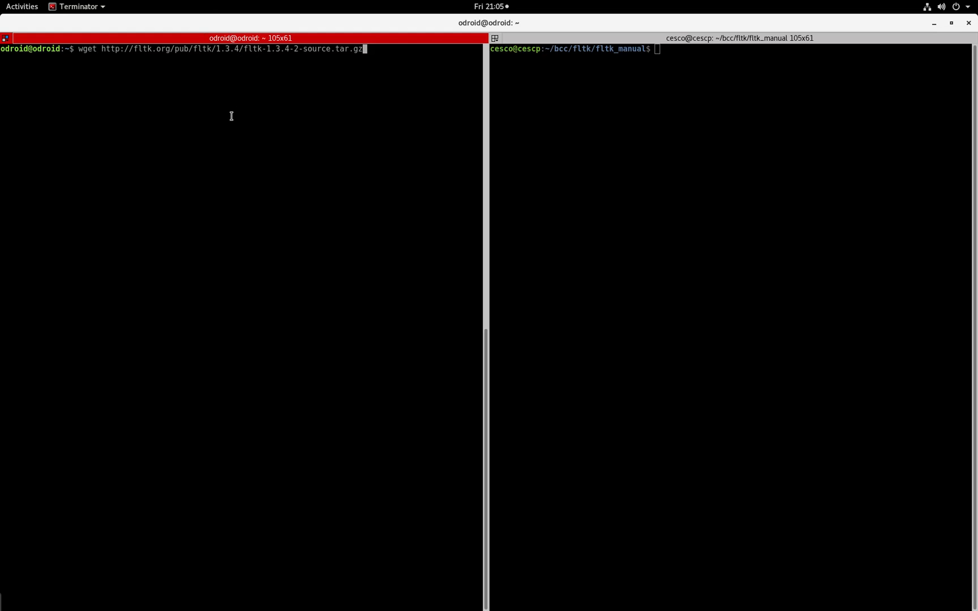
{"action": "mouse_move", "coordinate": [173, 156]}
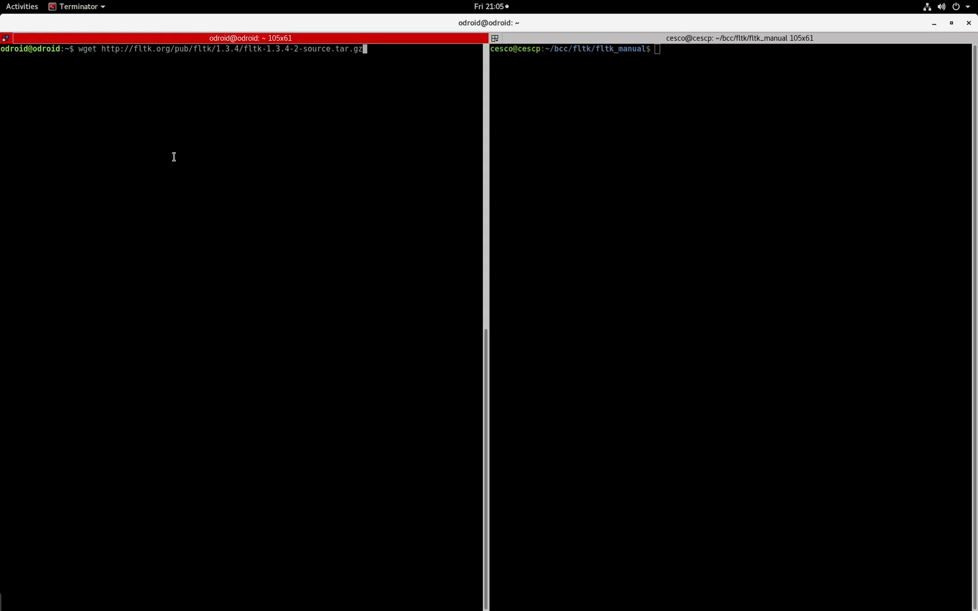
{"action": "mouse_move", "coordinate": [282, 121]}
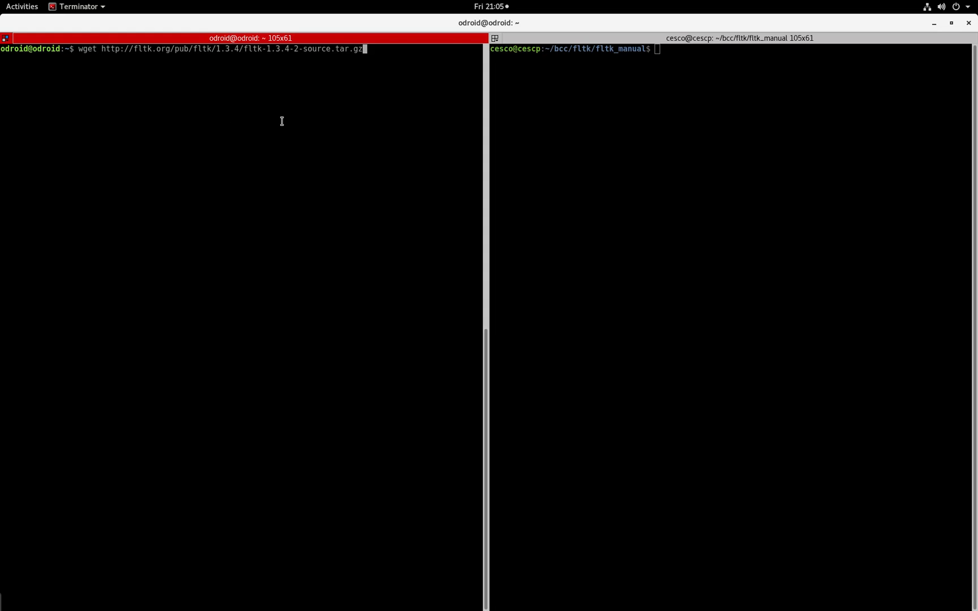
{"action": "mouse_move", "coordinate": [332, 90]}
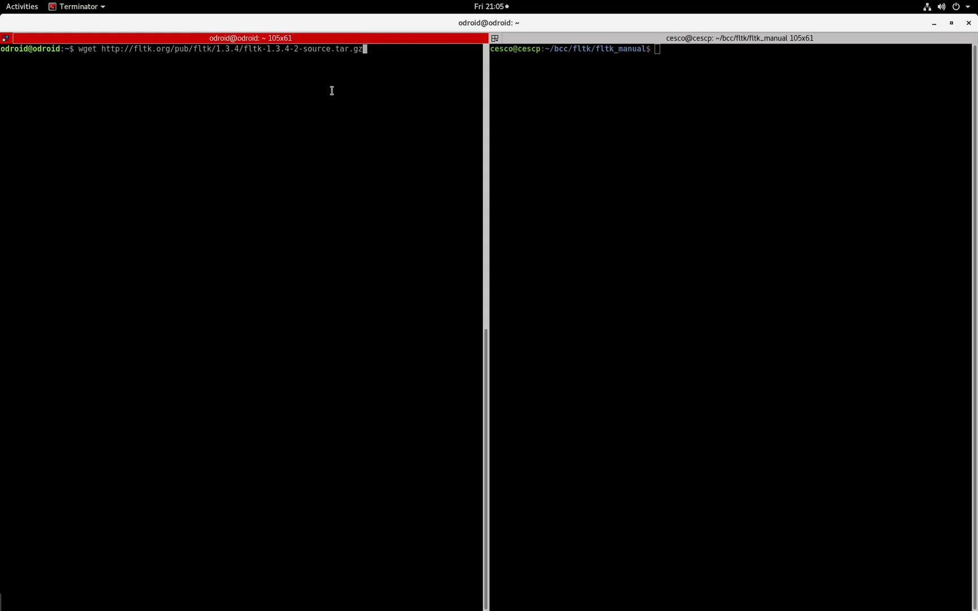
{"action": "mouse_move", "coordinate": [313, 103]}
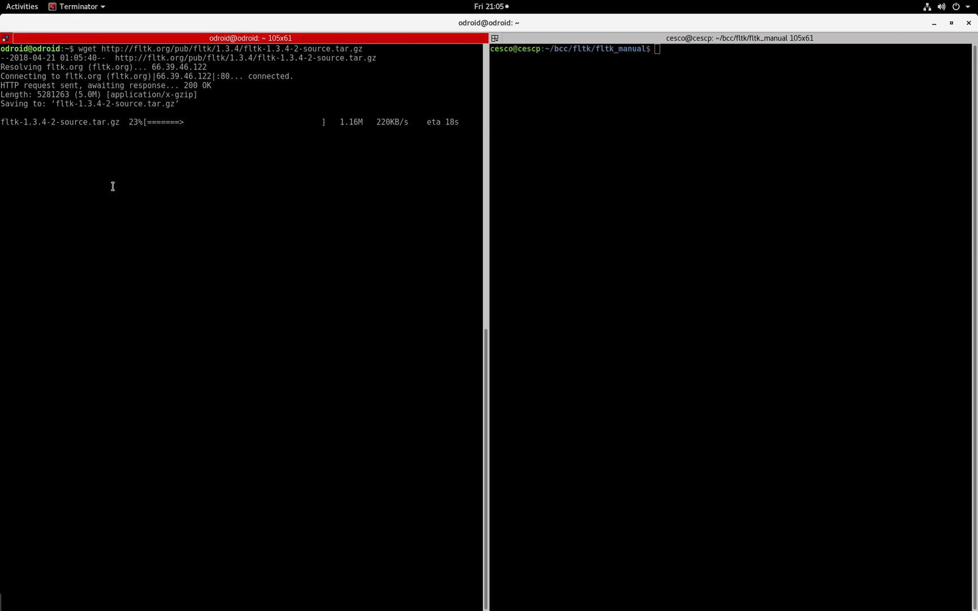
Abort the wget download and move into the fltk folder, listing its source archive
{"action": "key", "text": "ctrl+c"}
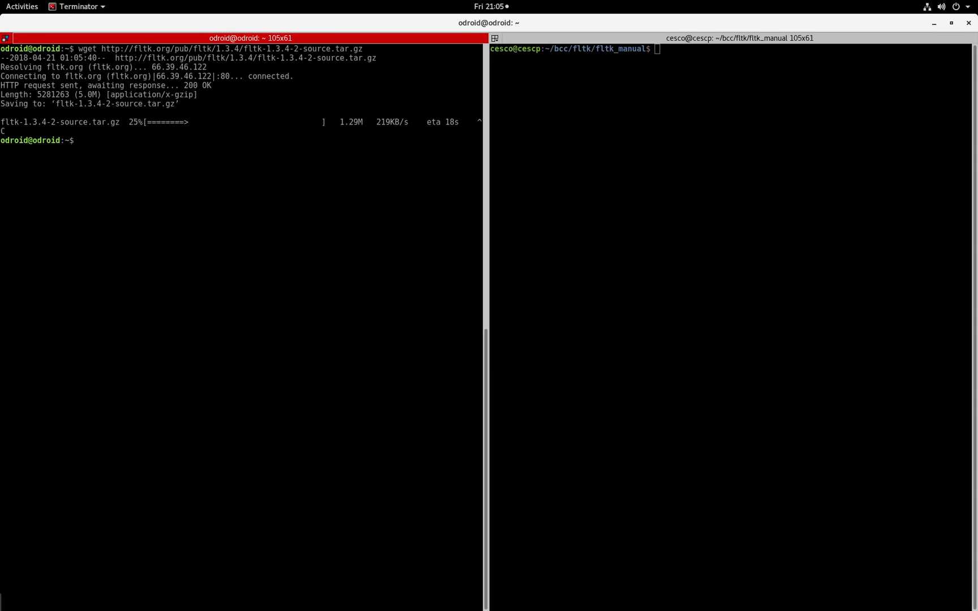
{"action": "type", "text": "ls"}
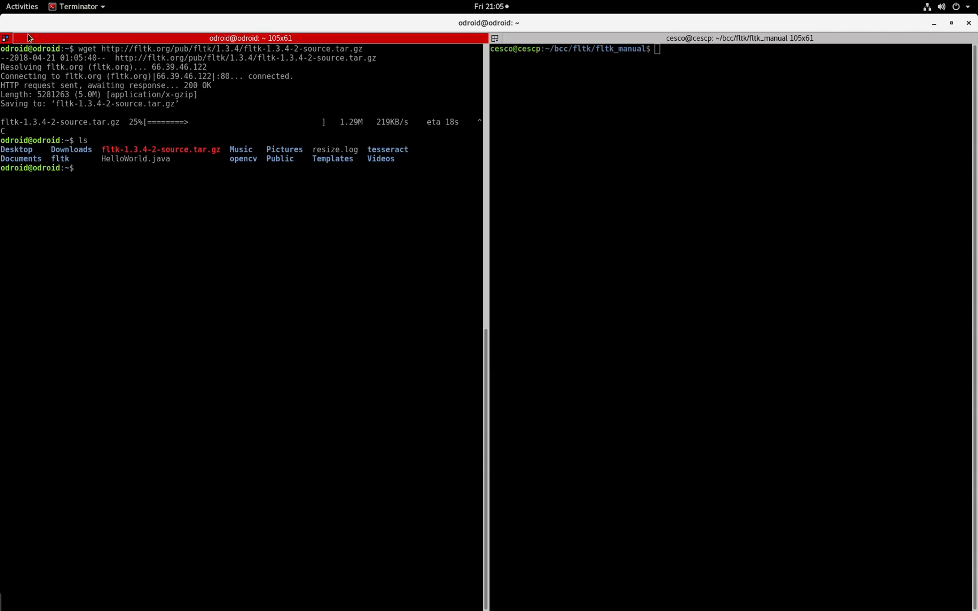
{"action": "double_click", "coordinate": [60, 159]}
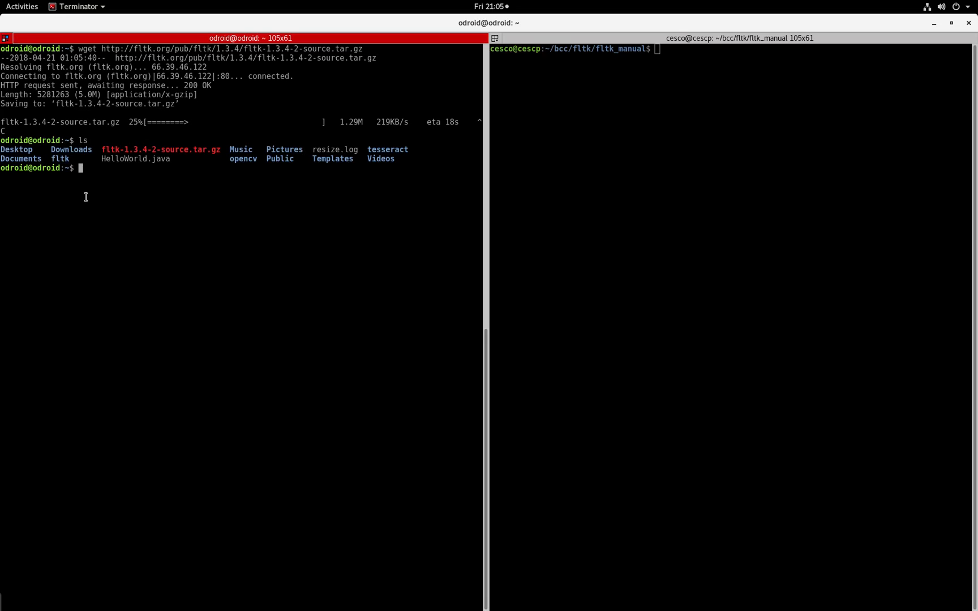
{"action": "type", "text": "cd"}
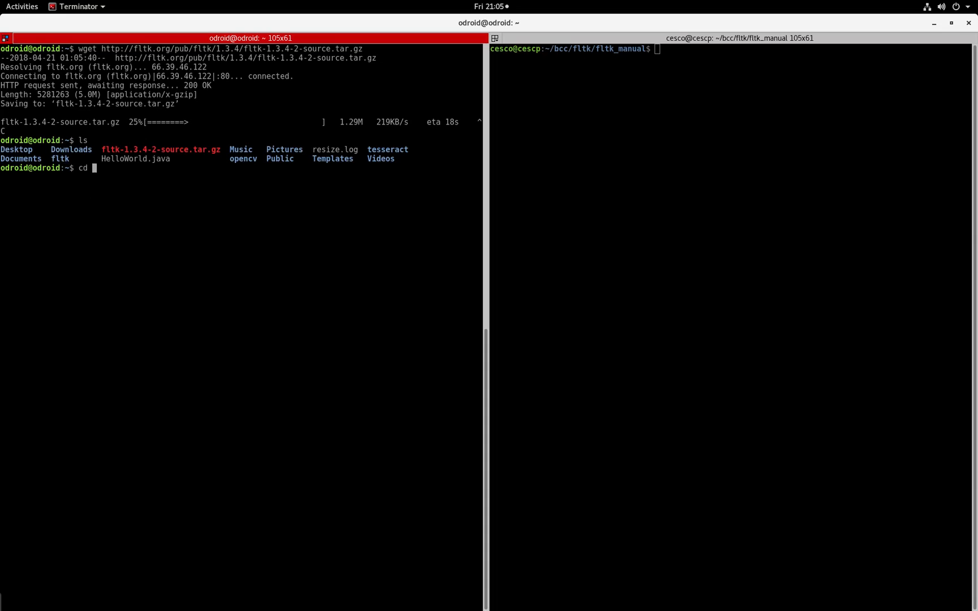
{"action": "type", "text": "fltk"}
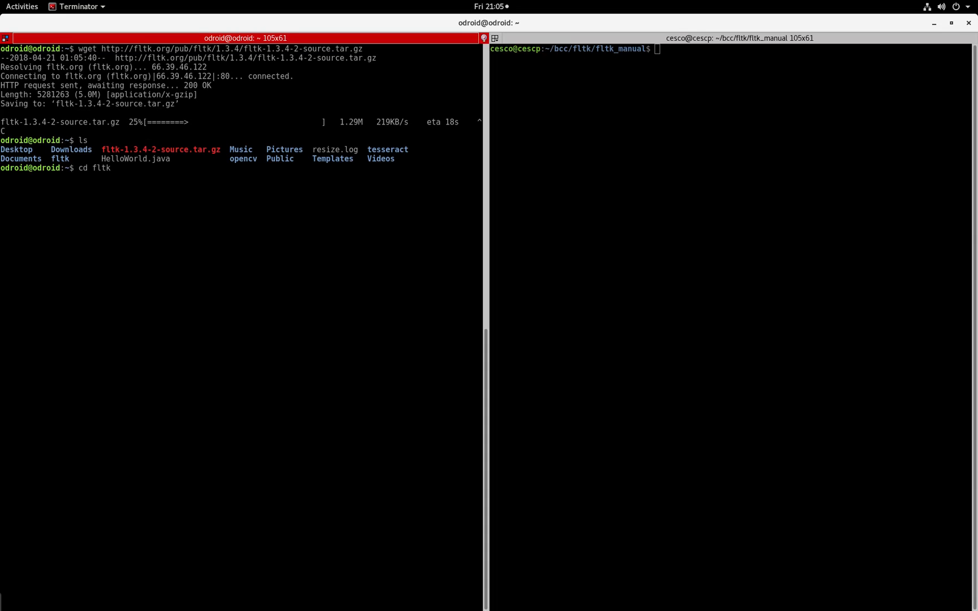
{"action": "type", "text": "ls"}
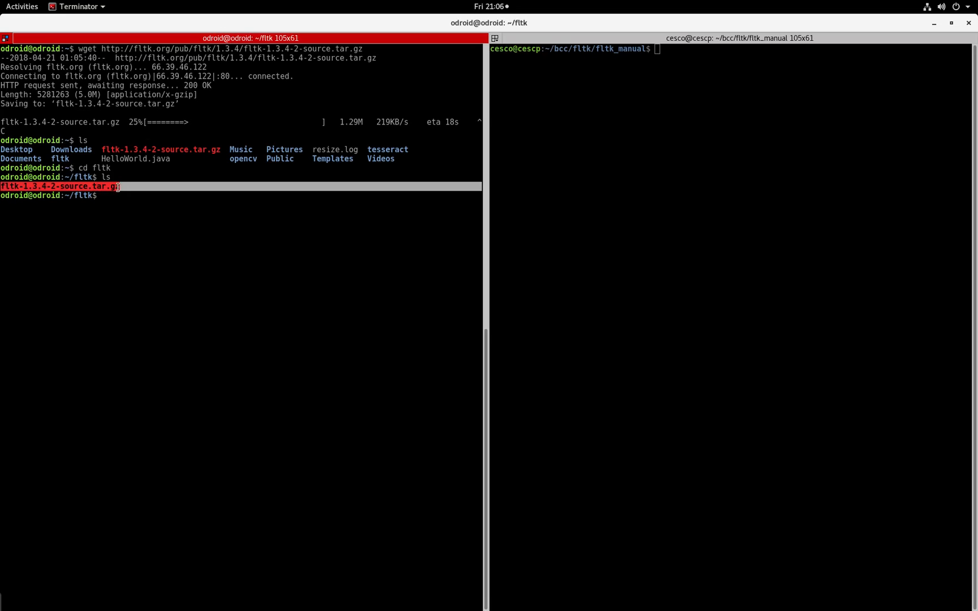
Extract the FLTK source archive with tar -zxvf, producing the fltk-1.3.4-2 folder
{"action": "type", "text": "t"}
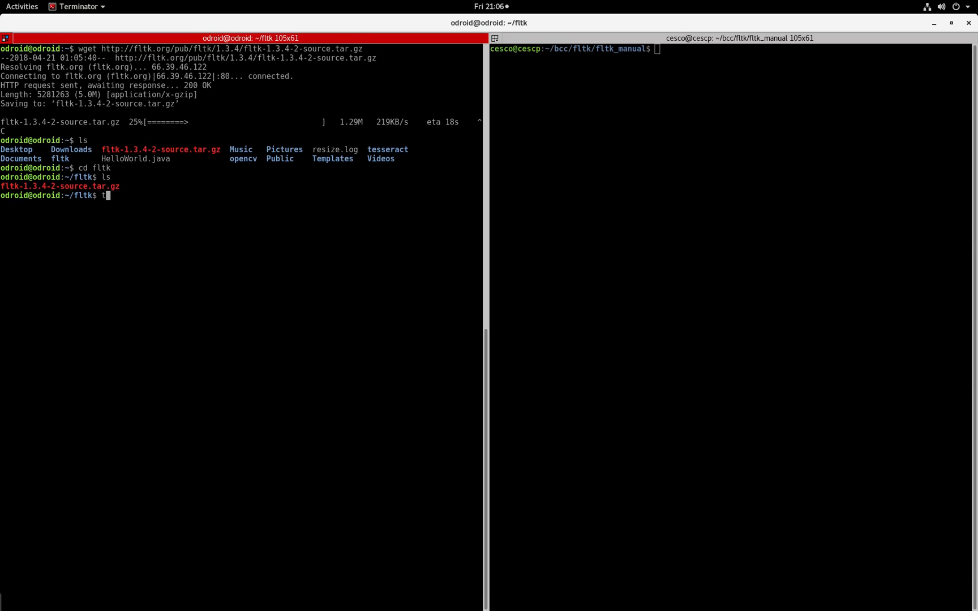
{"action": "type", "text": "ar"}
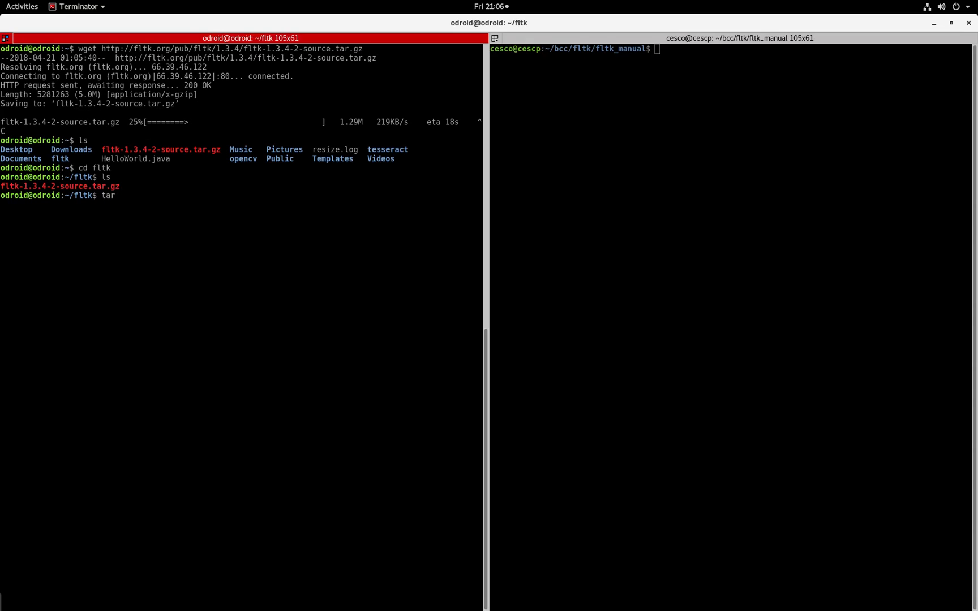
{"action": "type", "text": "-z"}
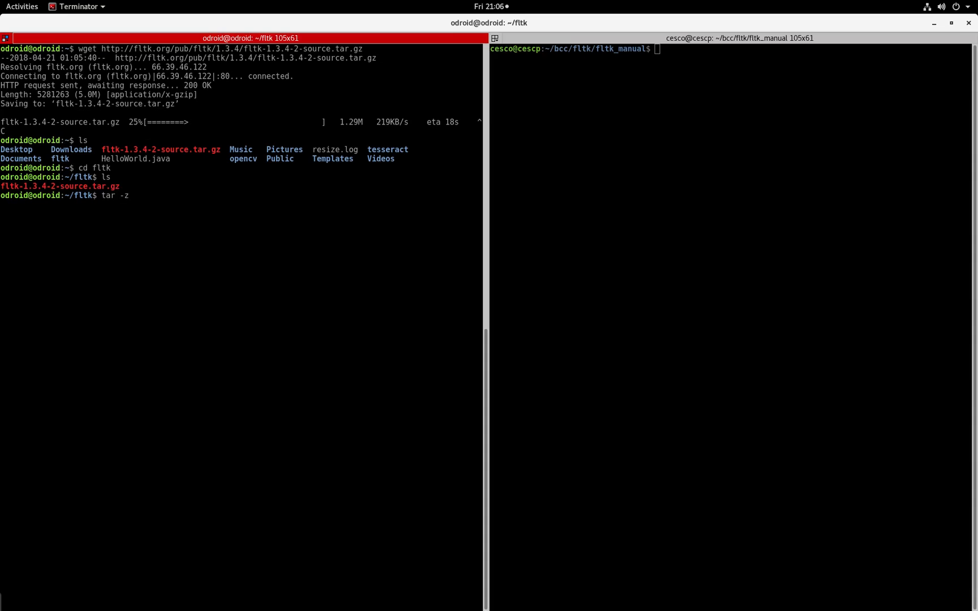
{"action": "type", "text": "xvf"}
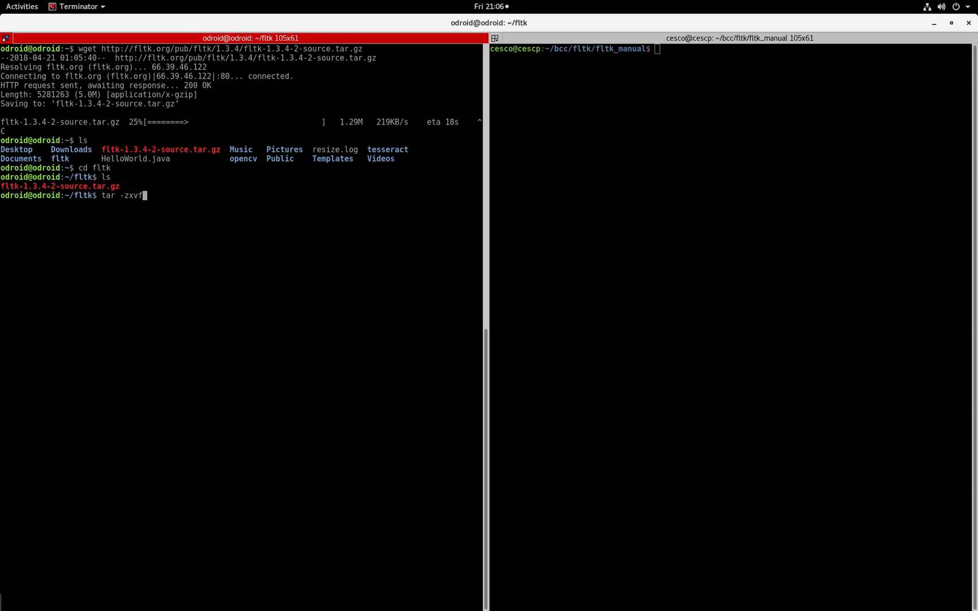
{"action": "key", "text": "Return"}
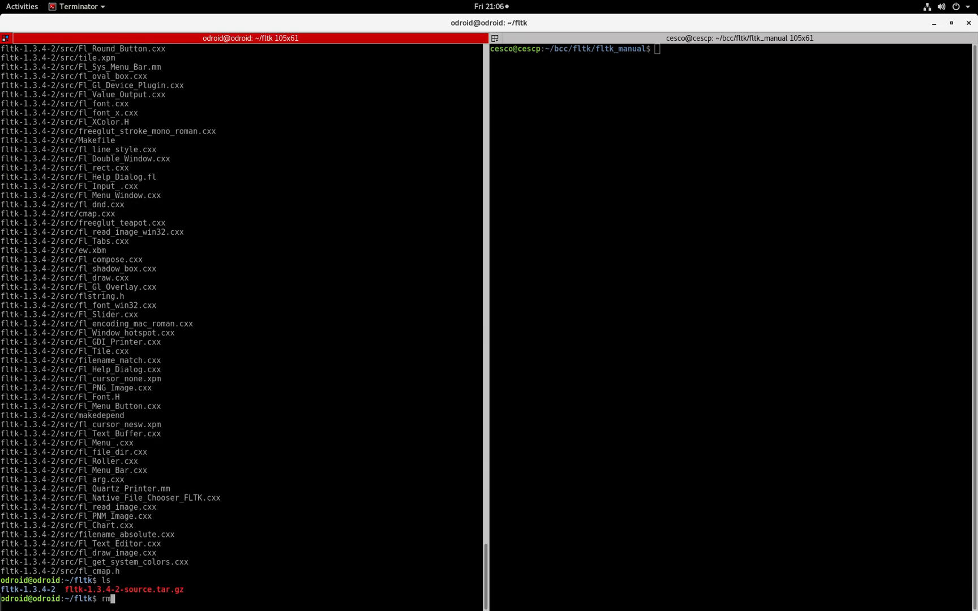
Remove the source tar.gz, clear the screen and enter fltk-1.3.4-2, listing its files
{"action": "type", "text": "fltk-1.3.4-2-source.tar.gz"}
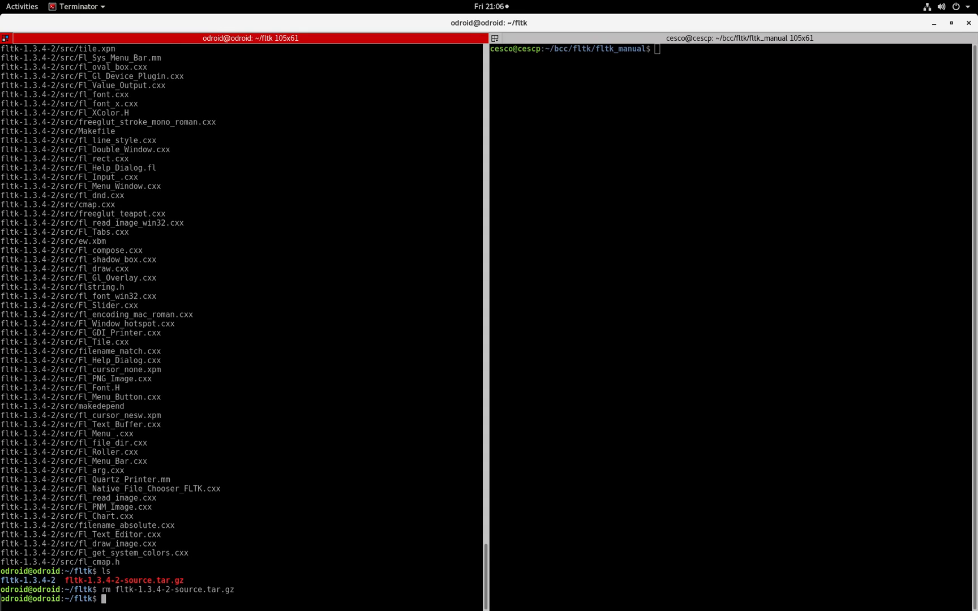
{"action": "key", "text": "Return"}
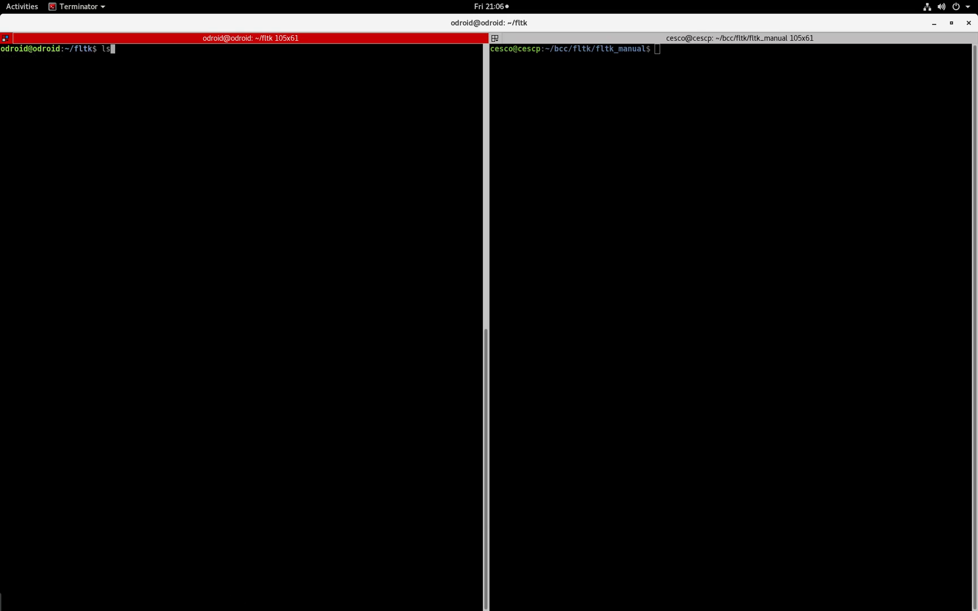
{"action": "type", "text": "cd fltk-1.3.4-2/"}
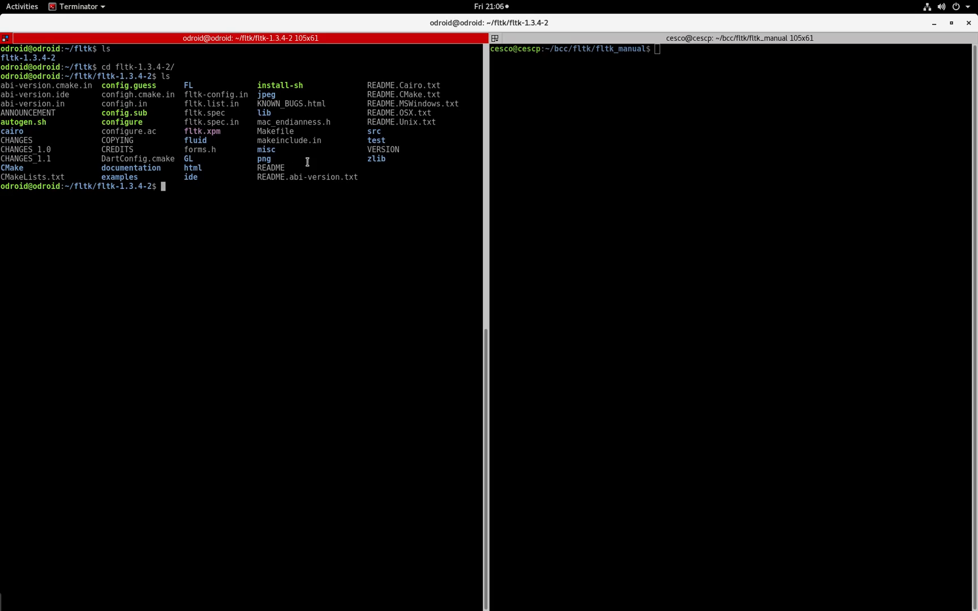
{"action": "mouse_move", "coordinate": [9, 119]}
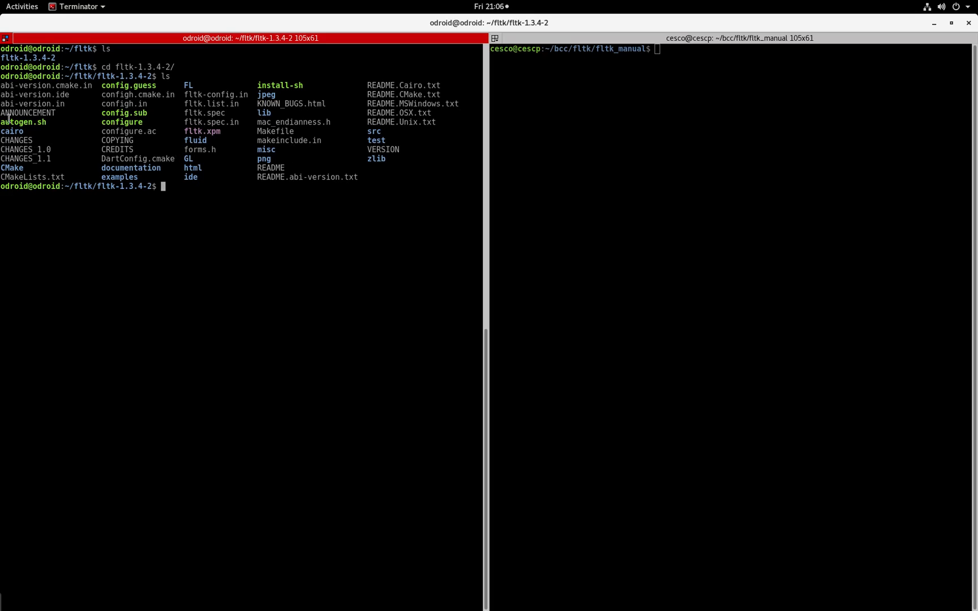
{"action": "double_click", "coordinate": [12, 168]}
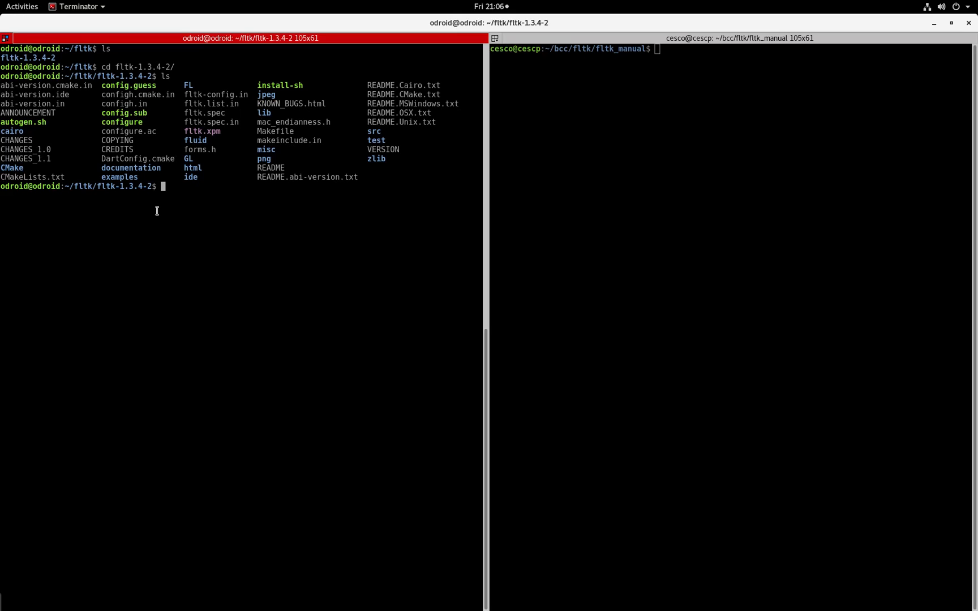
Run bash autogen.sh and list the generated build files in fltk-1.3.4-2
{"action": "type", "text": "."}
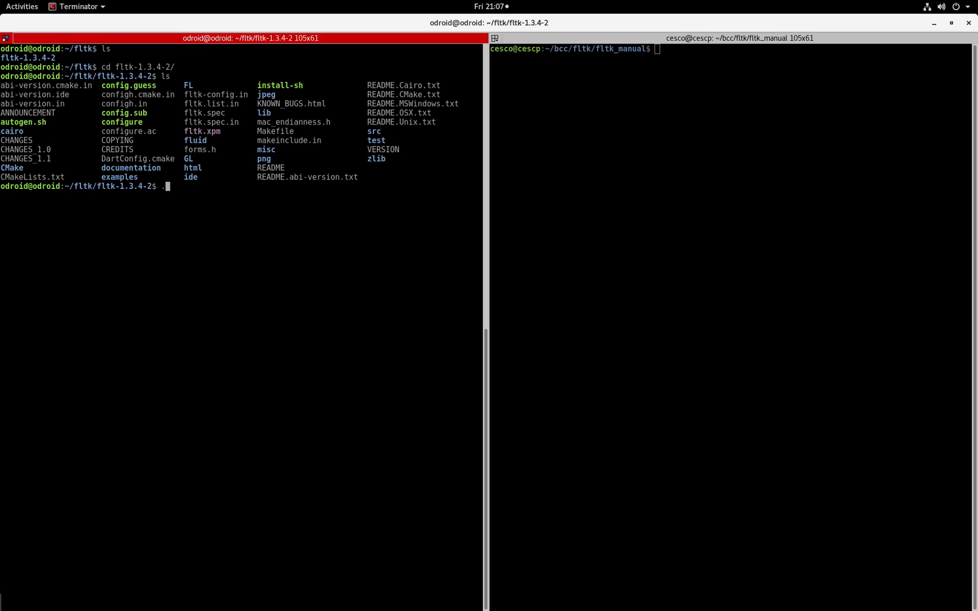
{"action": "type", "text": "bash au"}
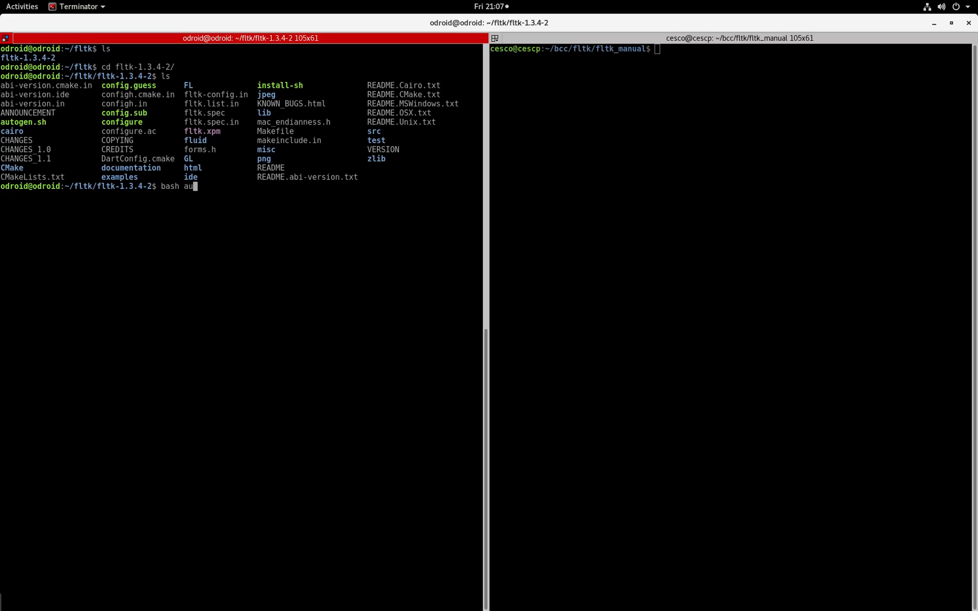
{"action": "type", "text": "togen.sh"}
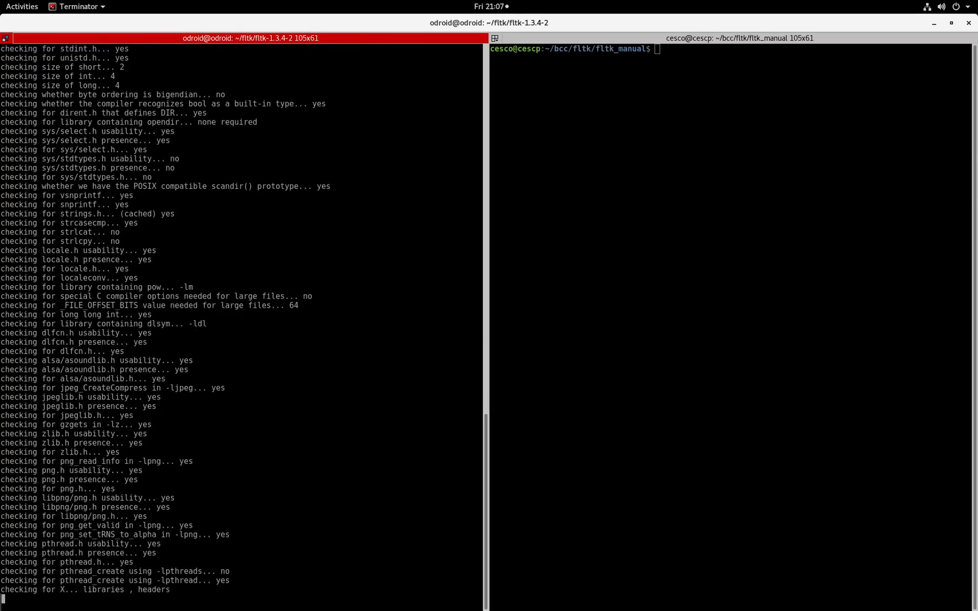
{"action": "scroll", "scroll_direction": "down", "scroll_amount": 3}
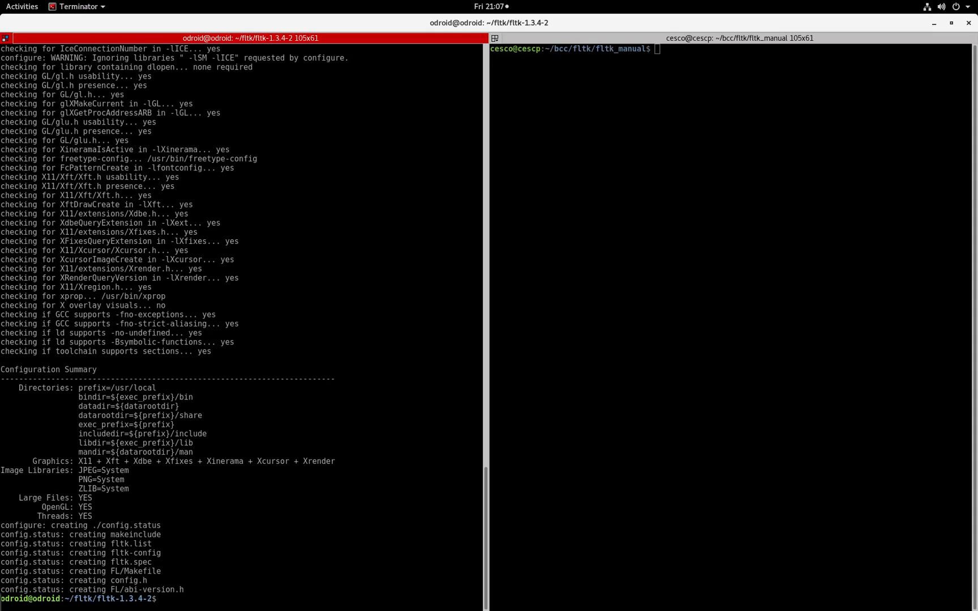
{"action": "type", "text": "ls"}
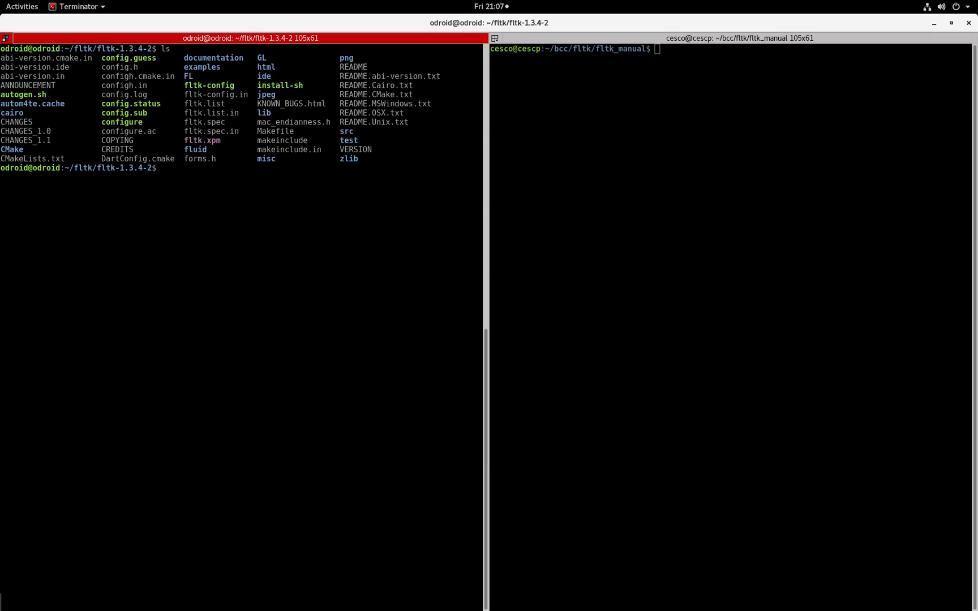
Start ./configure in the FLTK source folder
{"action": "type", "text": "."}
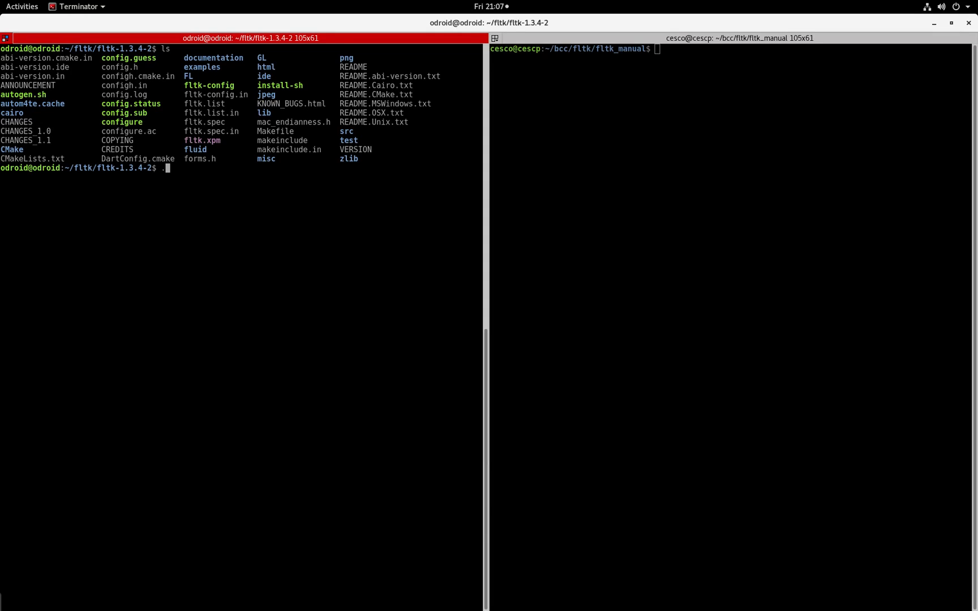
{"action": "type", "text": "./conf"}
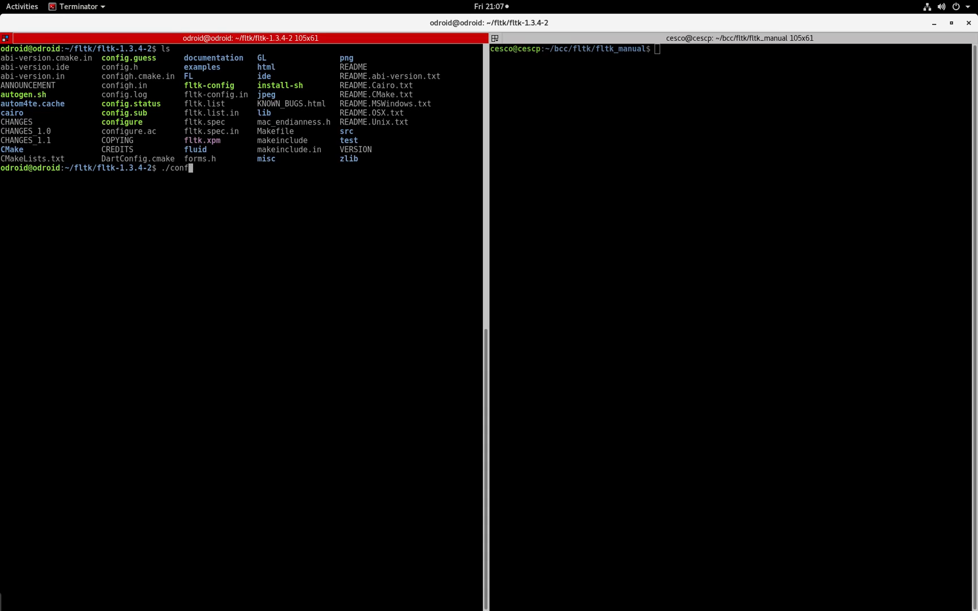
{"action": "type", "text": "igrue"}
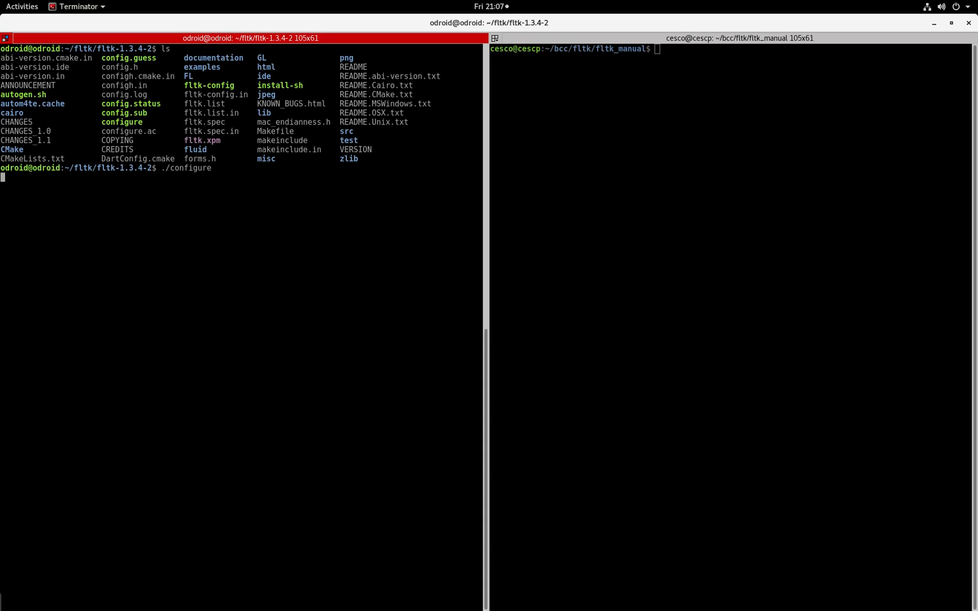
{"action": "key", "text": "Return"}
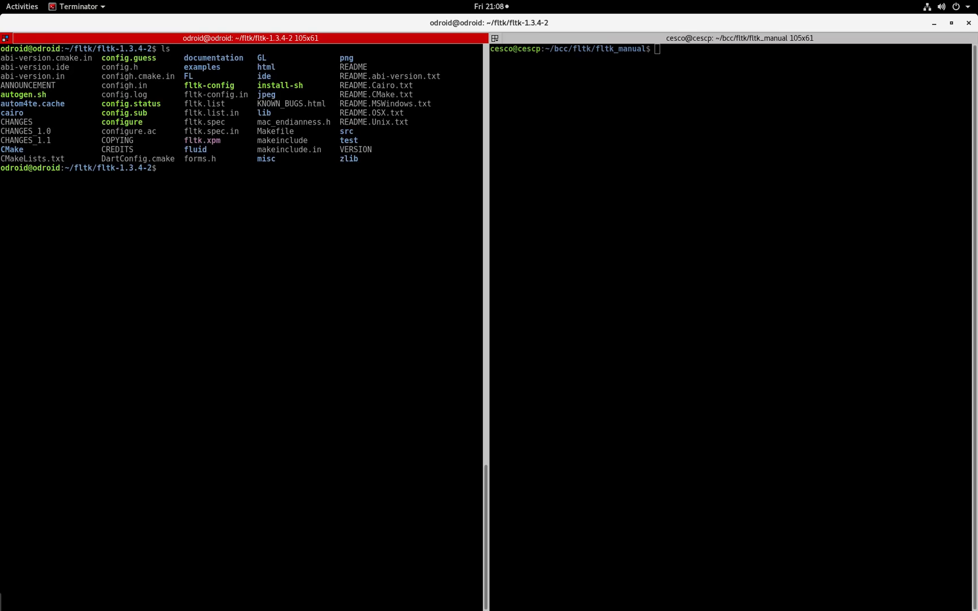
Run make to compile the FLTK library, test programs and documentation
{"action": "type", "text": "m"}
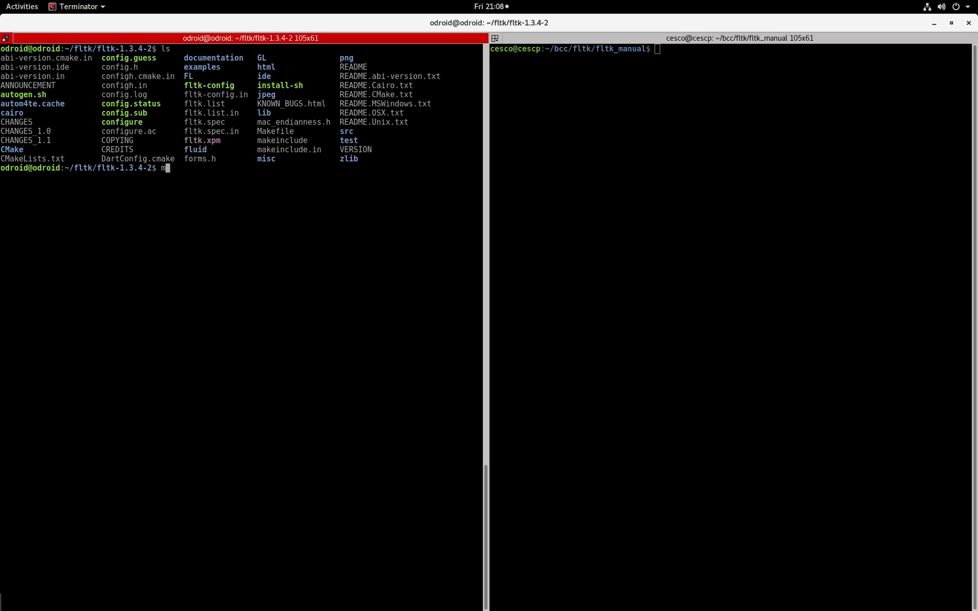
{"action": "type", "text": "ake"}
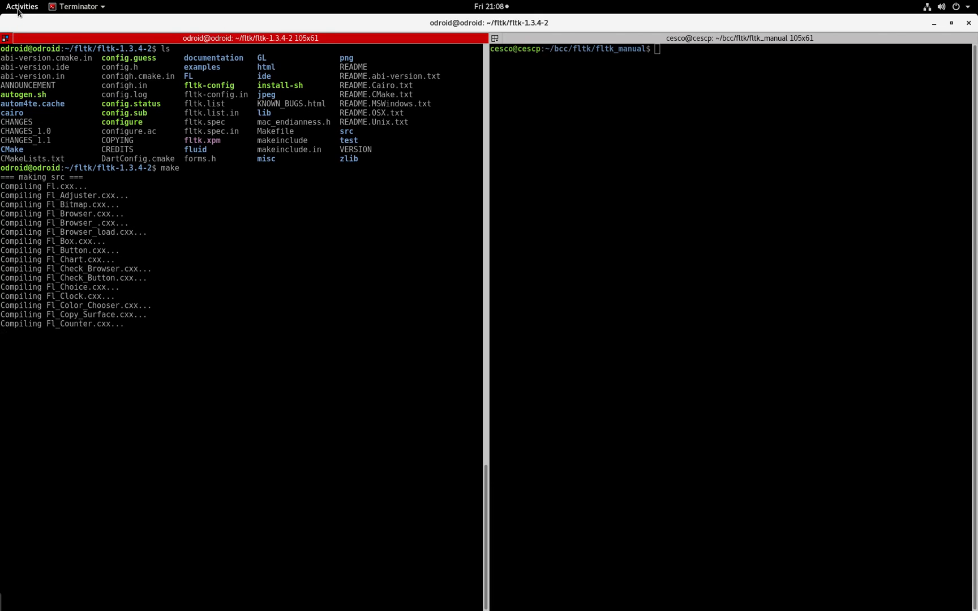
{"action": "left_click", "coordinate": [22, 7]}
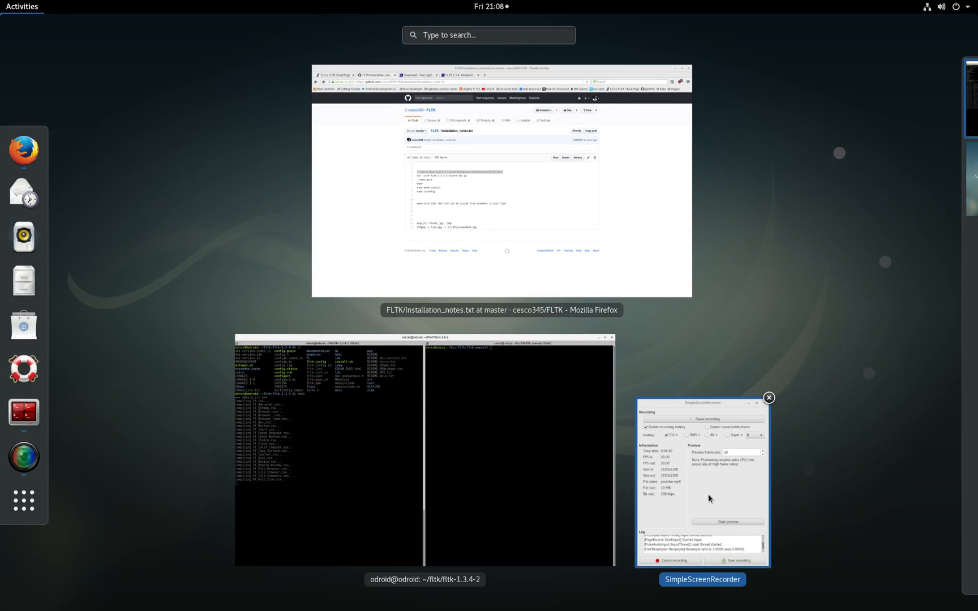
{"action": "left_click", "coordinate": [701, 484]}
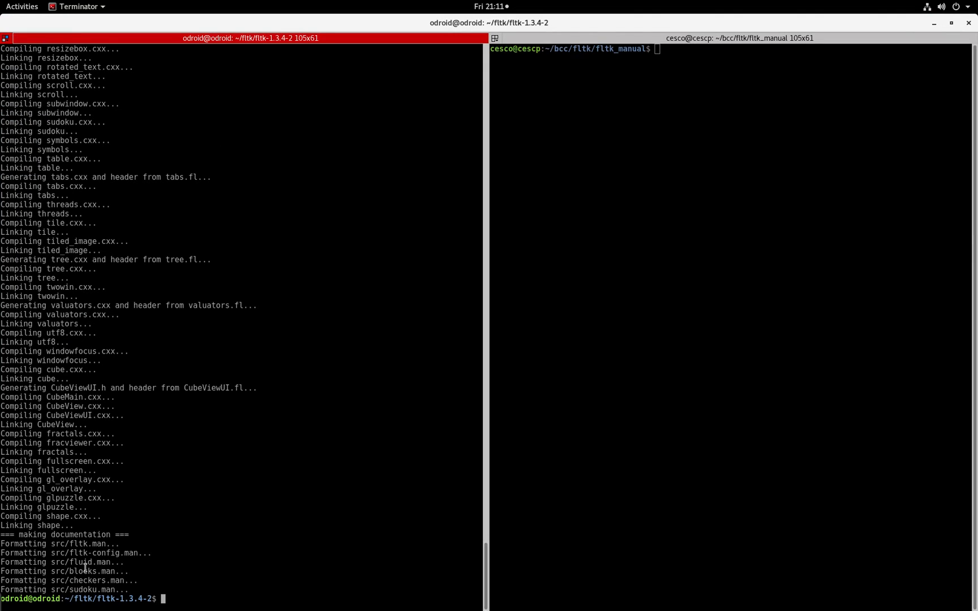
Install FLTK under /usr/local with sudo make install, then clear the screen
{"action": "type", "text": "make"}
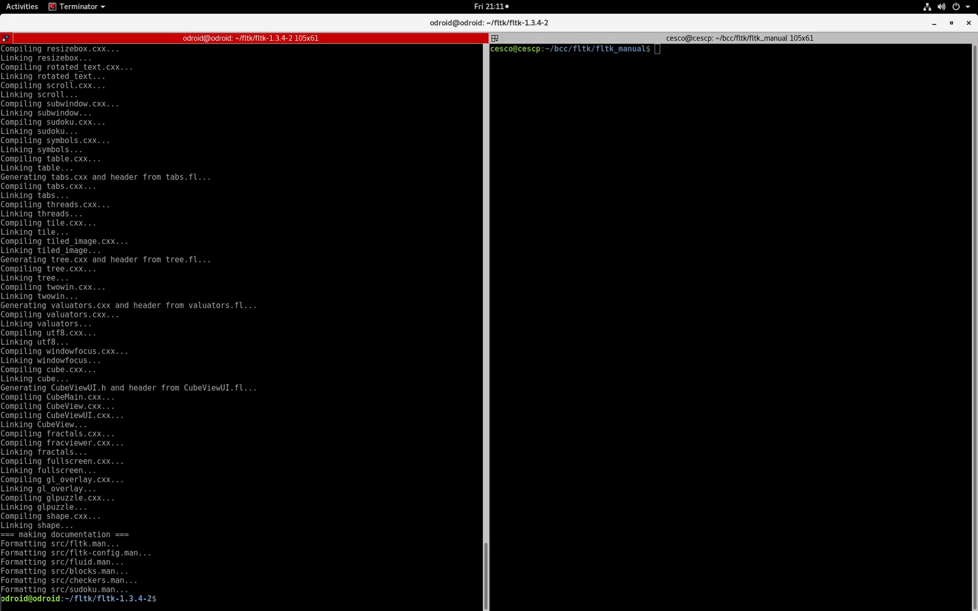
{"action": "type", "text": "sudo make"}
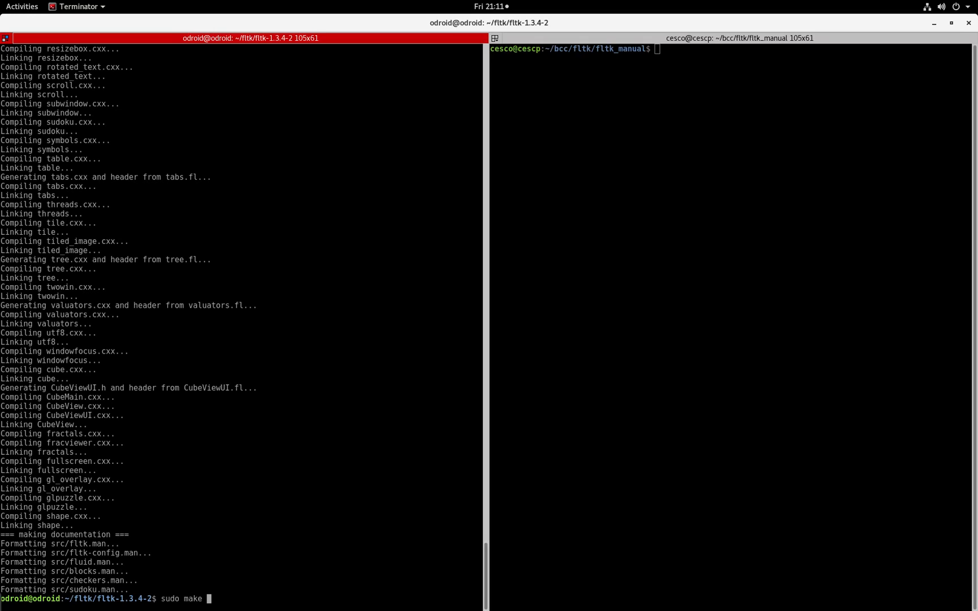
{"action": "type", "text": "install"}
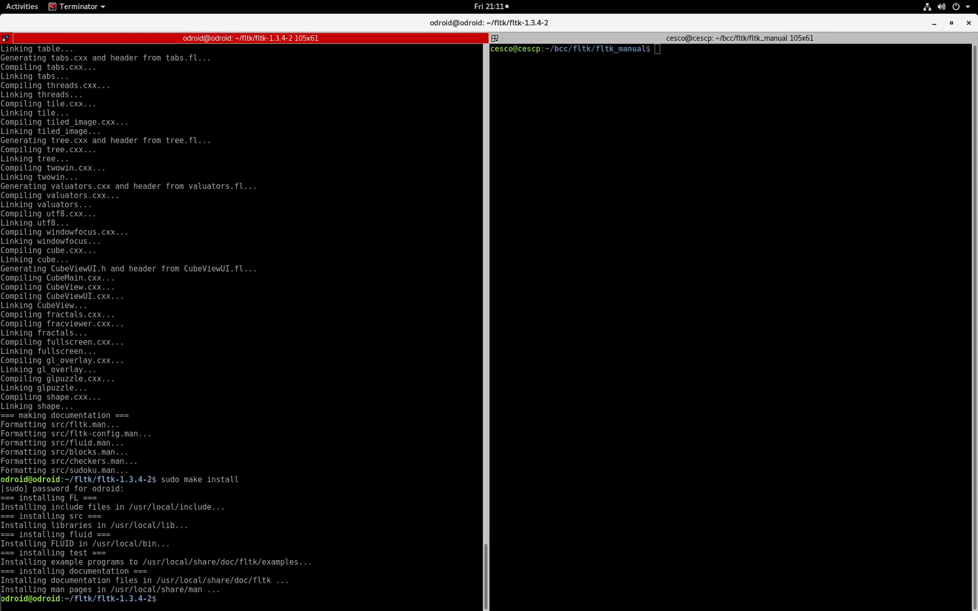
{"action": "type", "text": "cle"}
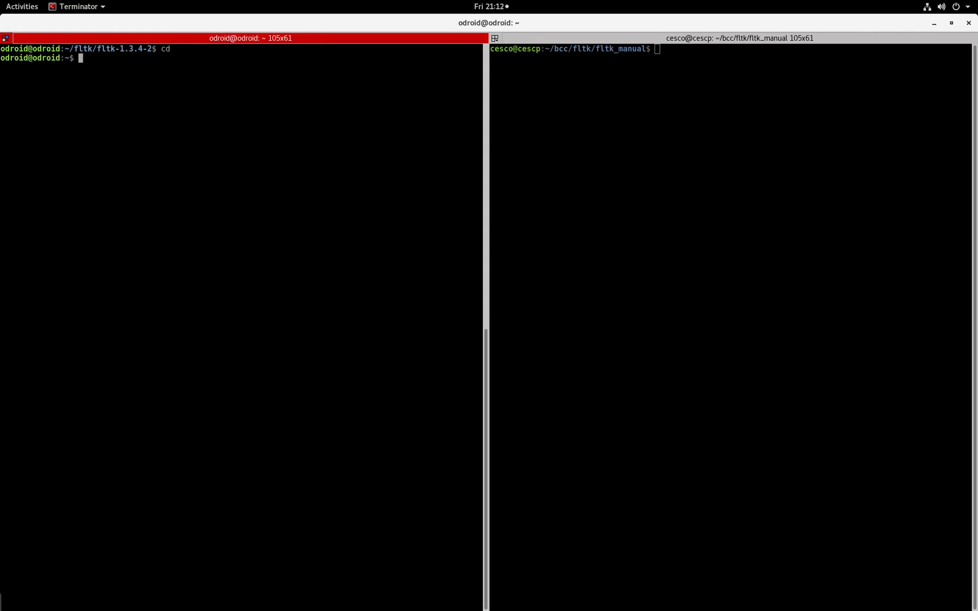
Return to the home folder and refresh the shared library cache with sudo ldconfig
{"action": "type", "text": "cd"}
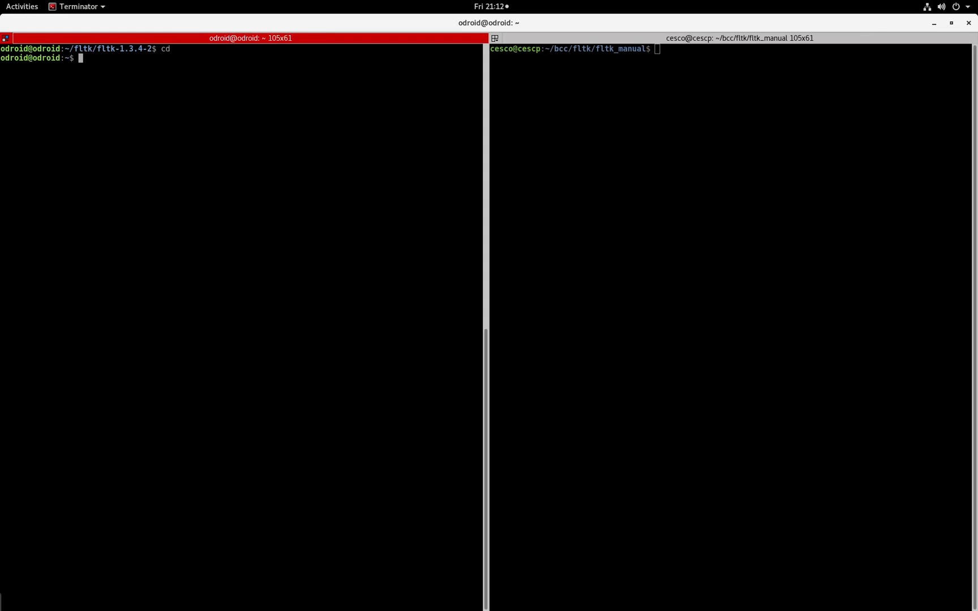
{"action": "type", "text": "sudo ld"}
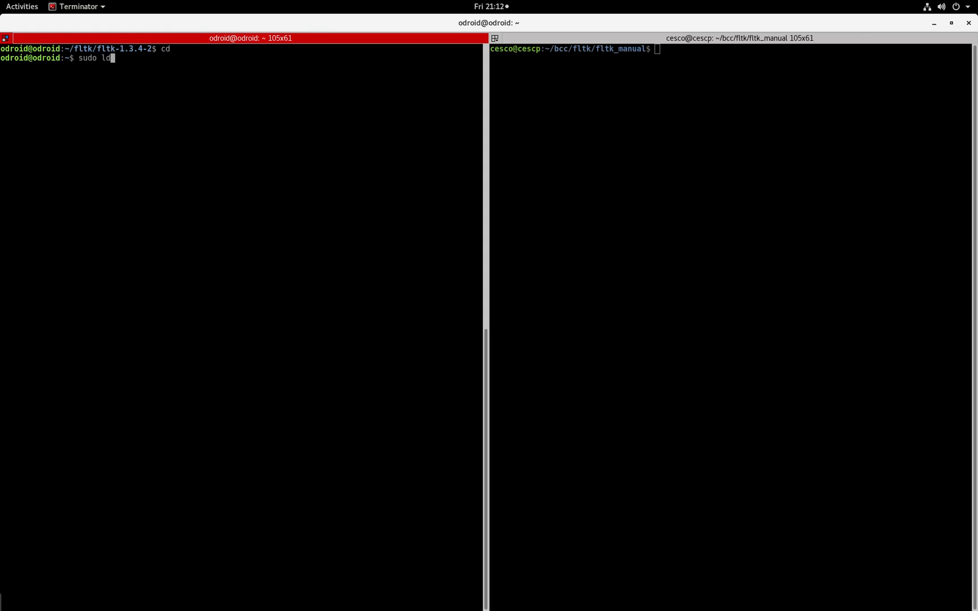
{"action": "type", "text": "con"}
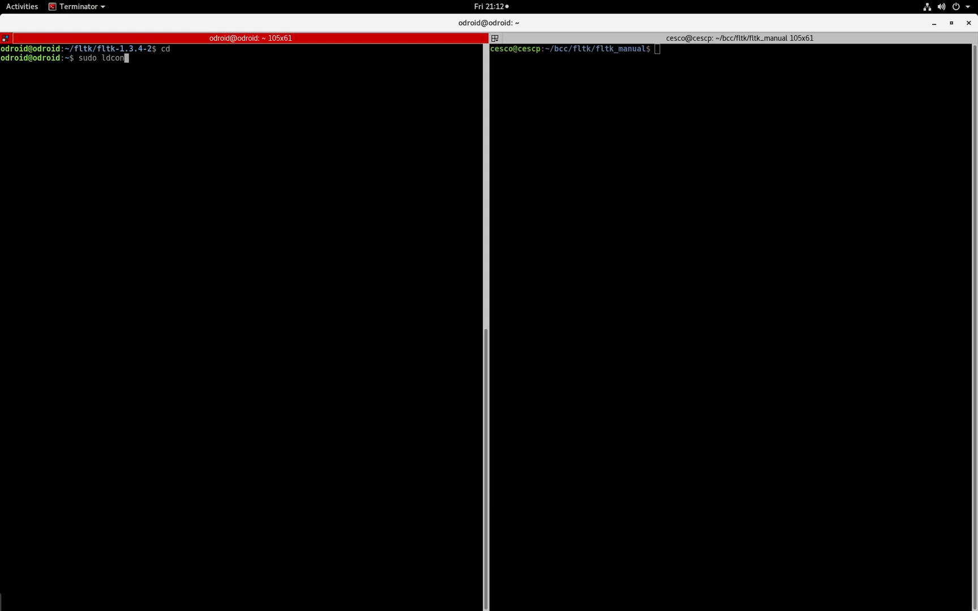
{"action": "type", "text": "ig"}
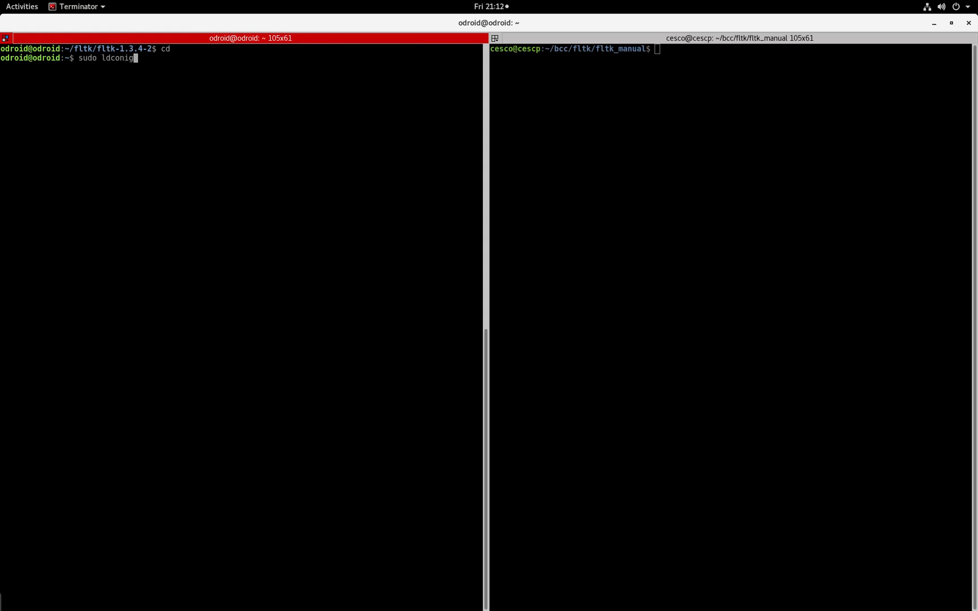
{"action": "key", "text": "BackSpace"}
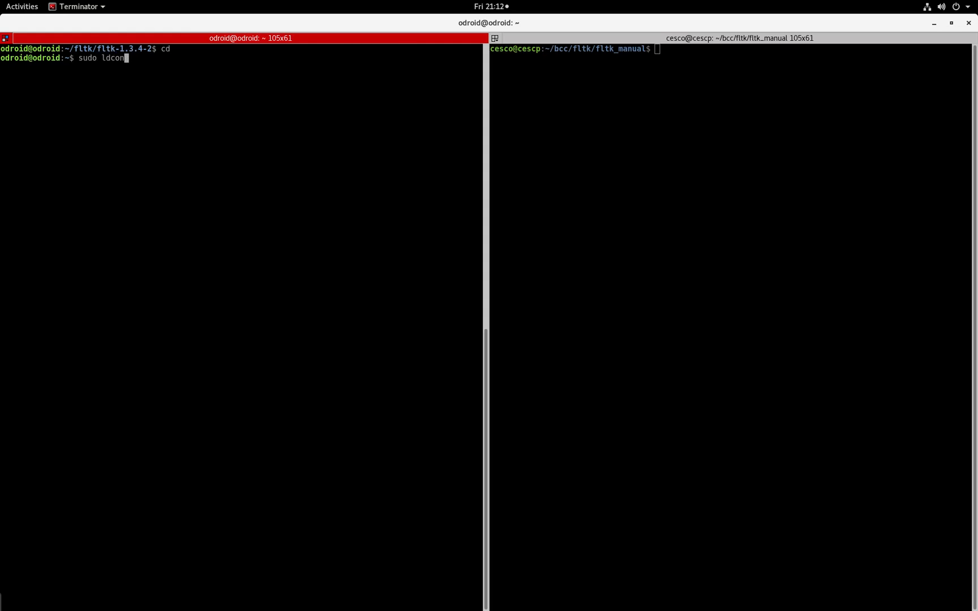
{"action": "key", "text": "Return"}
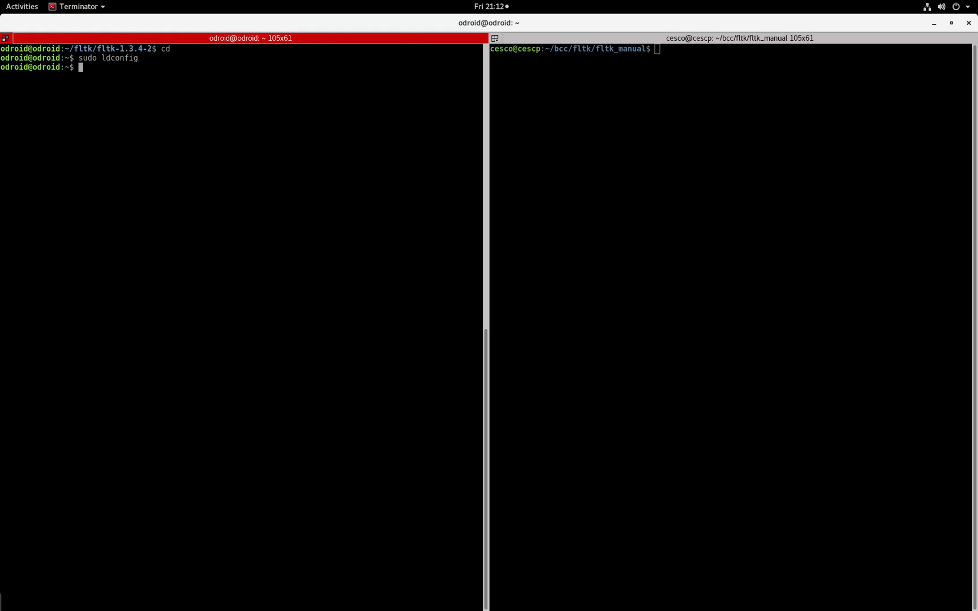
Change into /usr/local/ to inspect the installed FLTK files
{"action": "type", "text": "cd"}
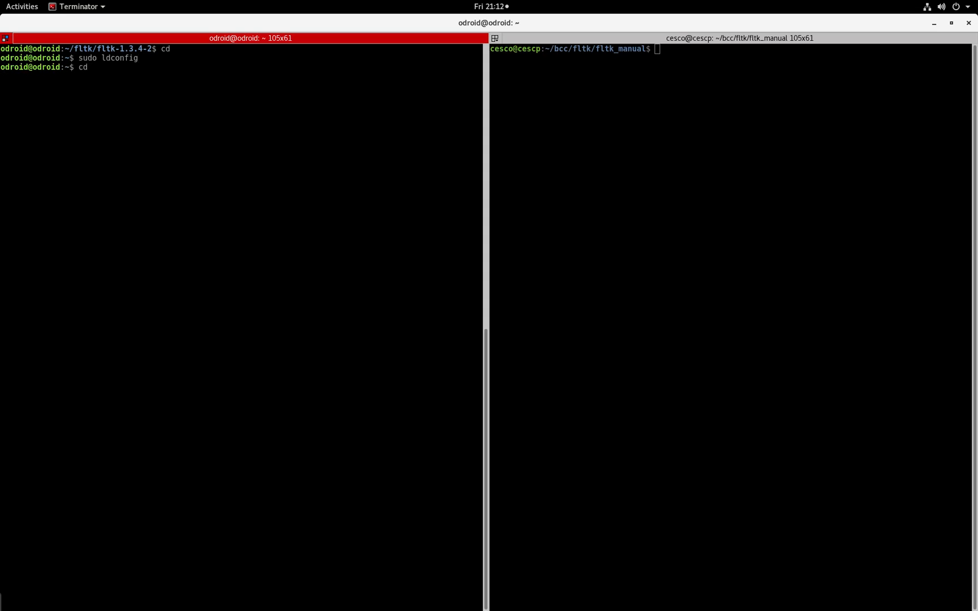
{"action": "type", "text": "/usr/"}
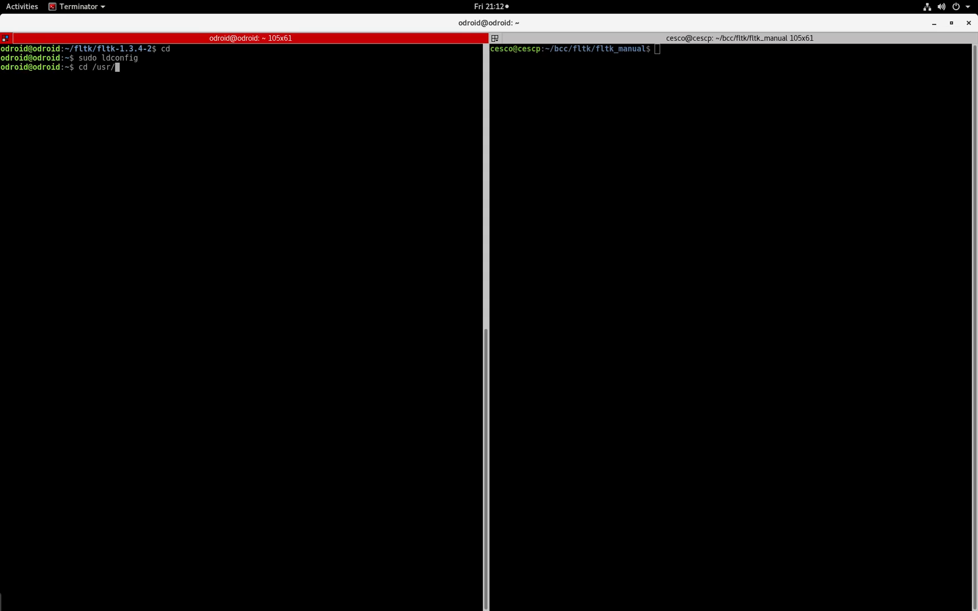
{"action": "type", "text": "local"}
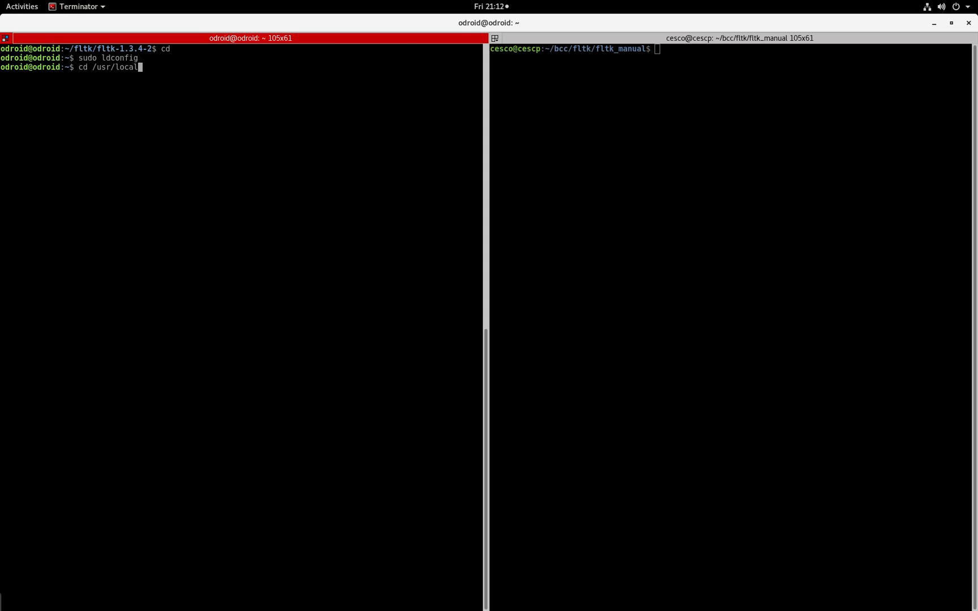
{"action": "type", "text": "/"}
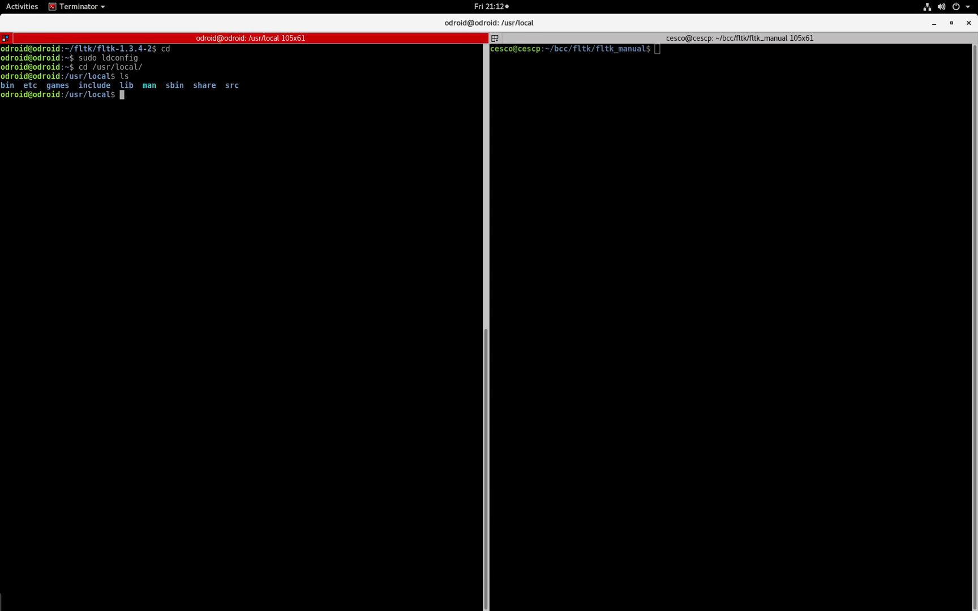
Browse /usr/local/lib, noting libfltk.a, and its pkgconfig subfolder
{"action": "type", "text": "cd"}
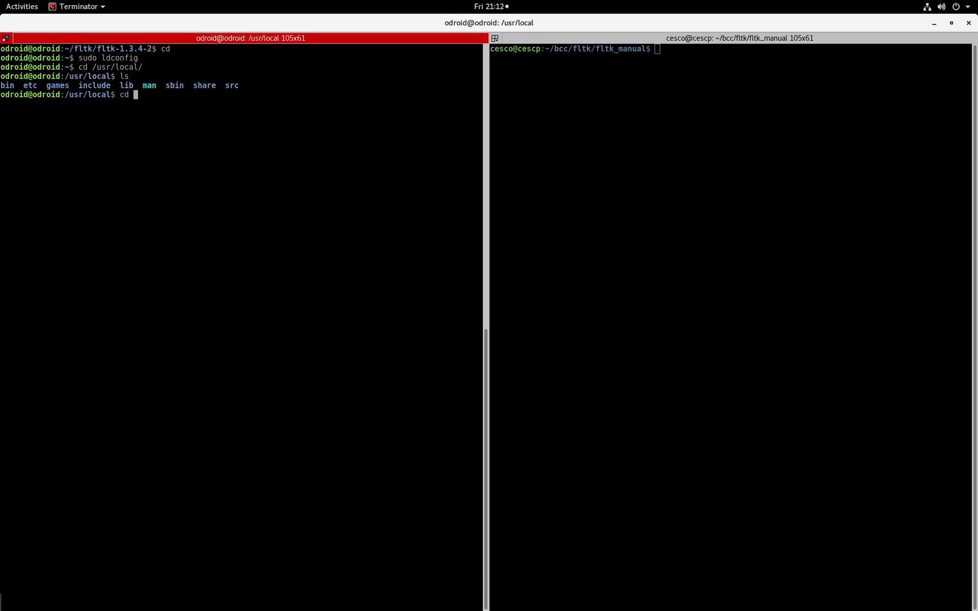
{"action": "type", "text": "lib"}
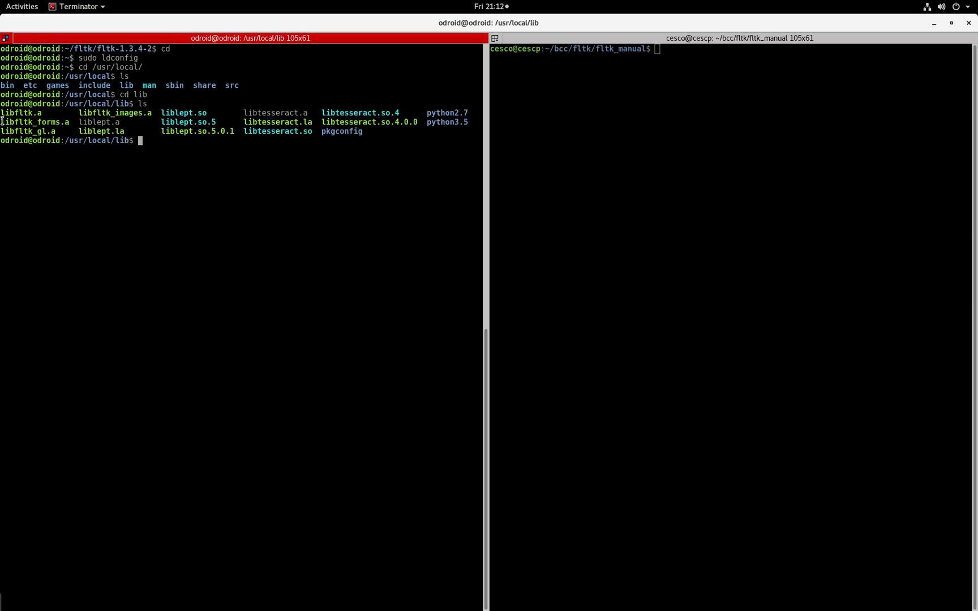
{"action": "double_click", "coordinate": [35, 121]}
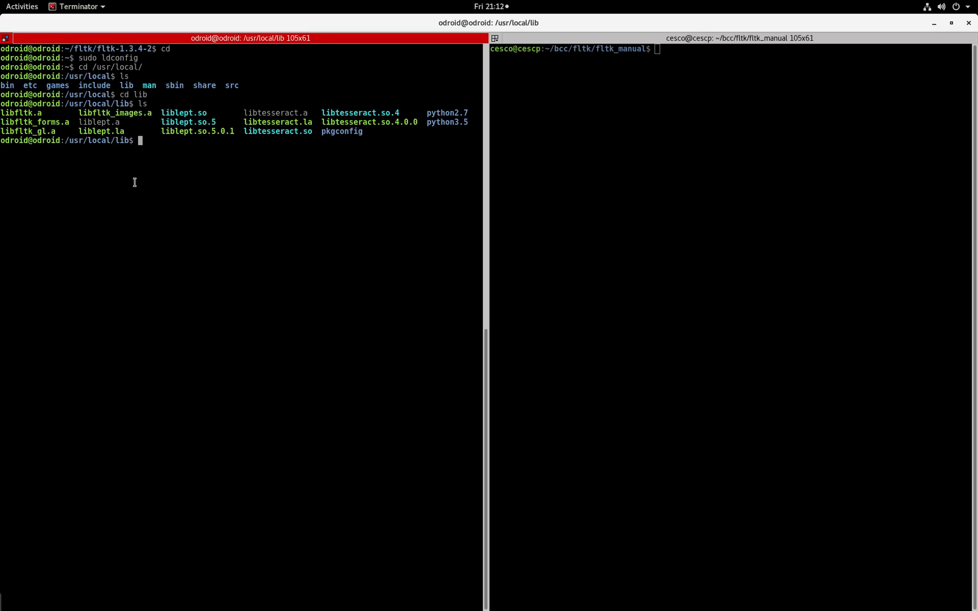
{"action": "type", "text": "cd"}
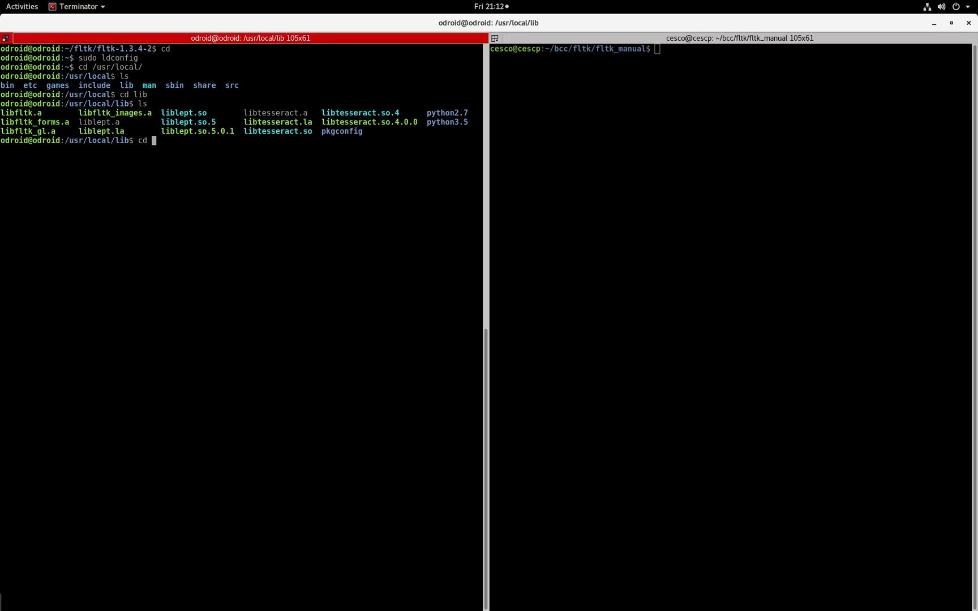
{"action": "type", "text": "pg"}
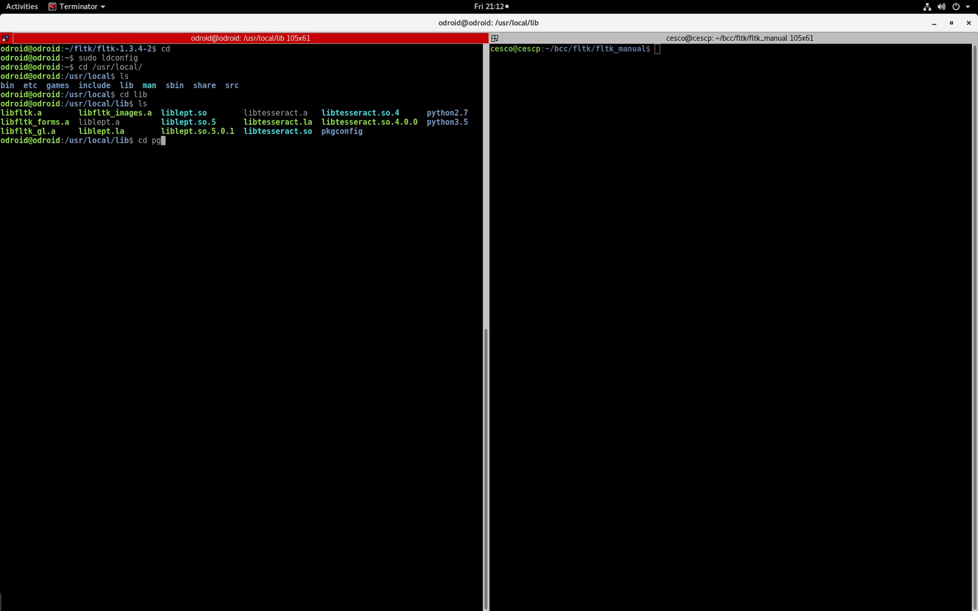
{"action": "key", "text": "Tab"}
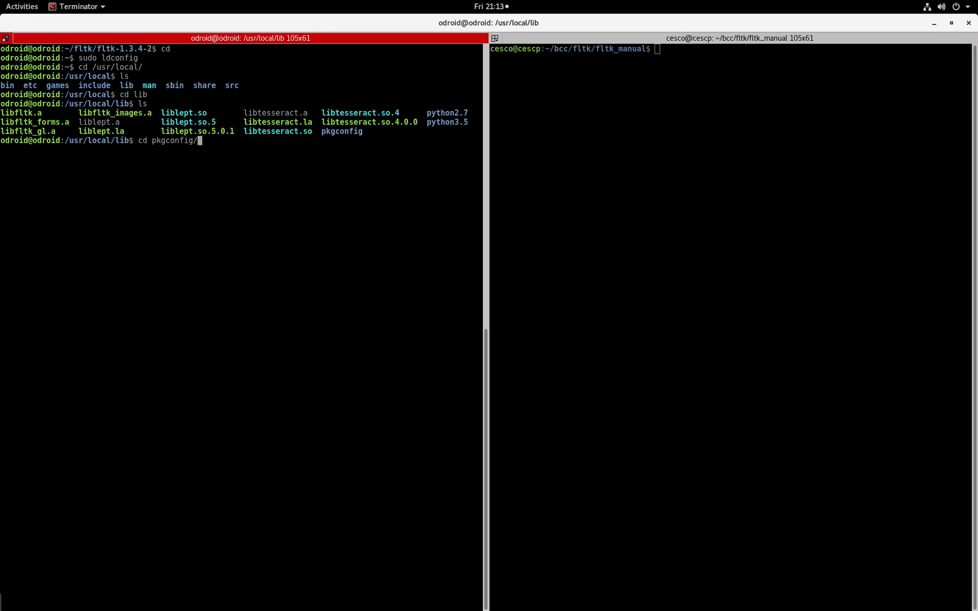
{"action": "key", "text": "Return"}
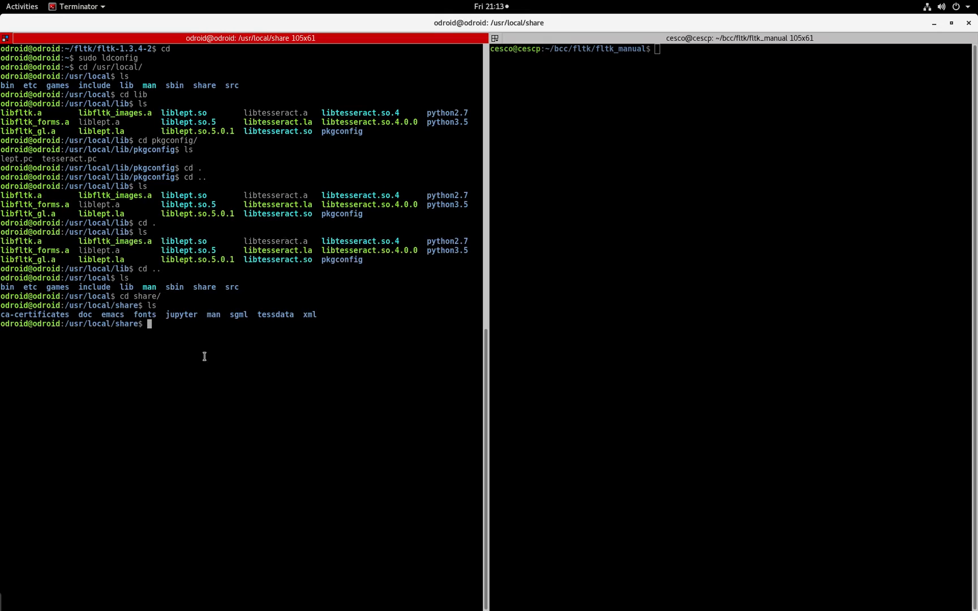
Move back up and list the share and include/FL folders, ending in /usr/local/include/FL
{"action": "type", "text": "cd .."}
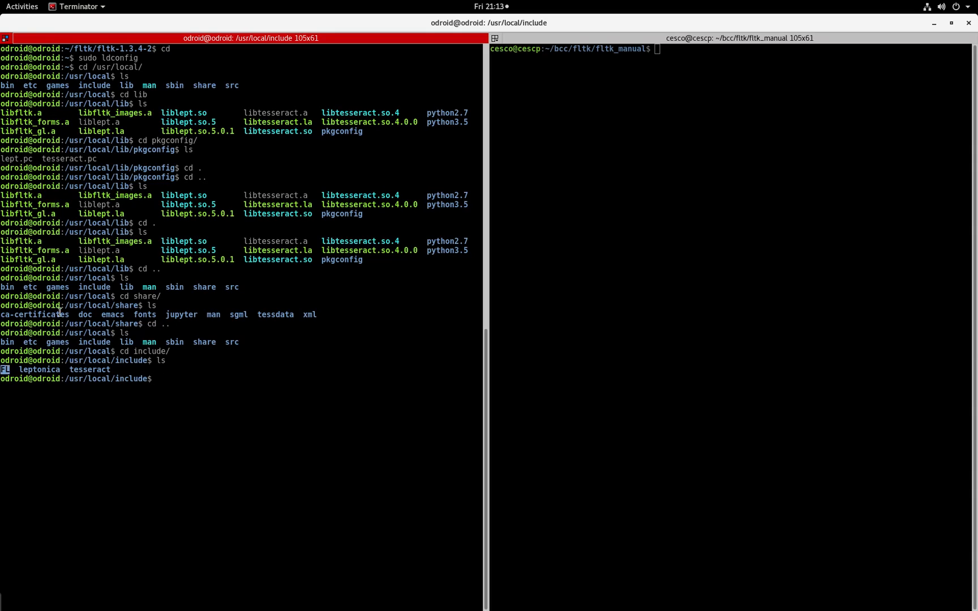
{"action": "type", "text": "cd FL"}
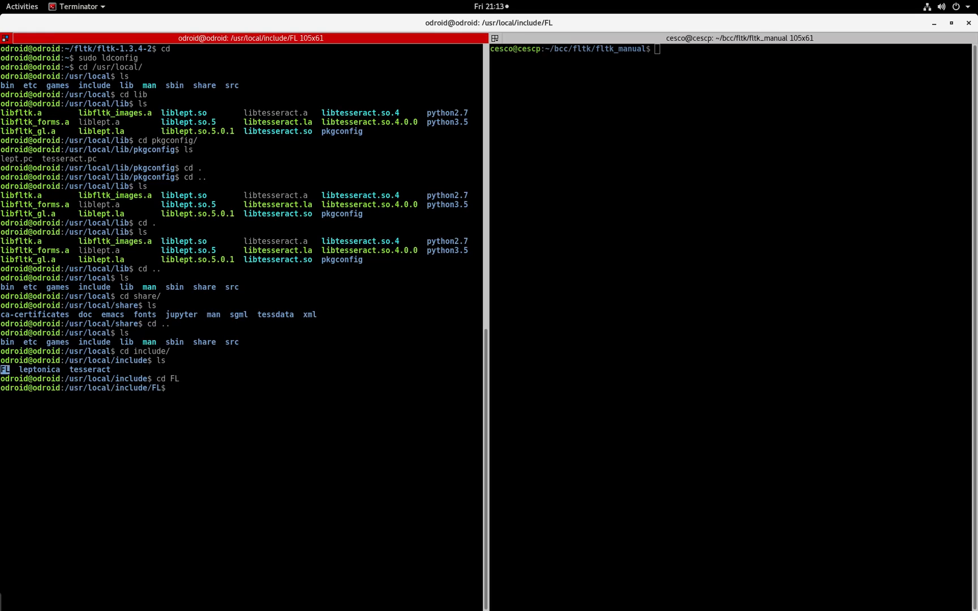
{"action": "type", "text": "ls"}
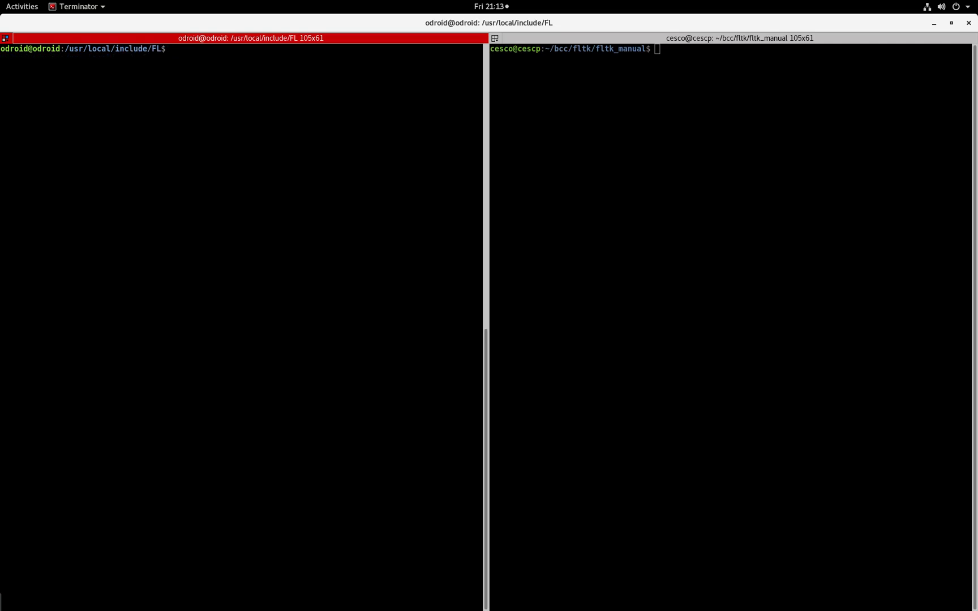
Return to ~/fltk, list its fltk-1.3.4-2 folder, and switch over to the Firefox window
{"action": "type", "text": "cd"}
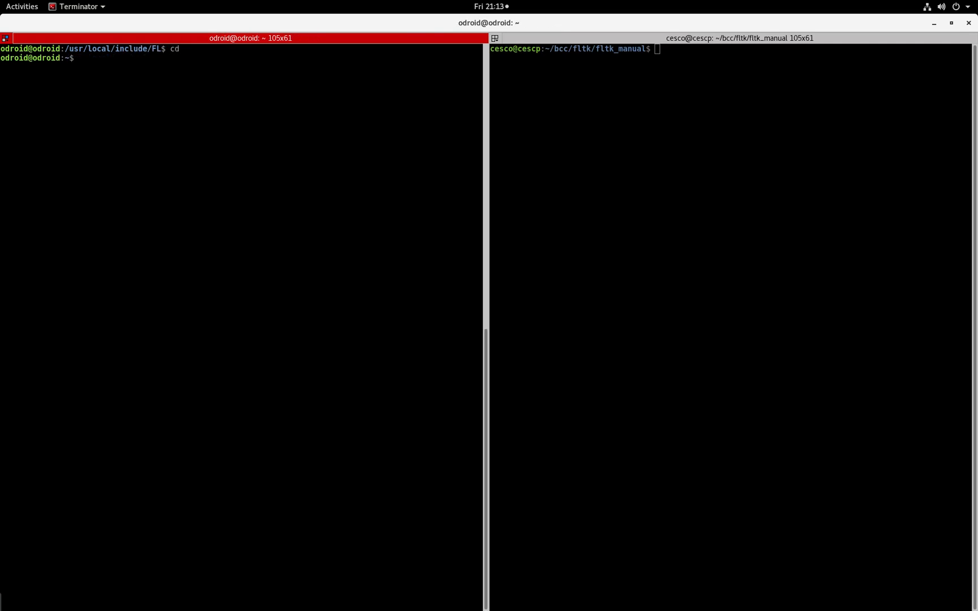
{"action": "type", "text": "cd fltk"}
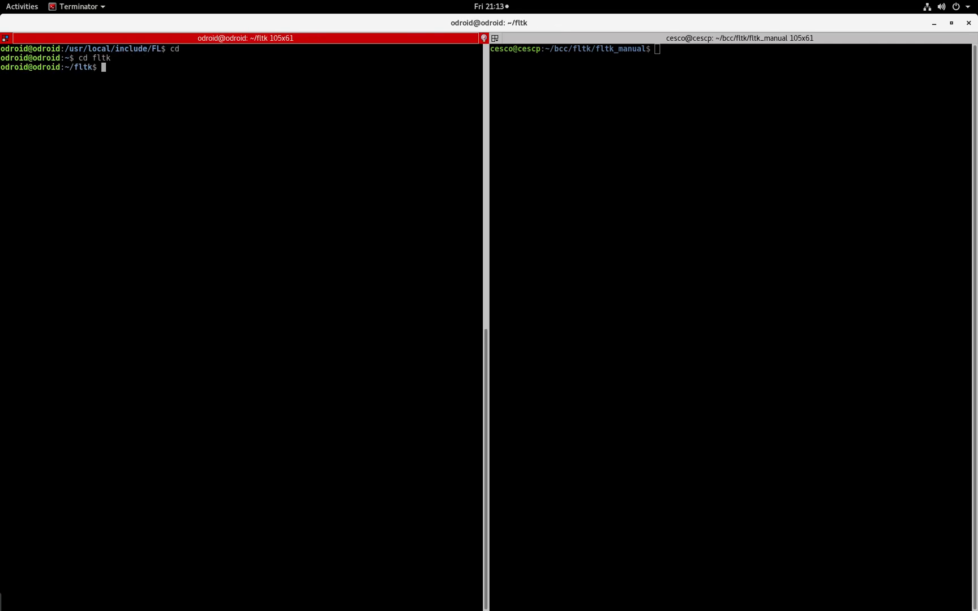
{"action": "type", "text": "ls"}
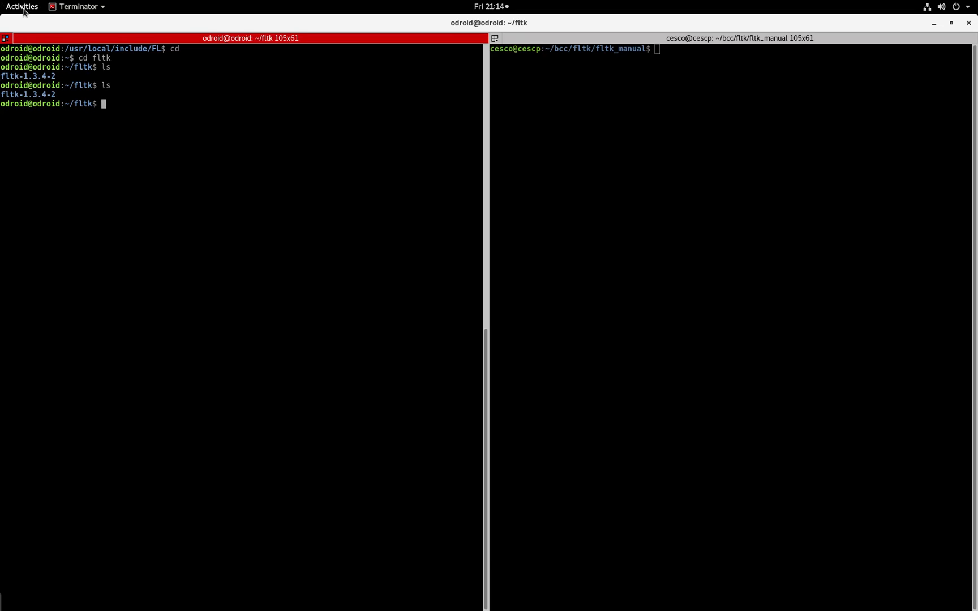
{"action": "left_click", "coordinate": [22, 7]}
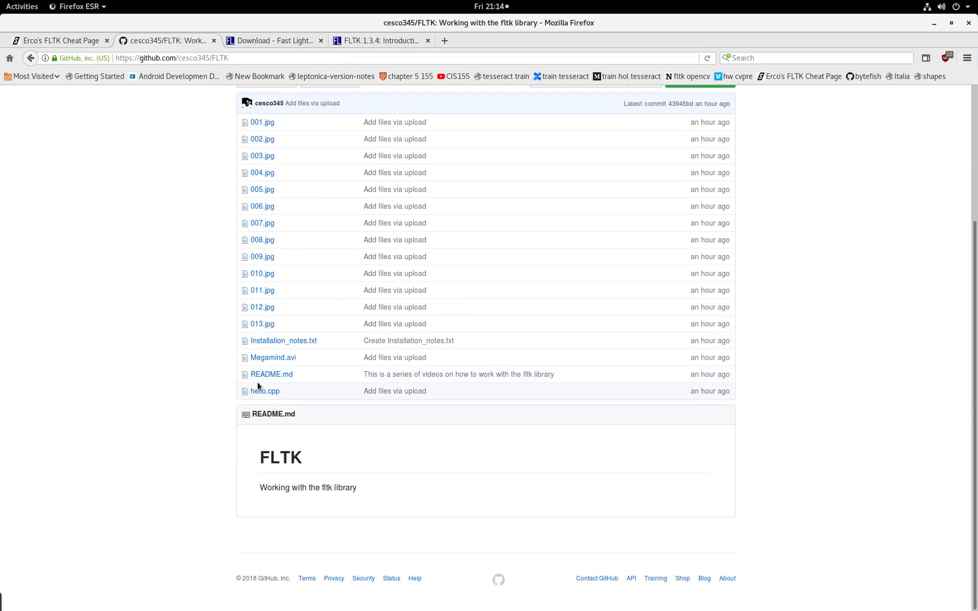
{"action": "left_click", "coordinate": [265, 390]}
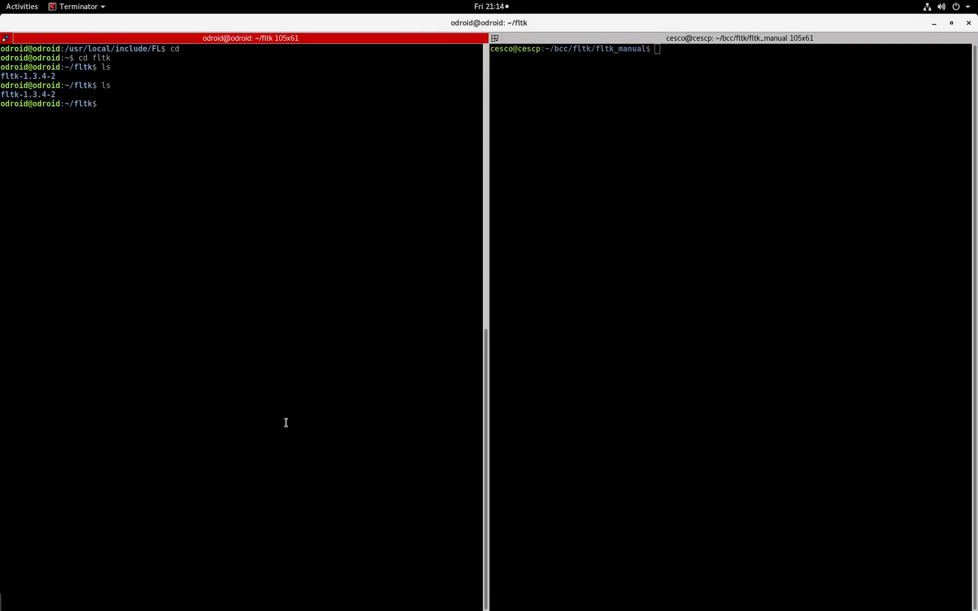
Start nano on hello.cpp and paste the copied FLTK Hello World program into it
{"action": "type", "text": "nano hell"}
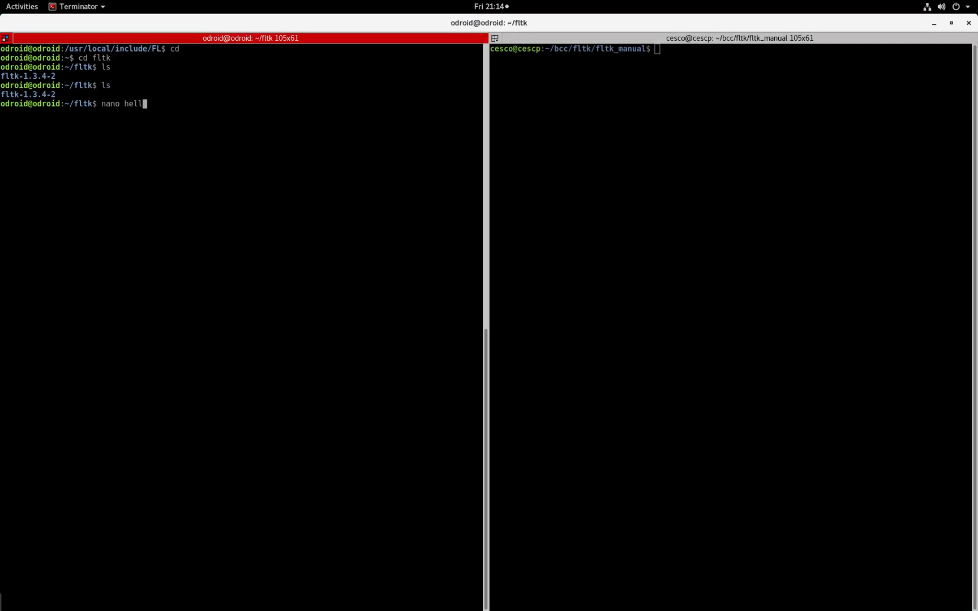
{"action": "type", "text": "o.cpp"}
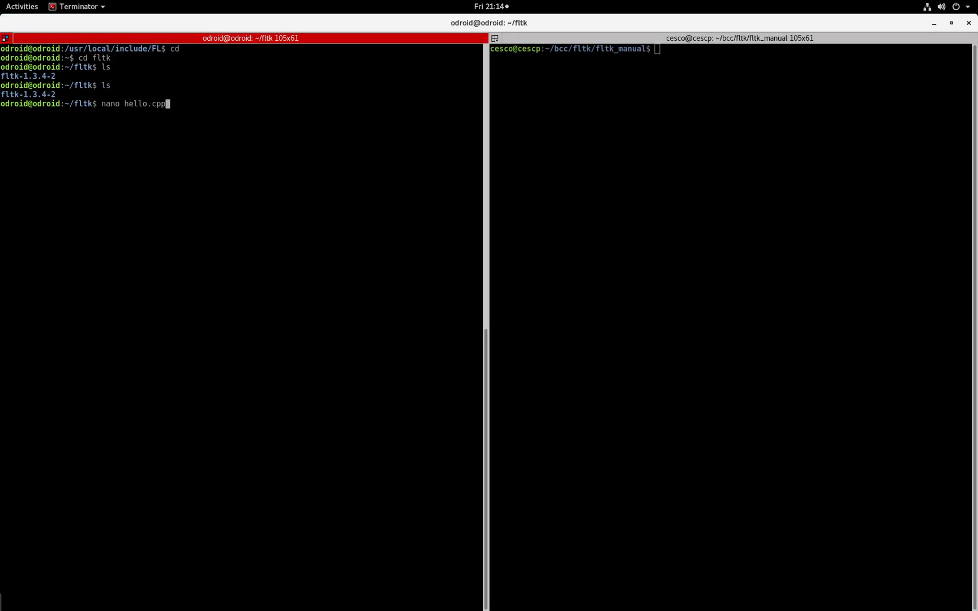
{"action": "right_click", "coordinate": [209, 330]}
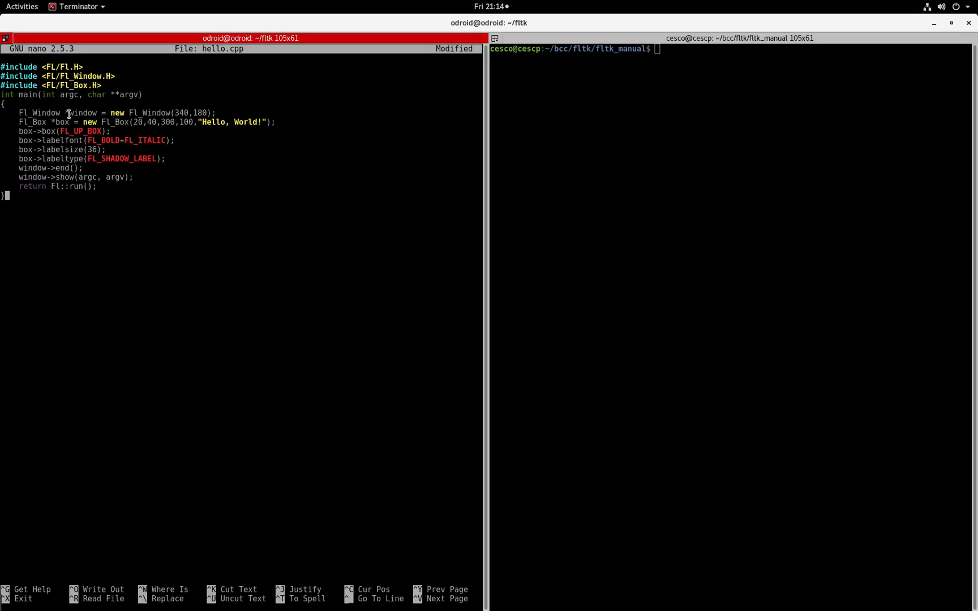
Review the code, then exit nano saving the modified hello.cpp
{"action": "double_click", "coordinate": [81, 113]}
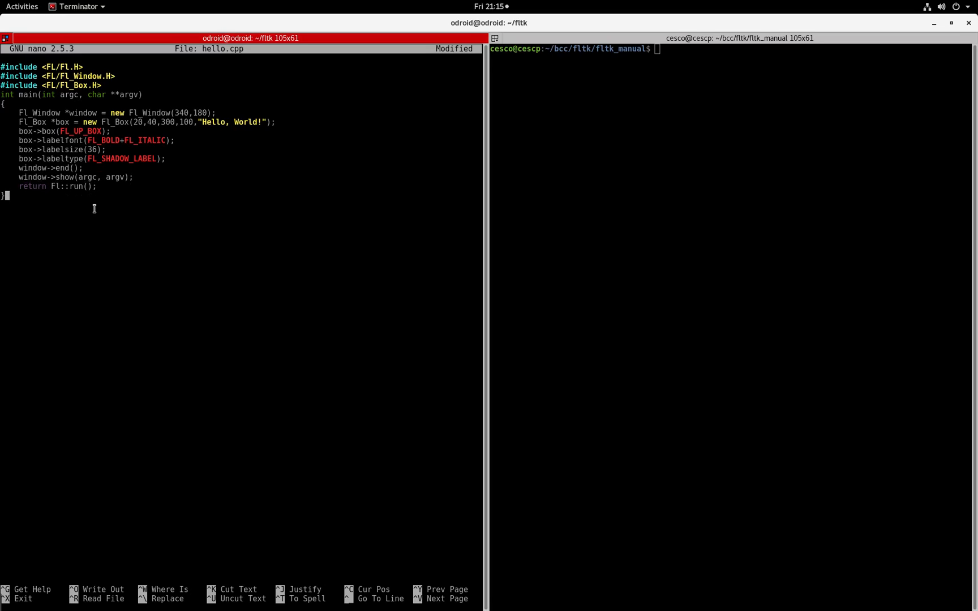
{"action": "mouse_move", "coordinate": [54, 225]}
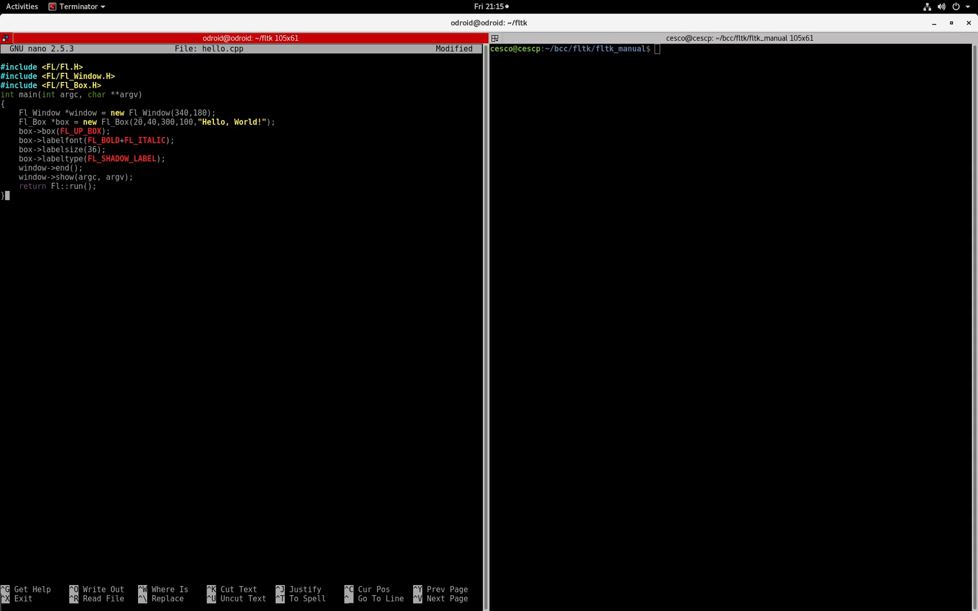
{"action": "key", "text": "ctrl+x"}
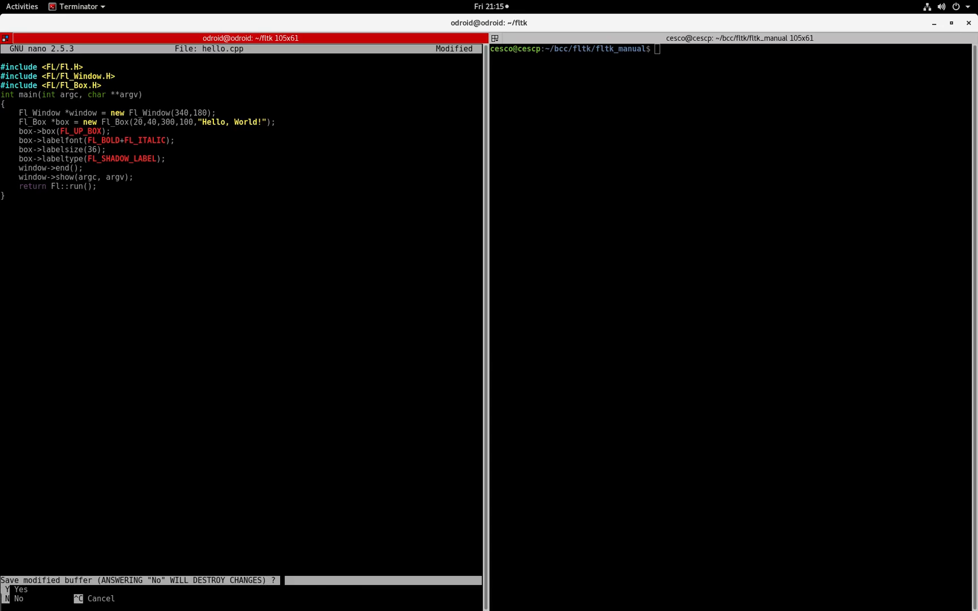
{"action": "key", "text": "n"}
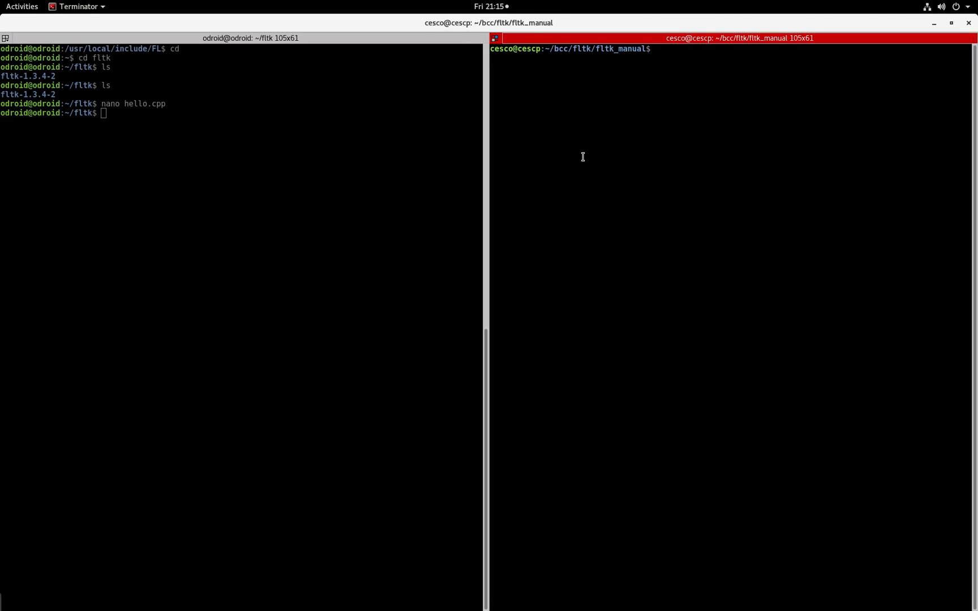
List the local folder, open README in nano, and return focus to the Odroid pane
{"action": "type", "text": "ls"}
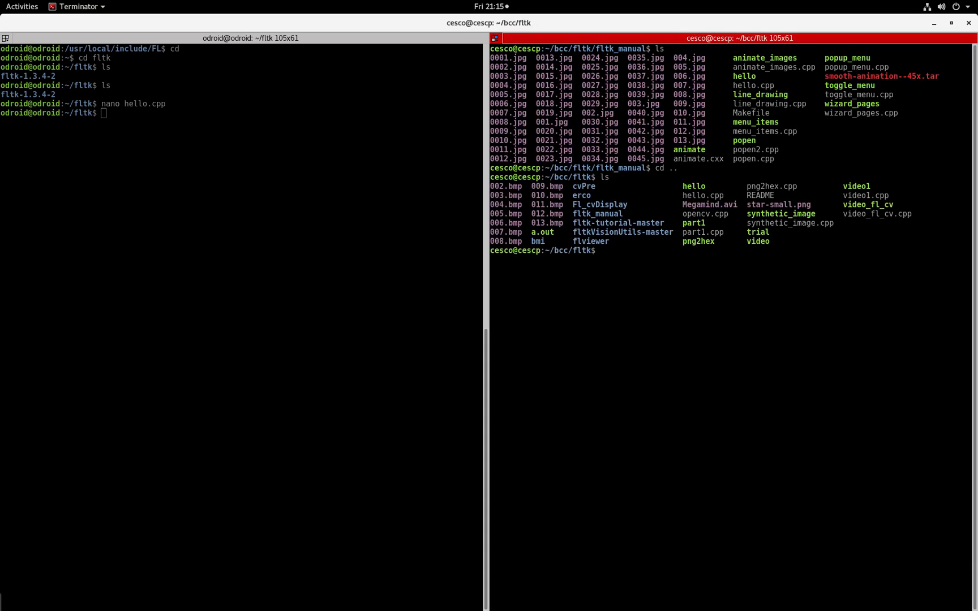
{"action": "type", "text": "nano R"}
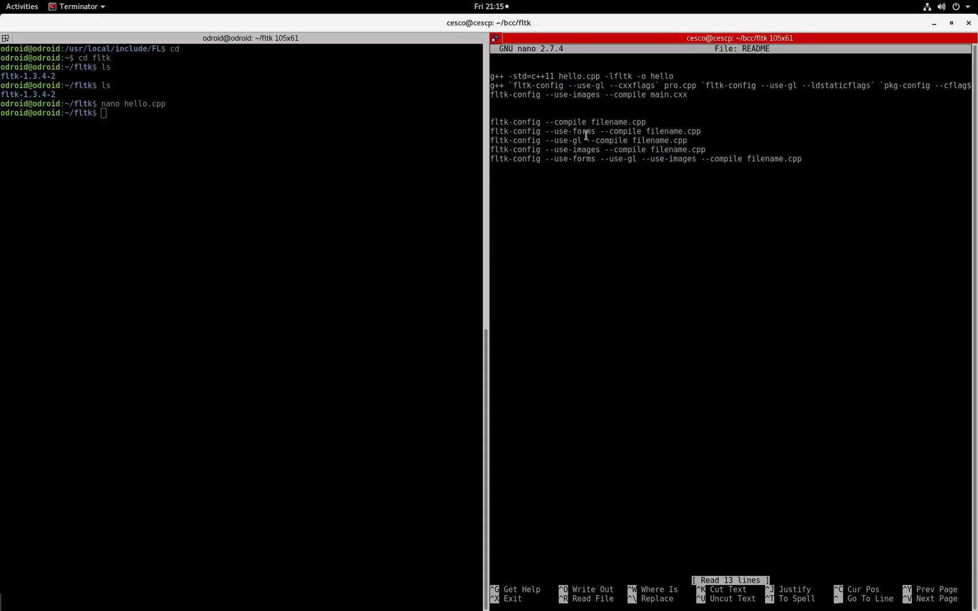
{"action": "mouse_move", "coordinate": [602, 118]}
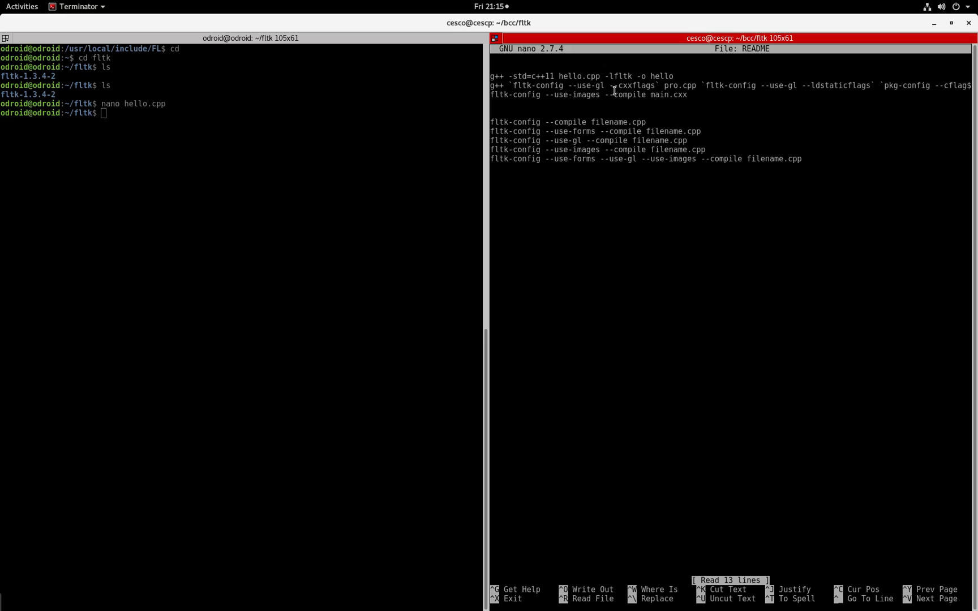
{"action": "mouse_move", "coordinate": [631, 136]}
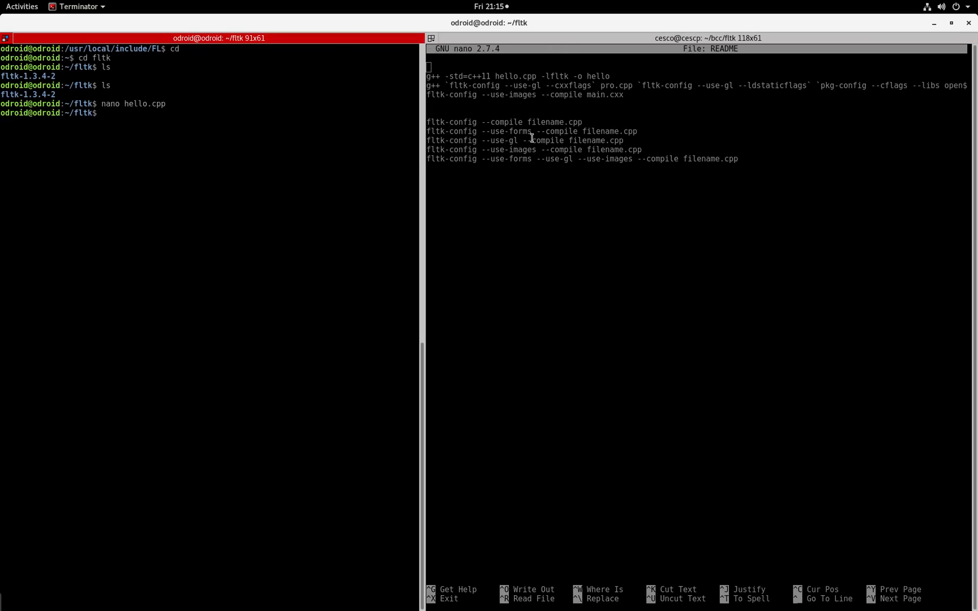
{"action": "mouse_move", "coordinate": [755, 139]}
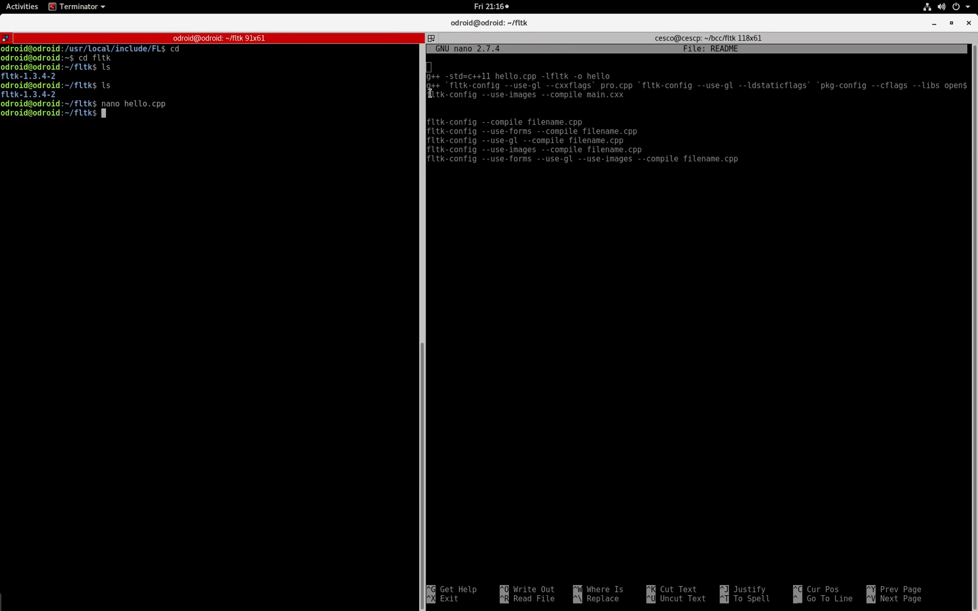
{"action": "left_click", "coordinate": [685, 94]}
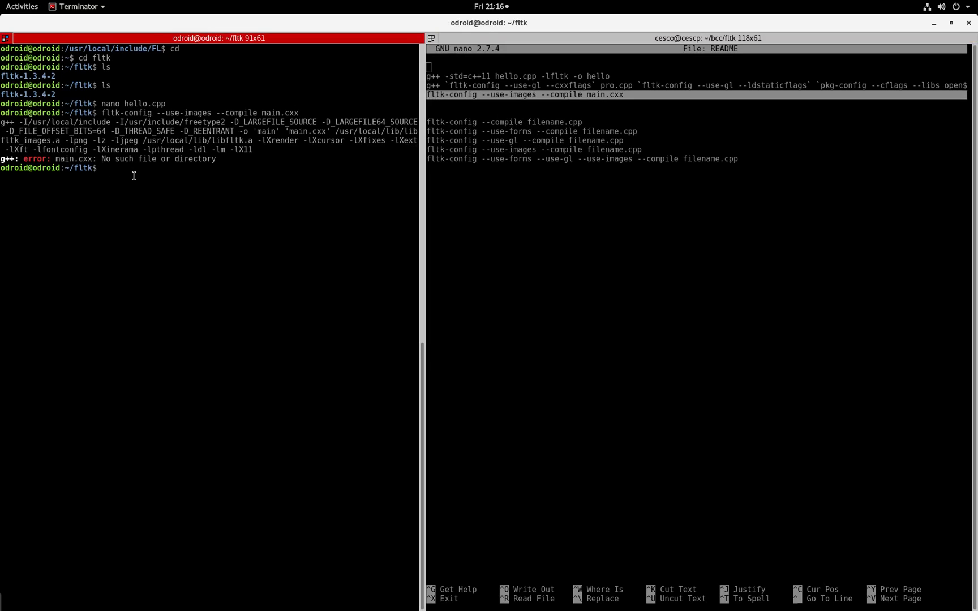
Retry 'fltk-config --use-images --compile main.cxx', see the missing-file error, and clear the terminal
{"action": "type", "text": "fltk-config --use-images --compile main.cxx"}
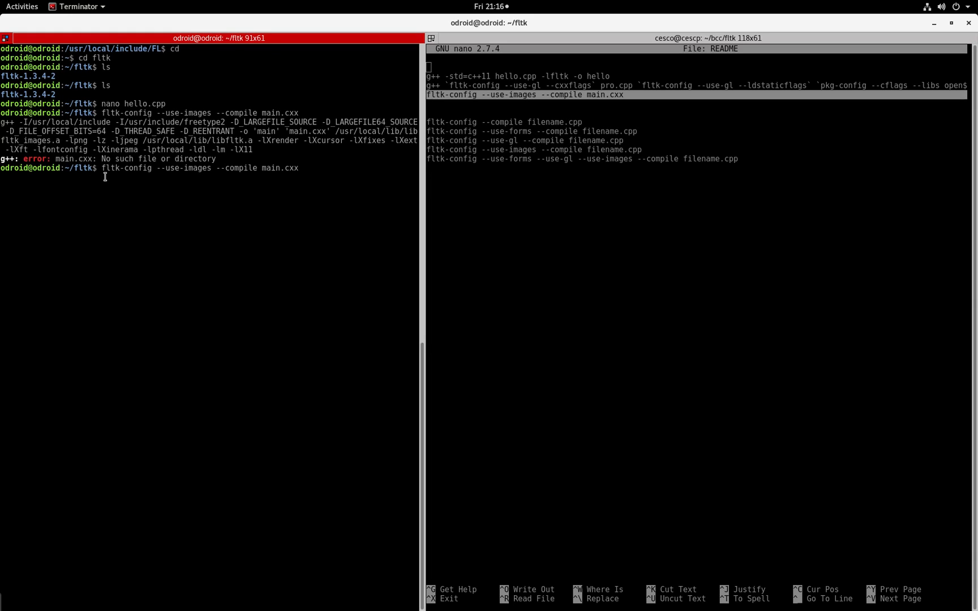
{"action": "double_click", "coordinate": [126, 167]}
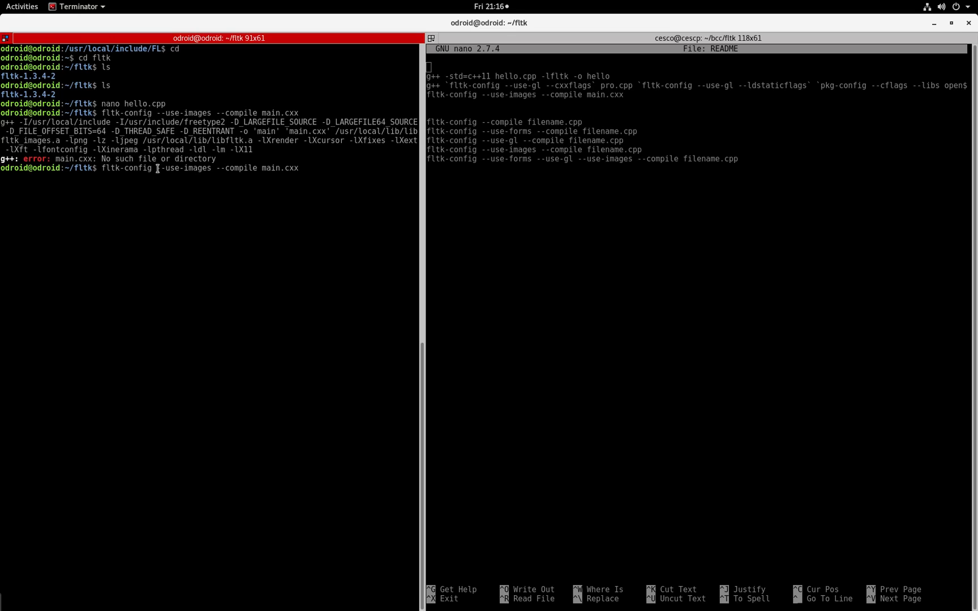
{"action": "double_click", "coordinate": [182, 167]}
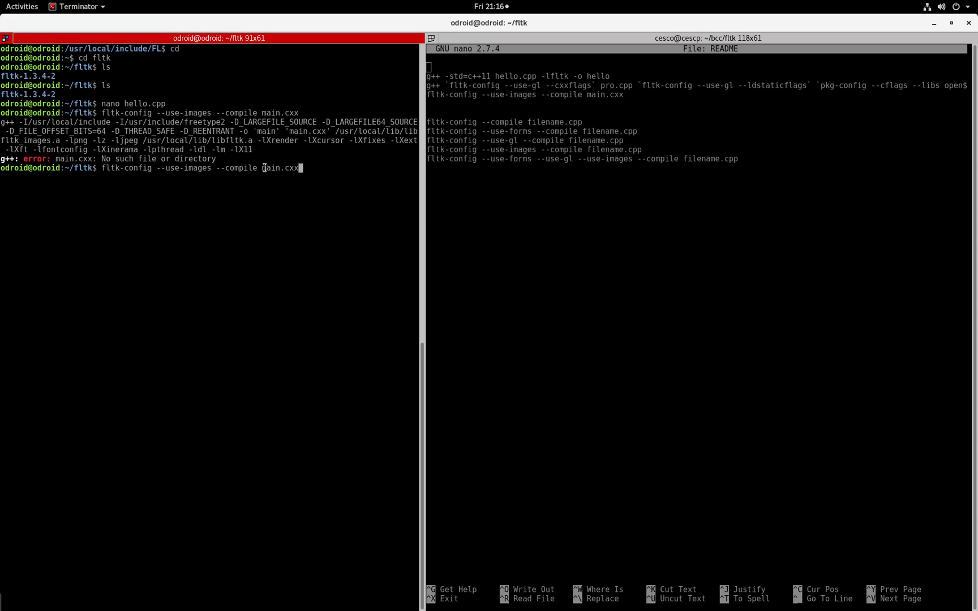
{"action": "mouse_move", "coordinate": [290, 181]}
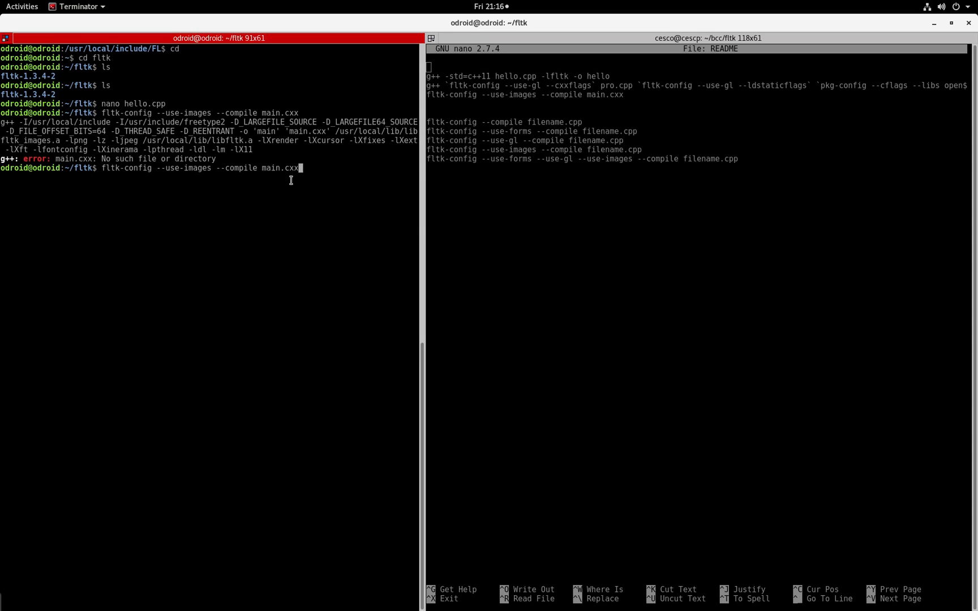
{"action": "double_click", "coordinate": [280, 167]}
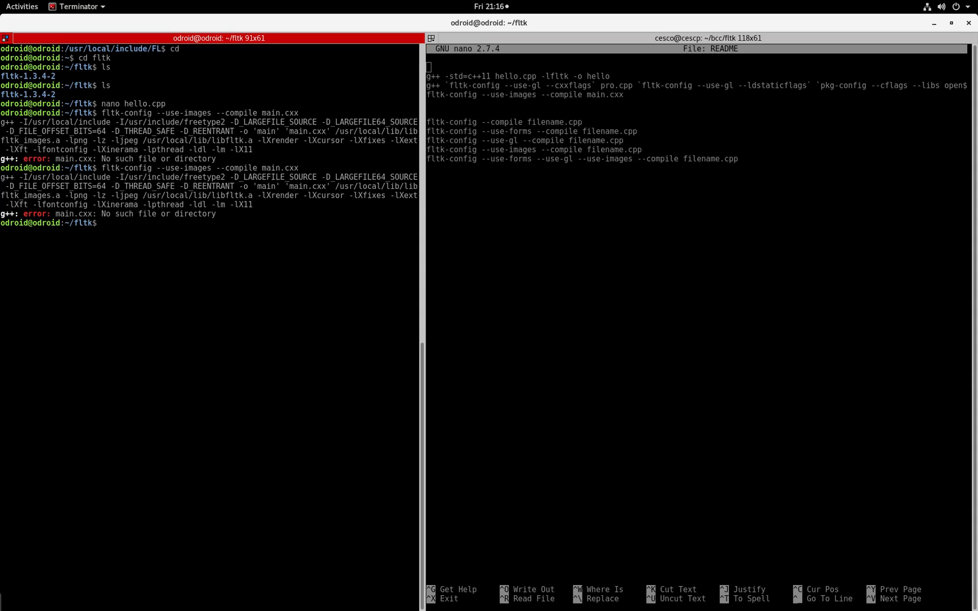
{"action": "type", "text": "fltk-config --use-images --compile main.cx"}
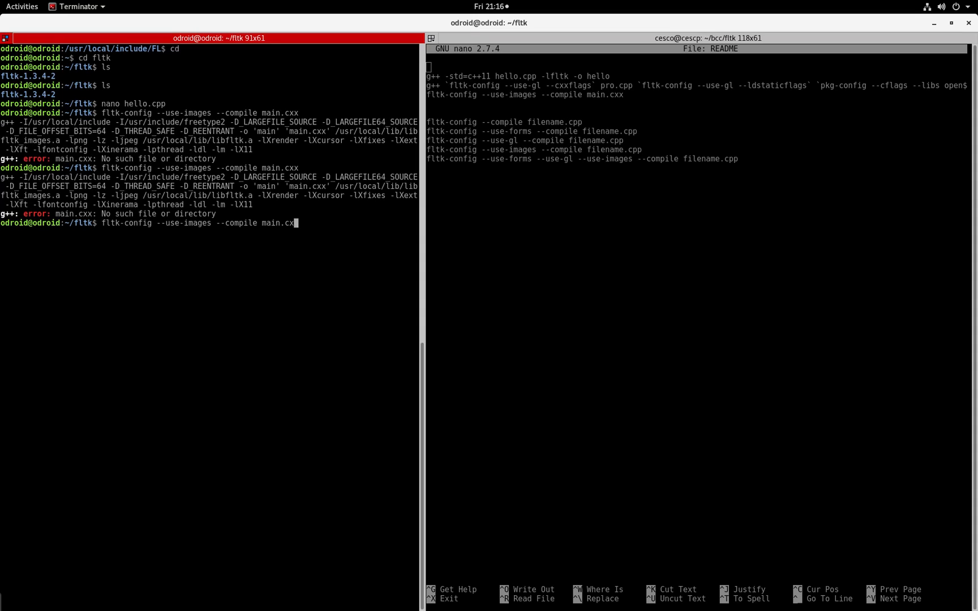
{"action": "key", "text": "BackSpace"}
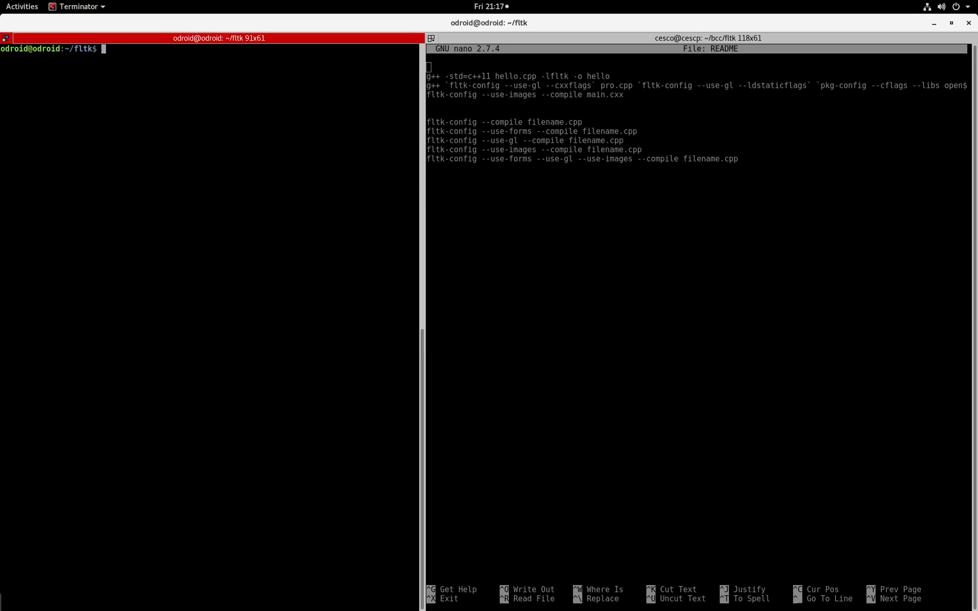
List the folder and compile hello.cpp with 'fltk-config --use-images --compile hello.cpp'
{"action": "type", "text": "ls"}
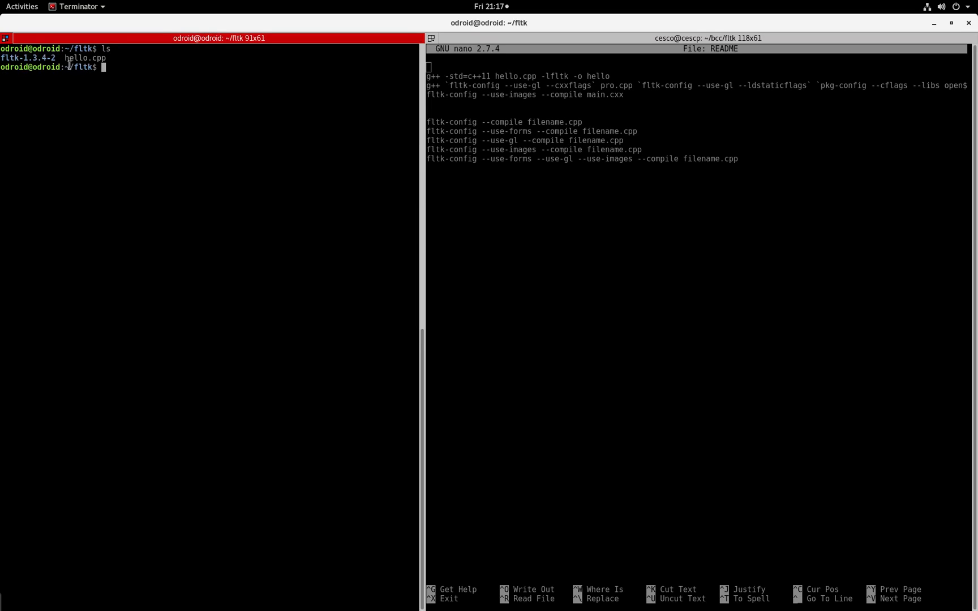
{"action": "double_click", "coordinate": [86, 58]}
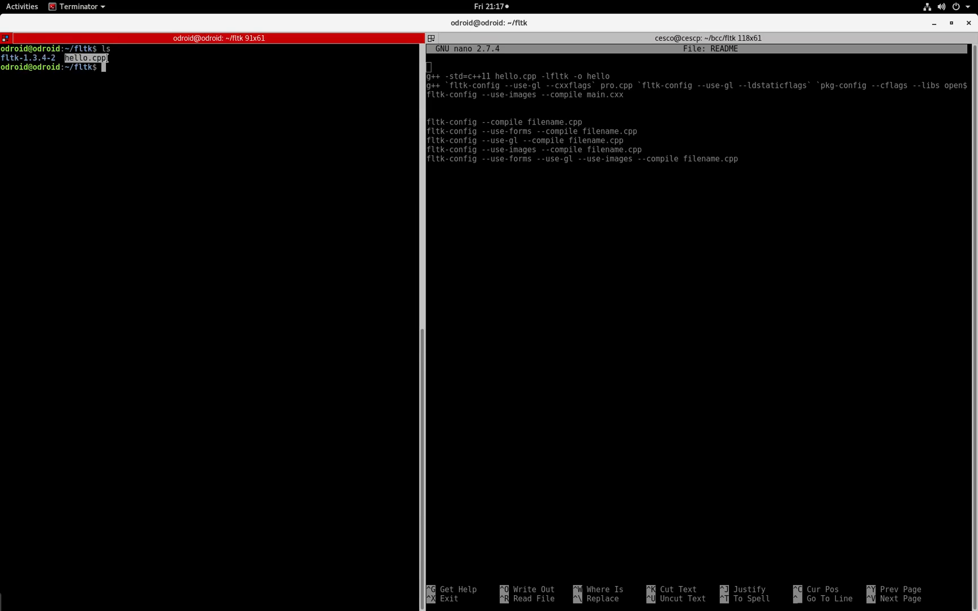
{"action": "type", "text": "ls"}
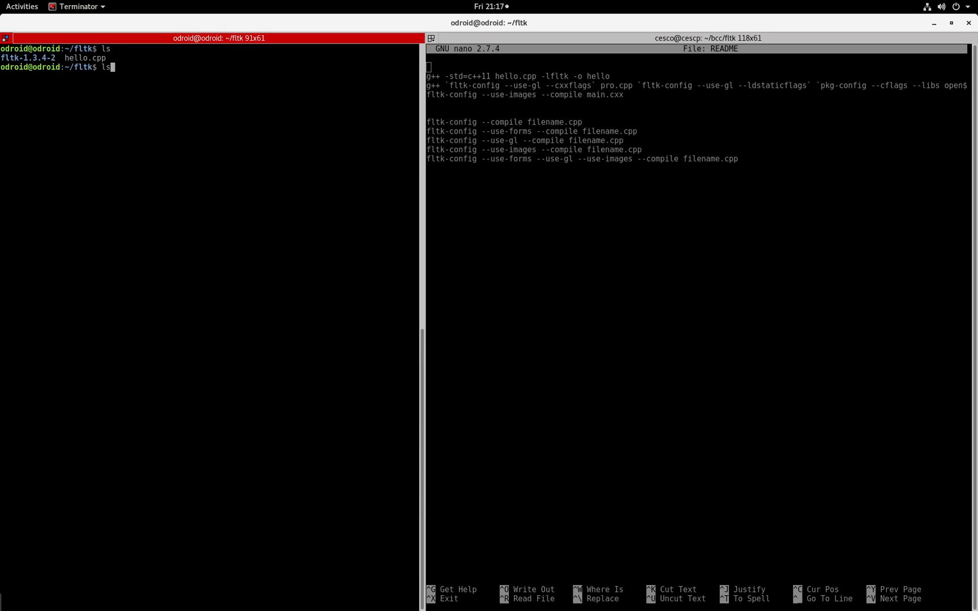
{"action": "type", "text": "fltk-config --use-images --compile main.cxx"}
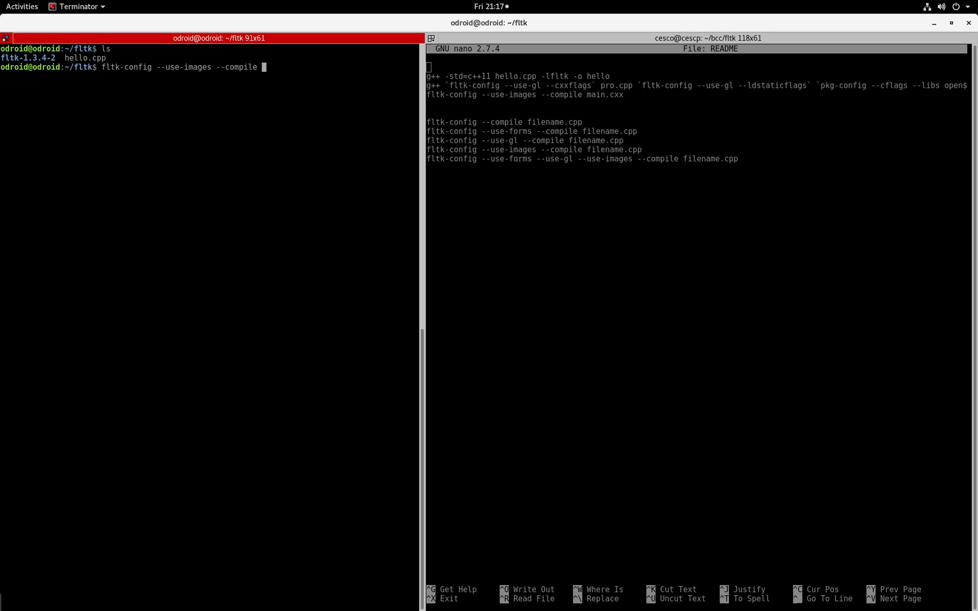
{"action": "type", "text": "hello"}
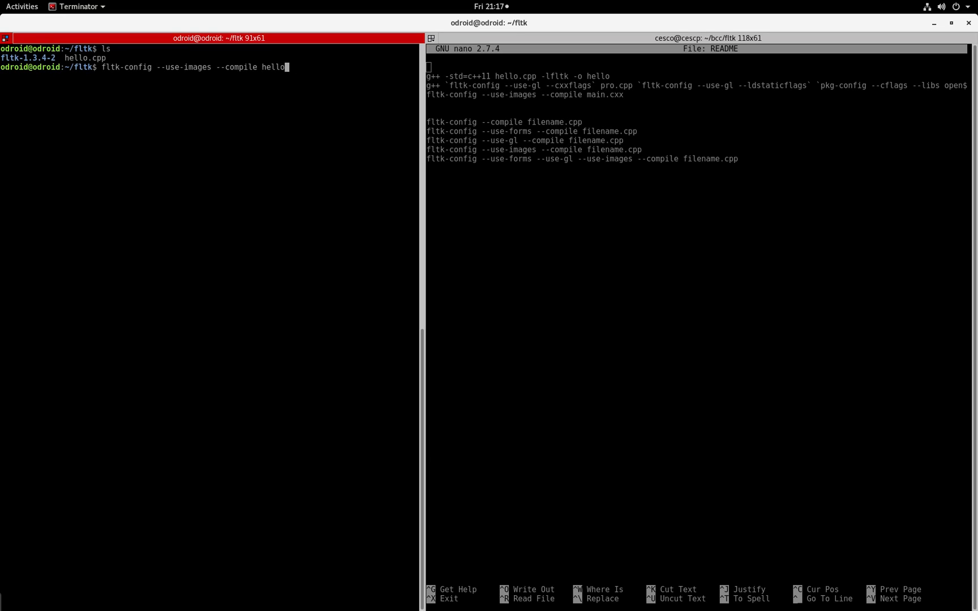
{"action": "type", "text": ".cpp"}
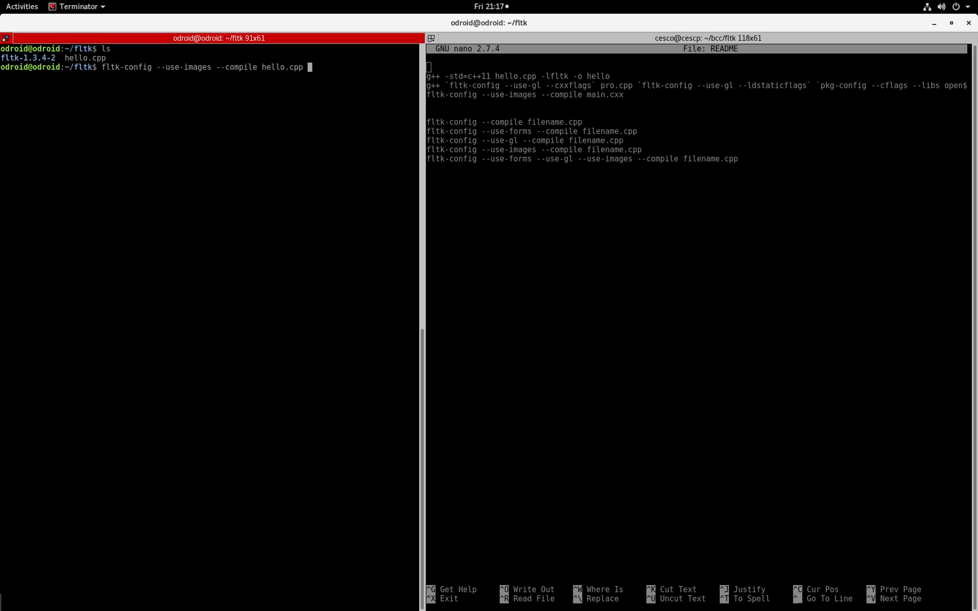
{"action": "key", "text": "Return"}
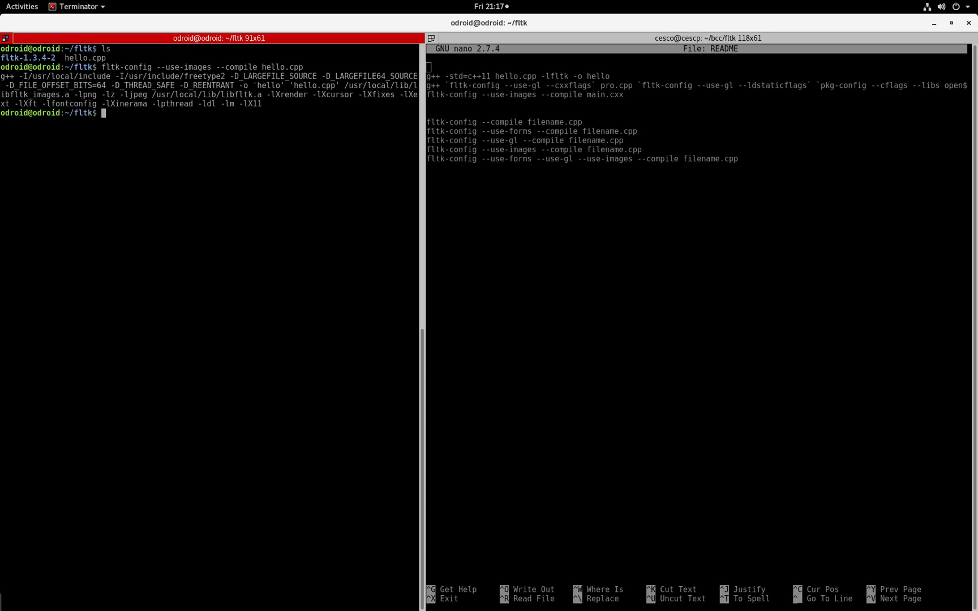
{"action": "mouse_move", "coordinate": [146, 105]}
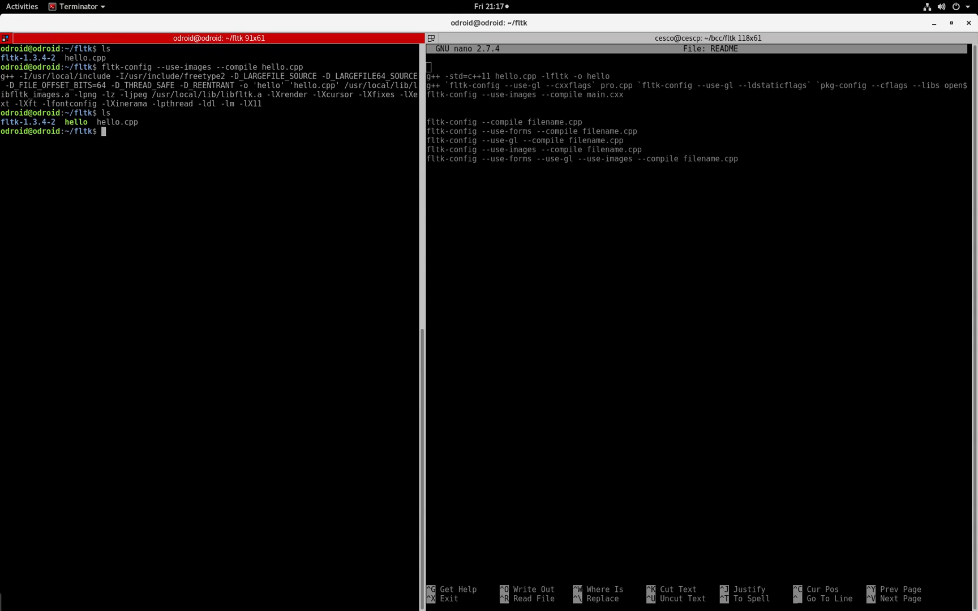
Enter ./hello to run the newly built executable
{"action": "double_click", "coordinate": [74, 121]}
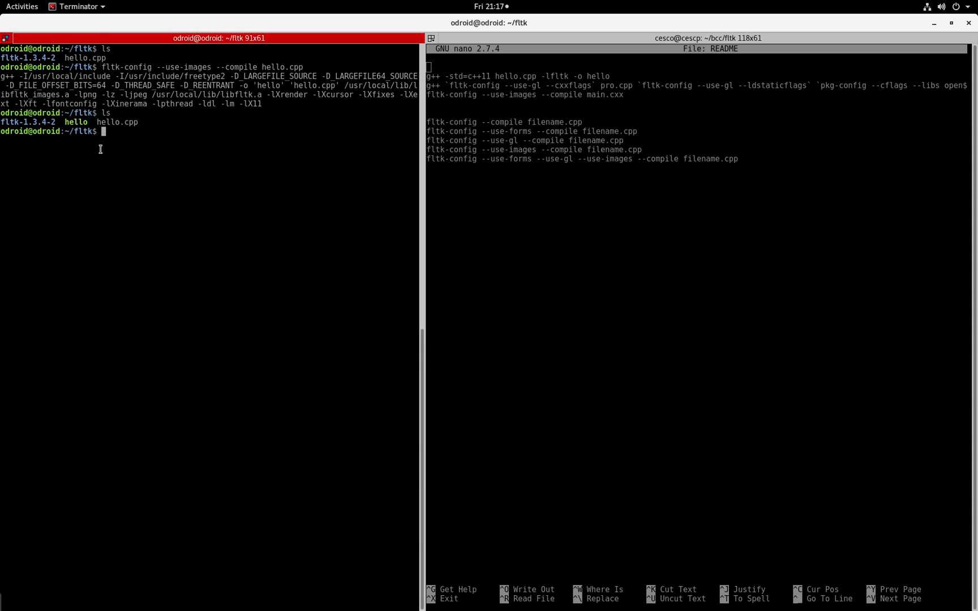
{"action": "type", "text": "./"}
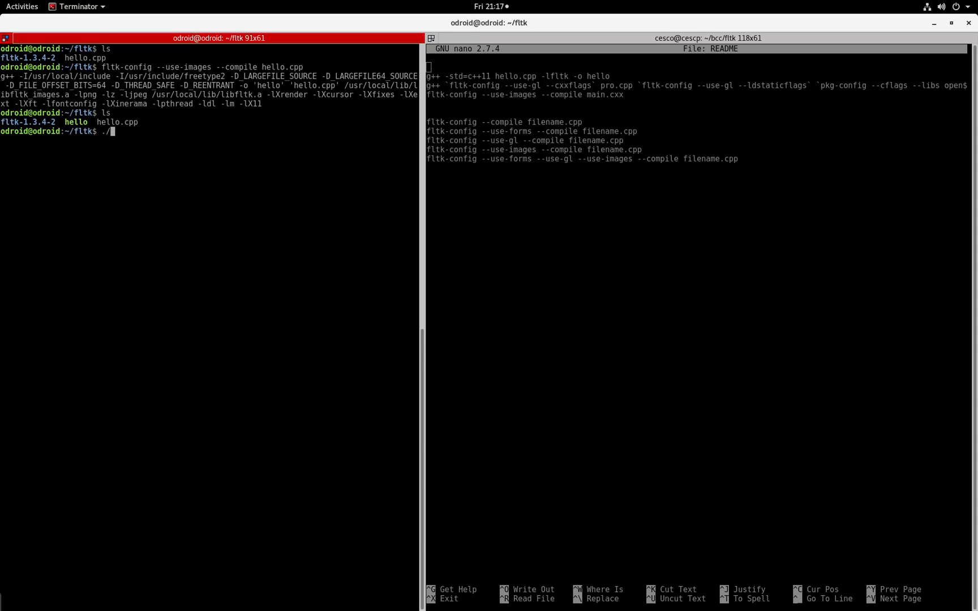
{"action": "type", "text": "hello"}
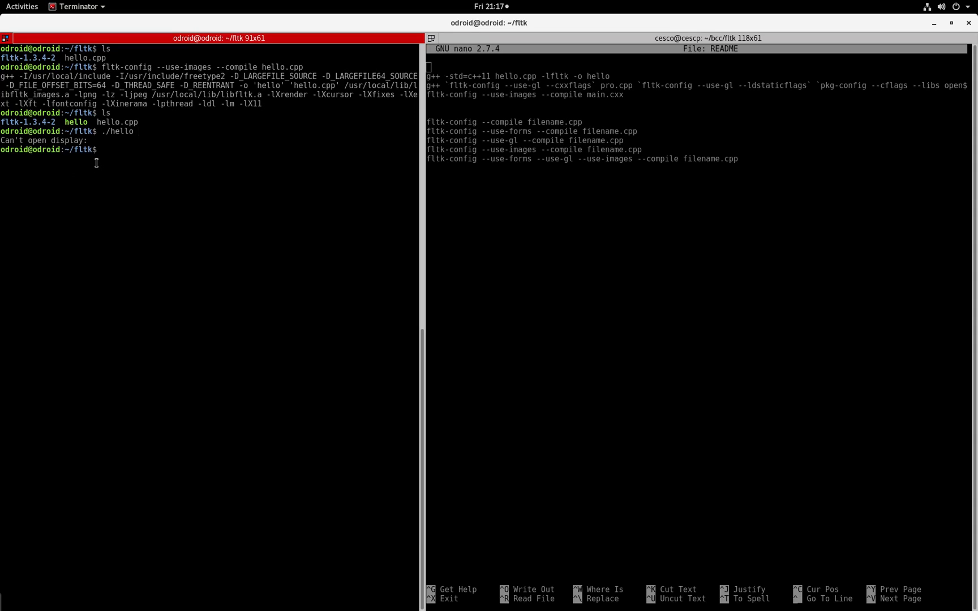
{"action": "mouse_move", "coordinate": [109, 220]}
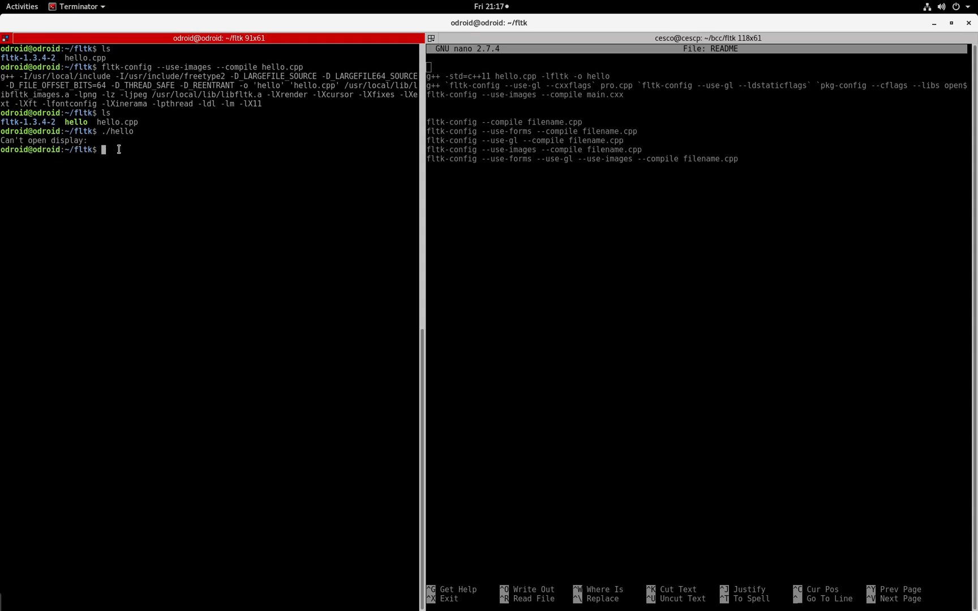
Reopen hello.cpp in nano to look over the code after the display error
{"action": "type", "text": "n"}
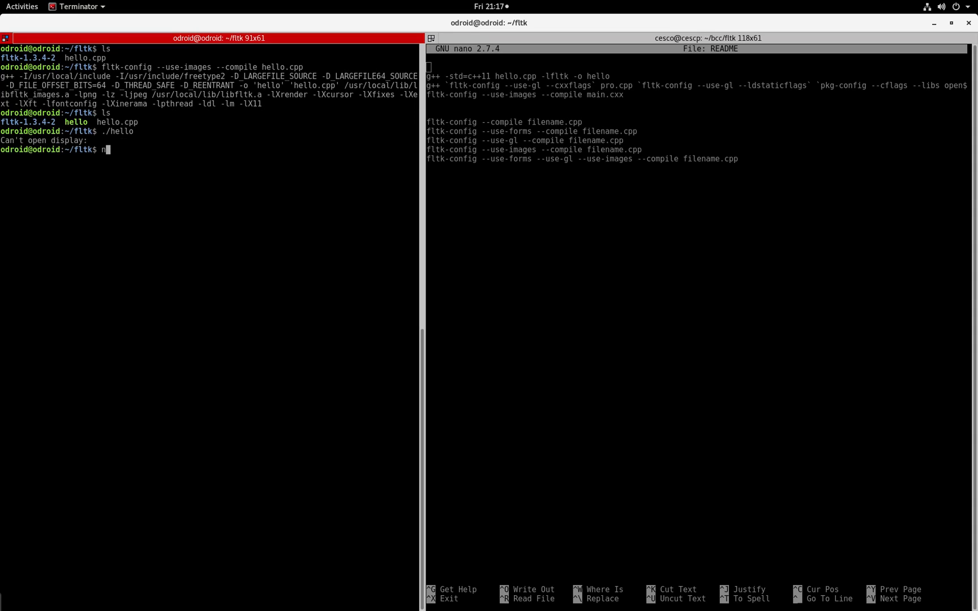
{"action": "type", "text": "ano he"}
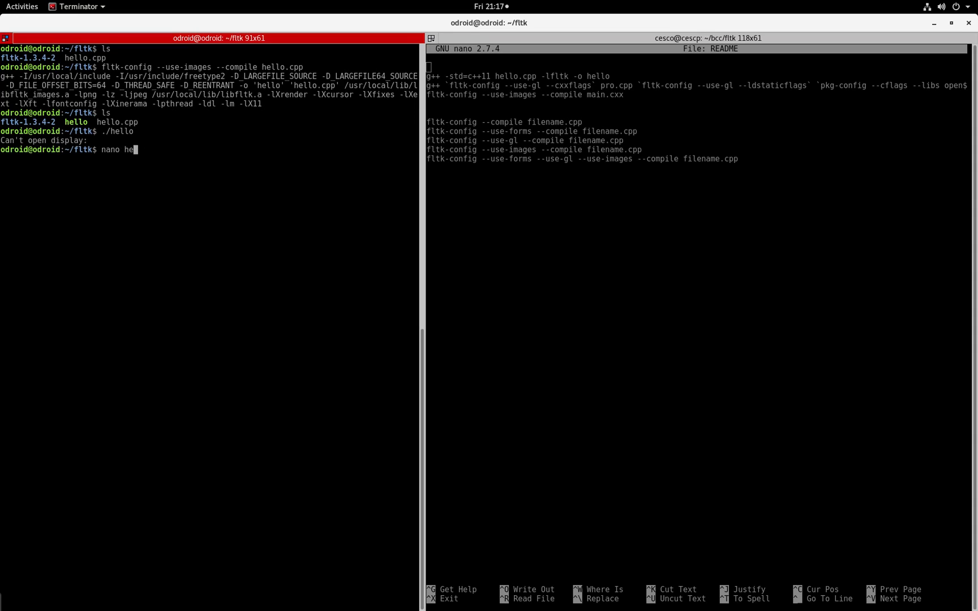
{"action": "type", "text": "llo.cpp"}
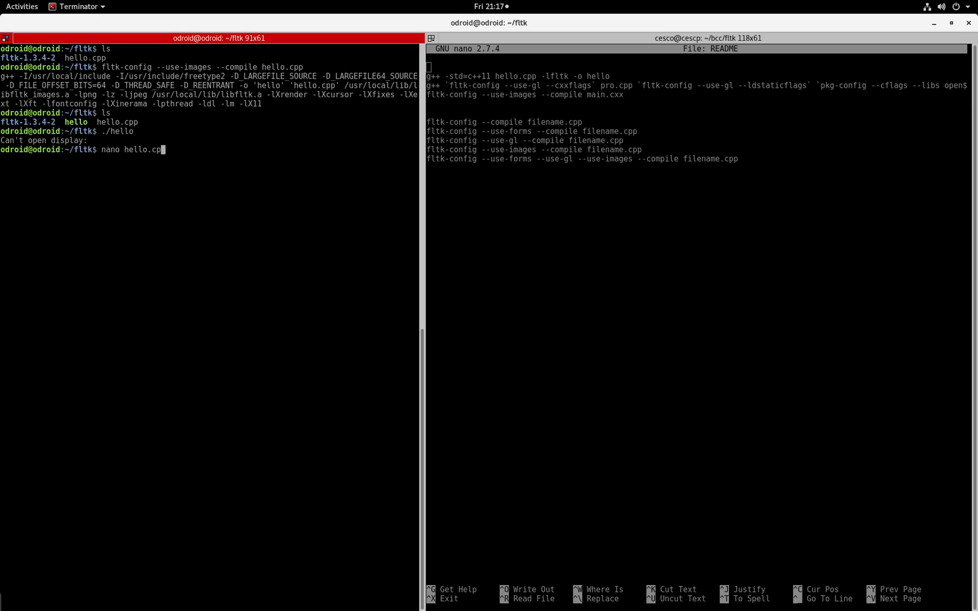
{"action": "key", "text": "Return"}
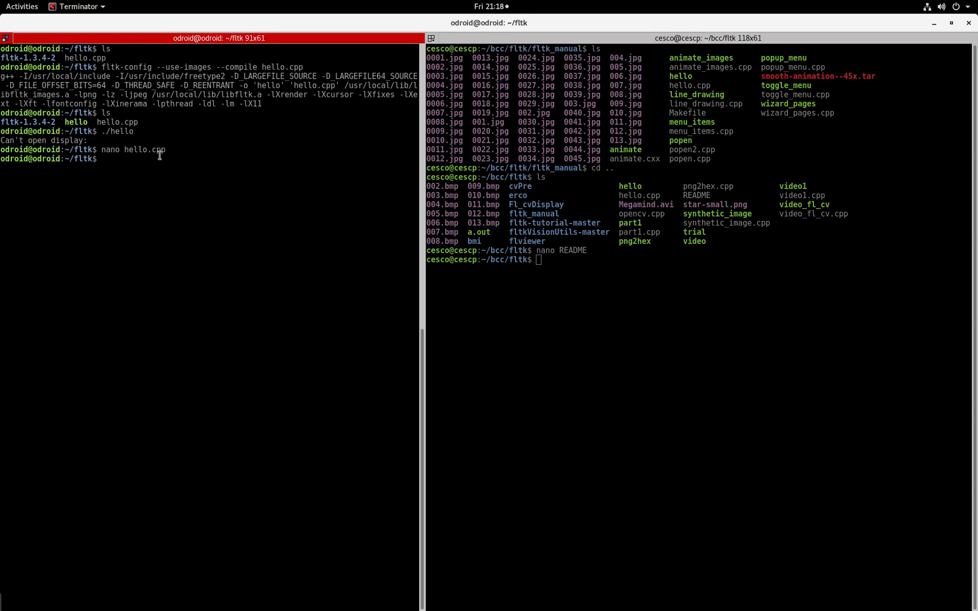
Compile with 'g++ -std=c++11 hello.cpp -lfltk -o hello', see the linker errors, and clear the terminal
{"action": "type", "text": "g++ -std=c++11 hello.cpp -lfltk -o hello"}
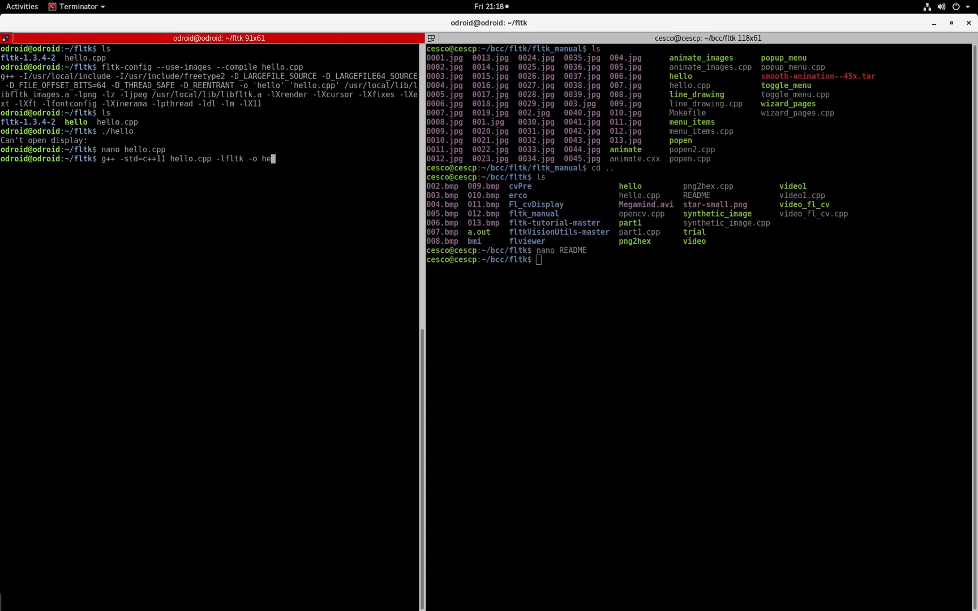
{"action": "key", "text": "BackSpace"}
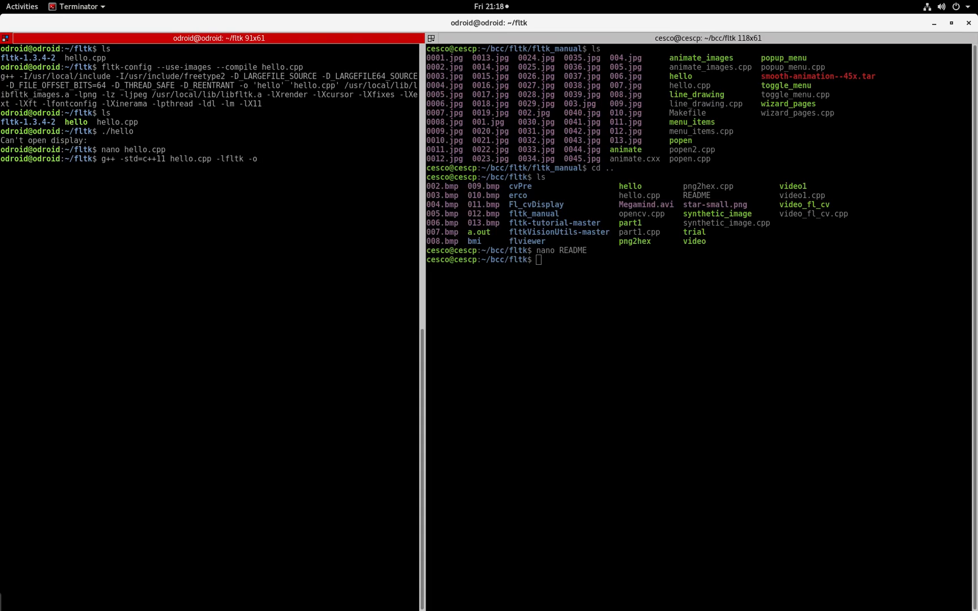
{"action": "type", "text": "hello"}
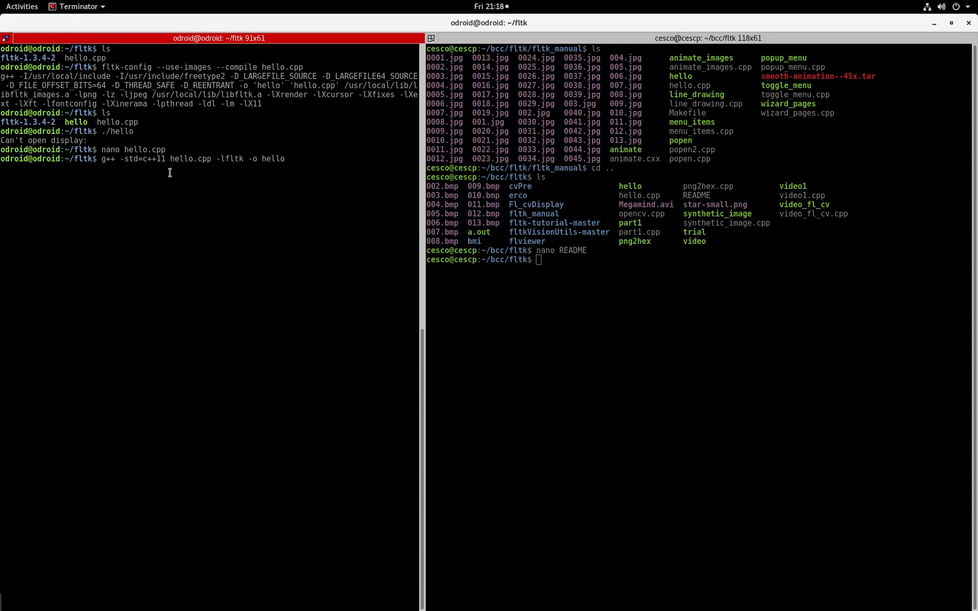
{"action": "double_click", "coordinate": [190, 157]}
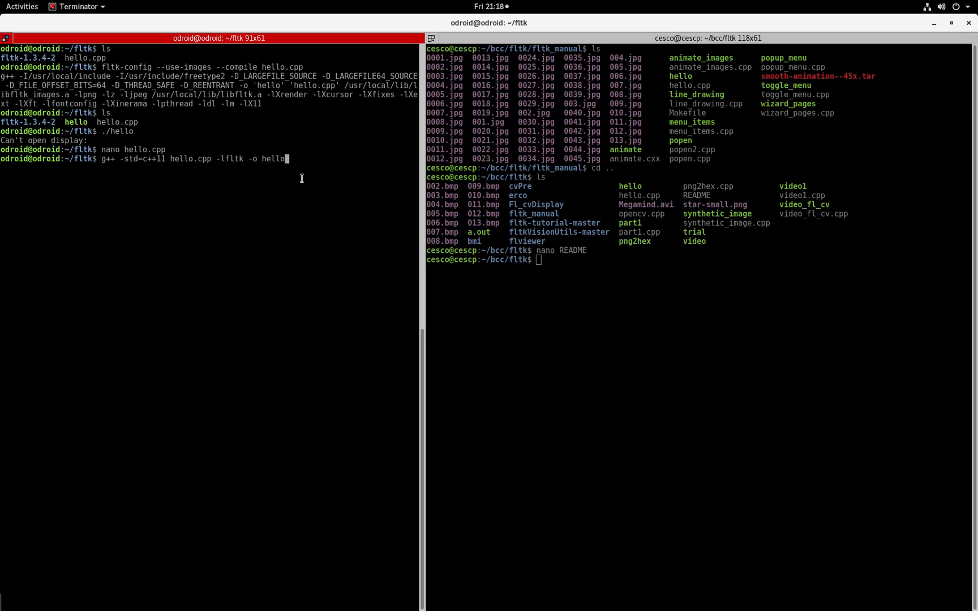
{"action": "key", "text": "Return"}
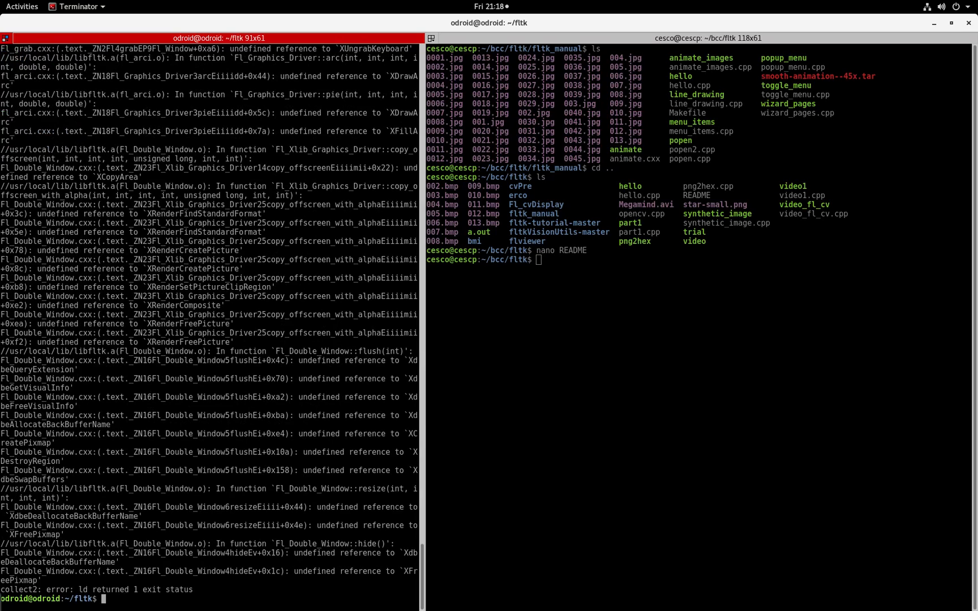
{"action": "type", "text": "clear"}
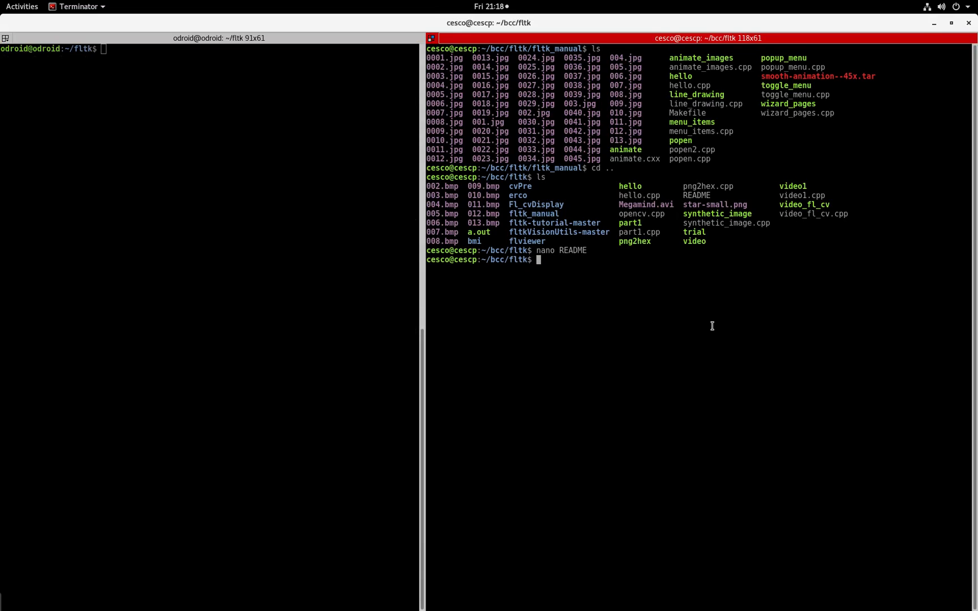
Open the README listing the fltk-config compile commands in nano
{"action": "type", "text": "n"}
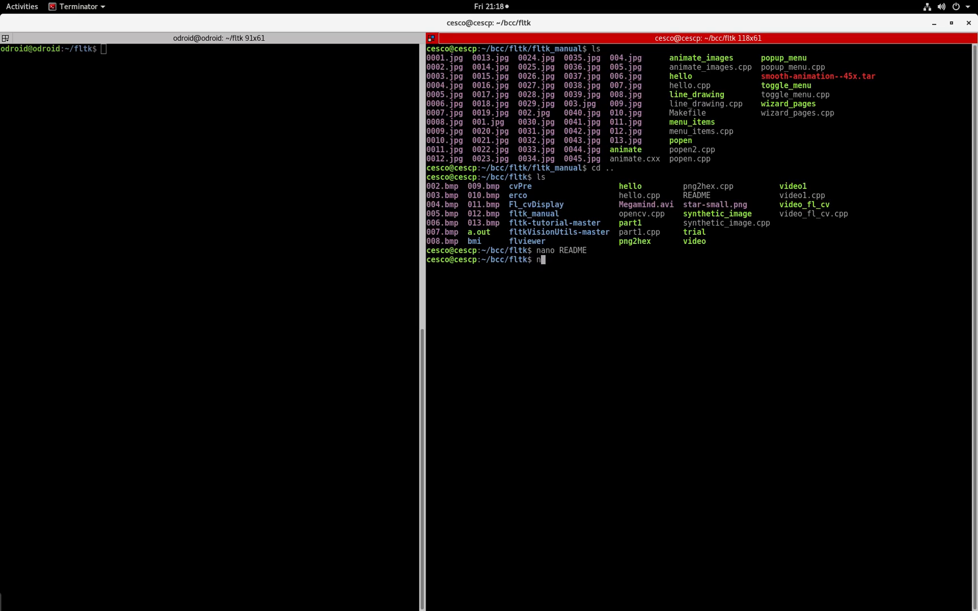
{"action": "type", "text": "ano README"}
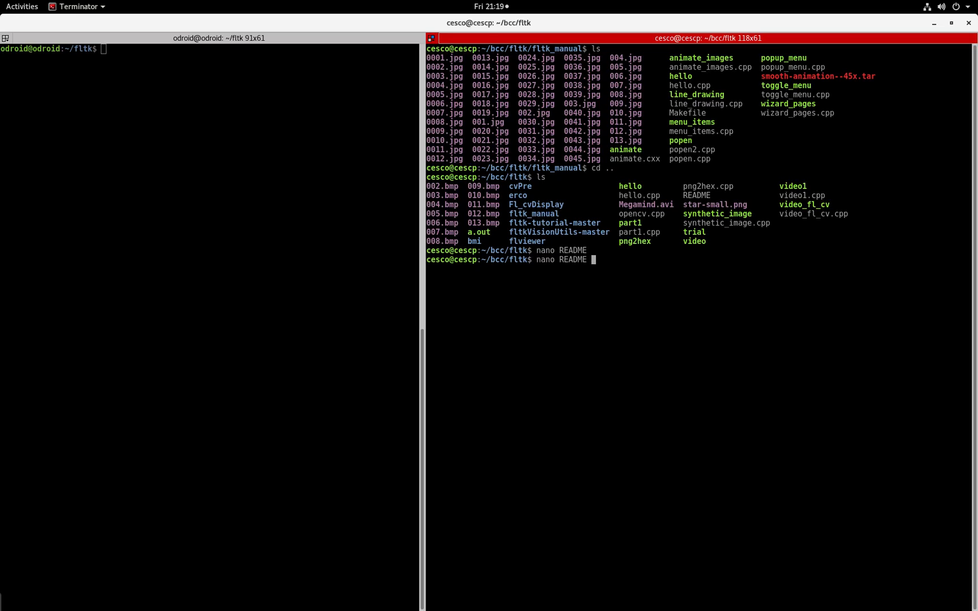
{"action": "key", "text": "Return"}
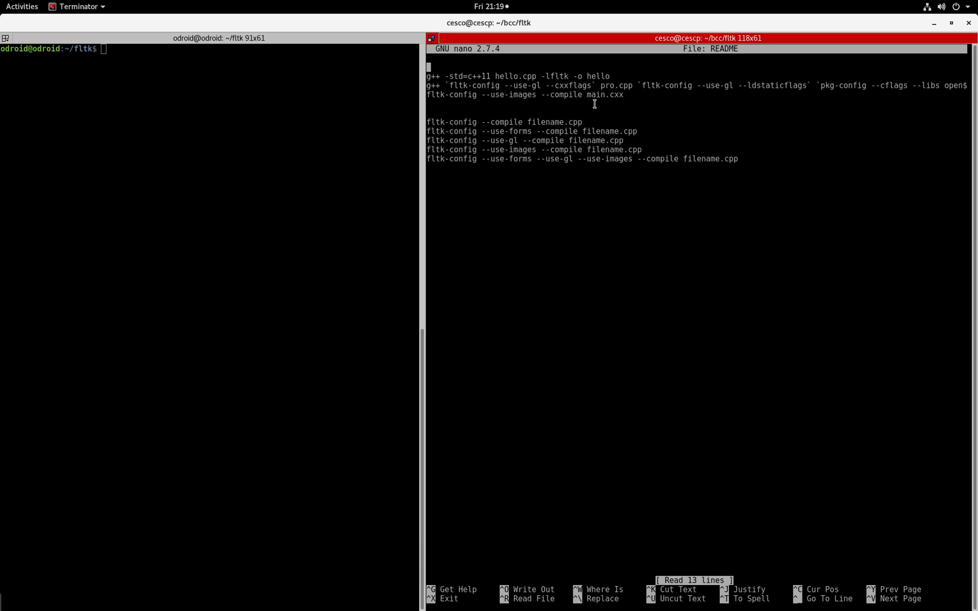
{"action": "mouse_move", "coordinate": [562, 136]}
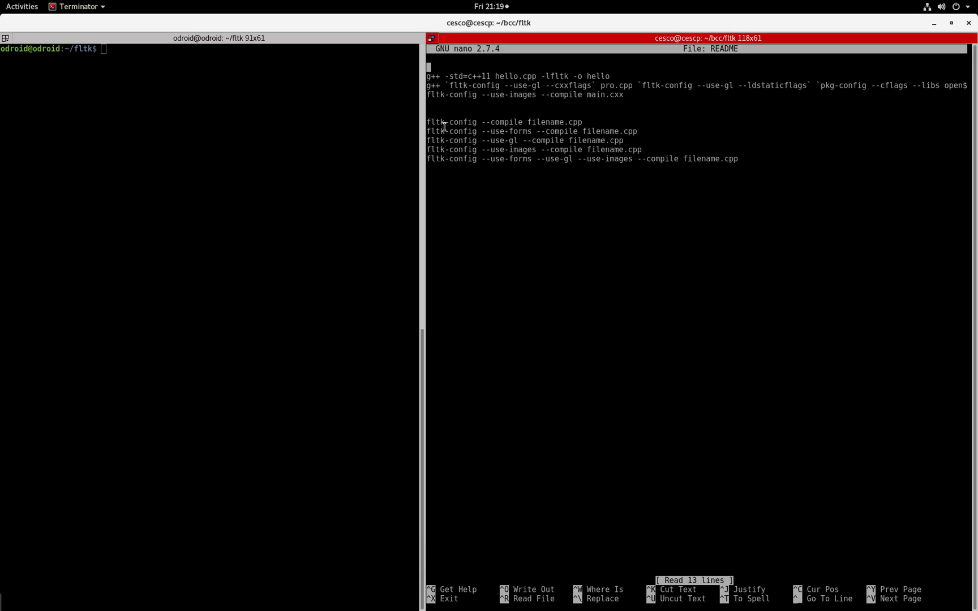
{"action": "mouse_move", "coordinate": [426, 122]}
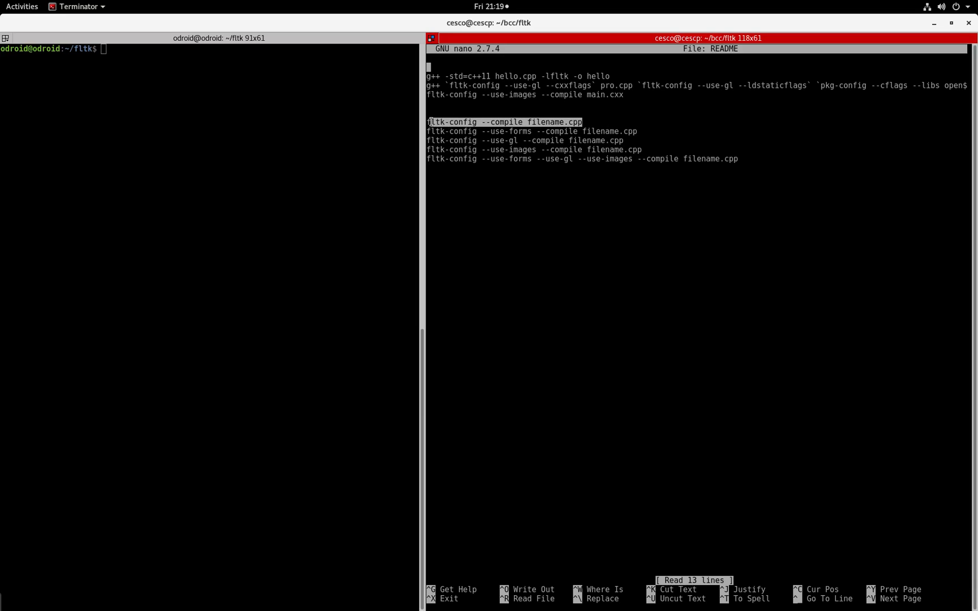
Paste the fltk-config compile line into the Odroid shell and complete it with hello.cpp
{"action": "right_click", "coordinate": [488, 124]}
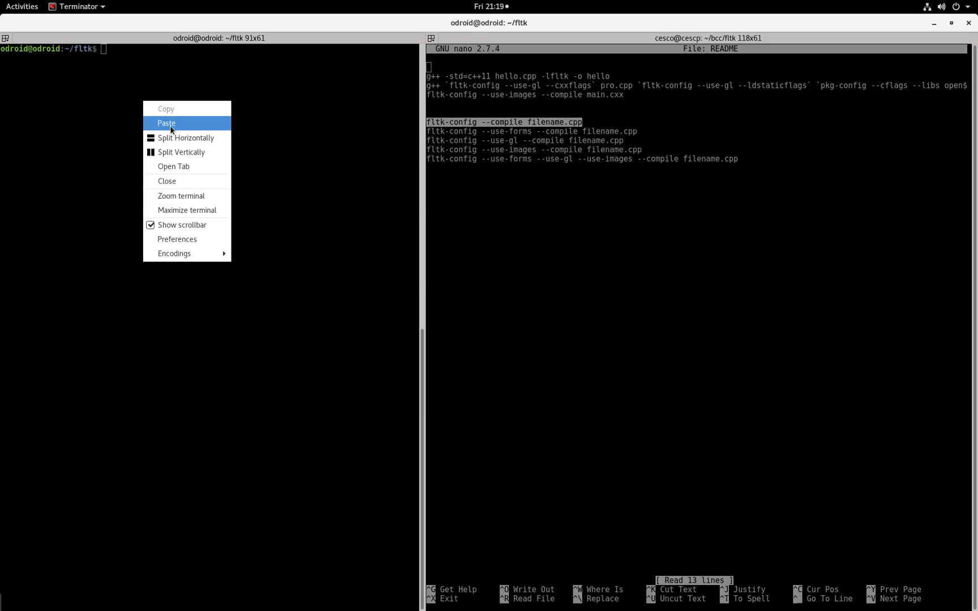
{"action": "left_click", "coordinate": [167, 123]}
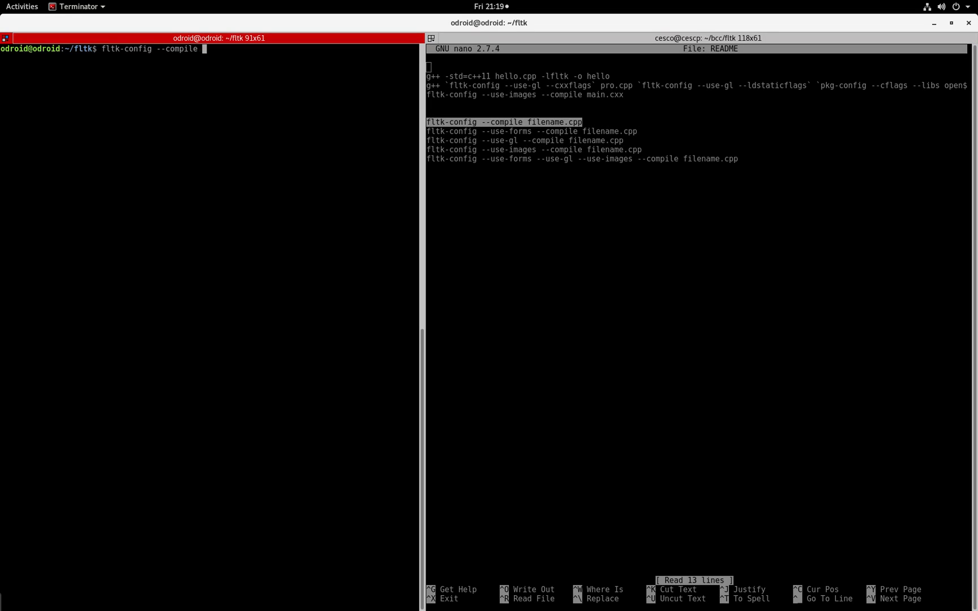
{"action": "type", "text": "hello.cpp"}
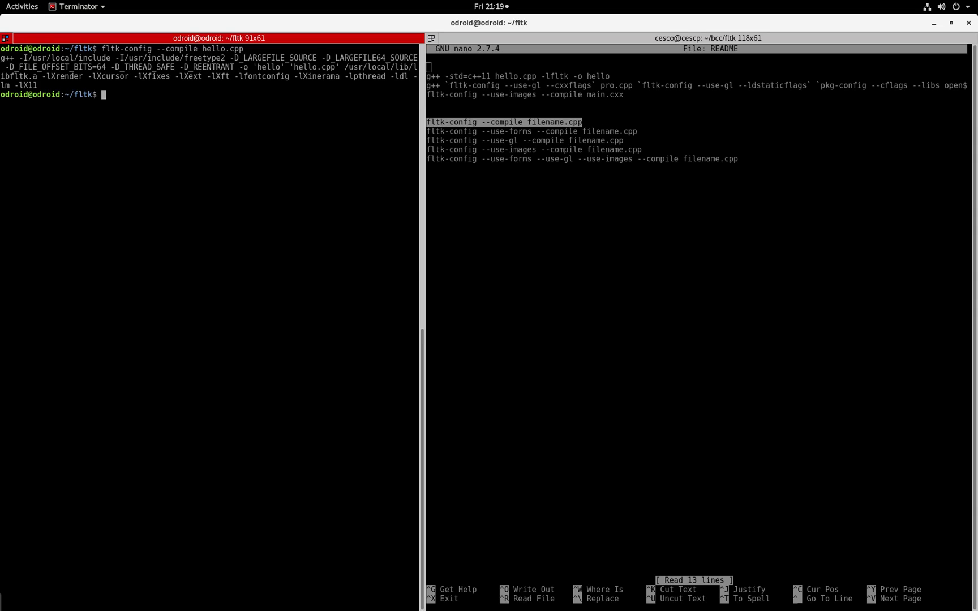
Run ./hello, get Can't open display, and enter exit to leave the session
{"action": "type", "text": "."}
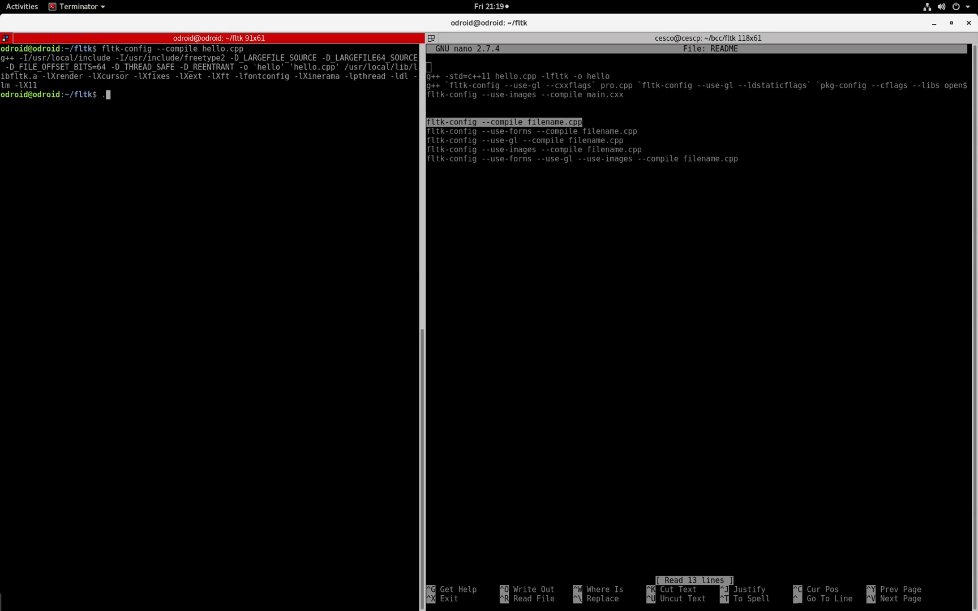
{"action": "type", "text": "/hello"}
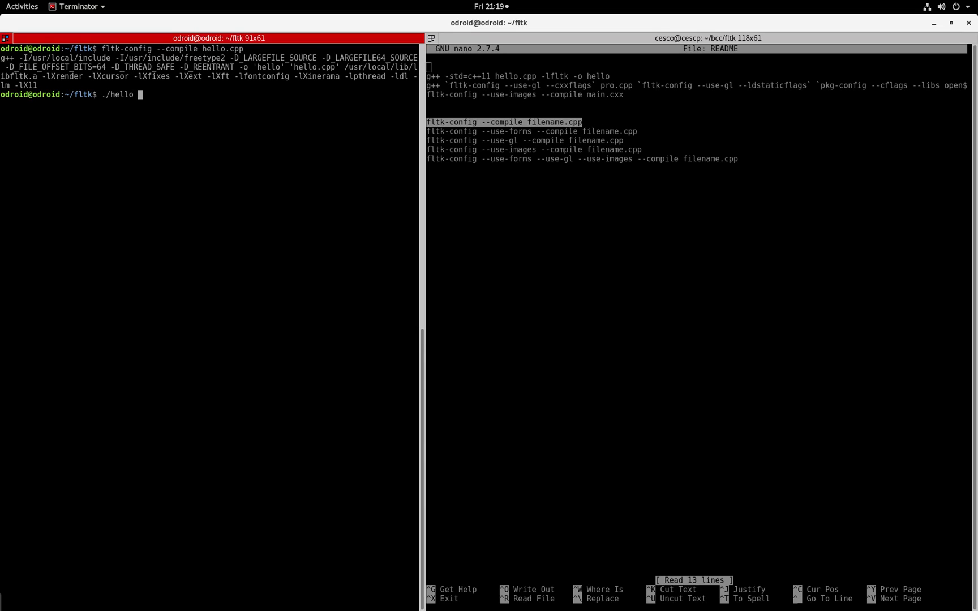
{"action": "key", "text": "Return"}
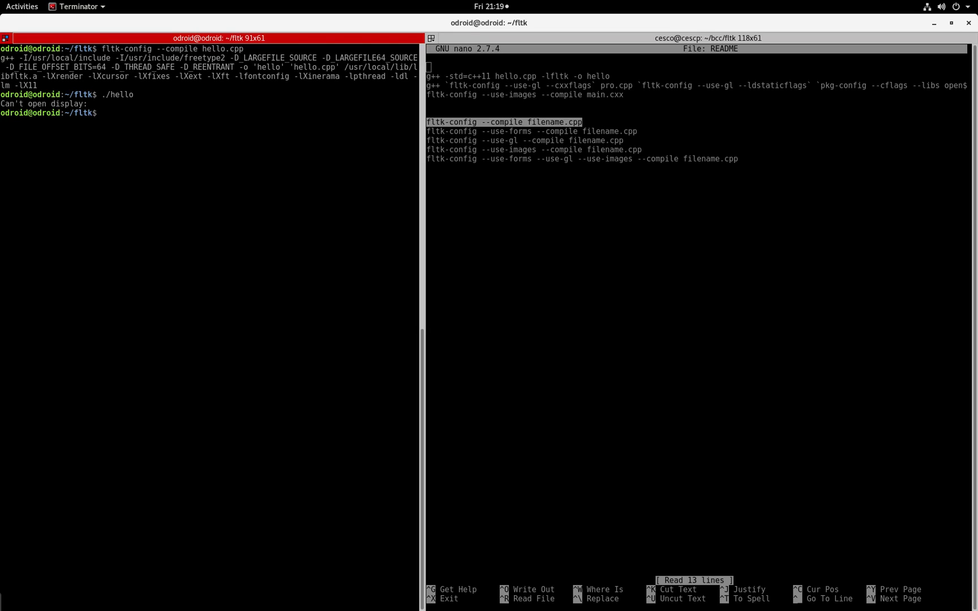
{"action": "type", "text": "e"}
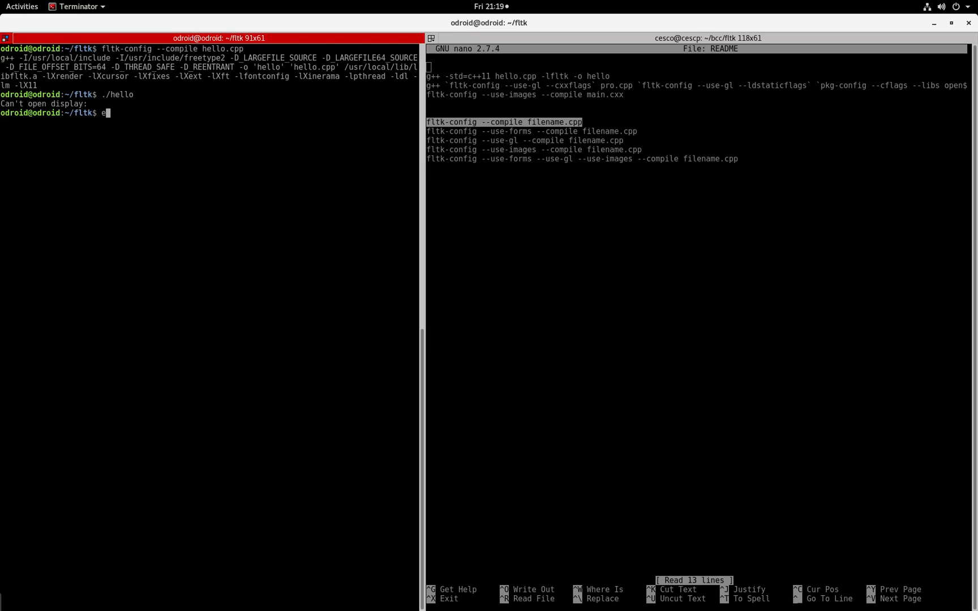
{"action": "type", "text": "xit"}
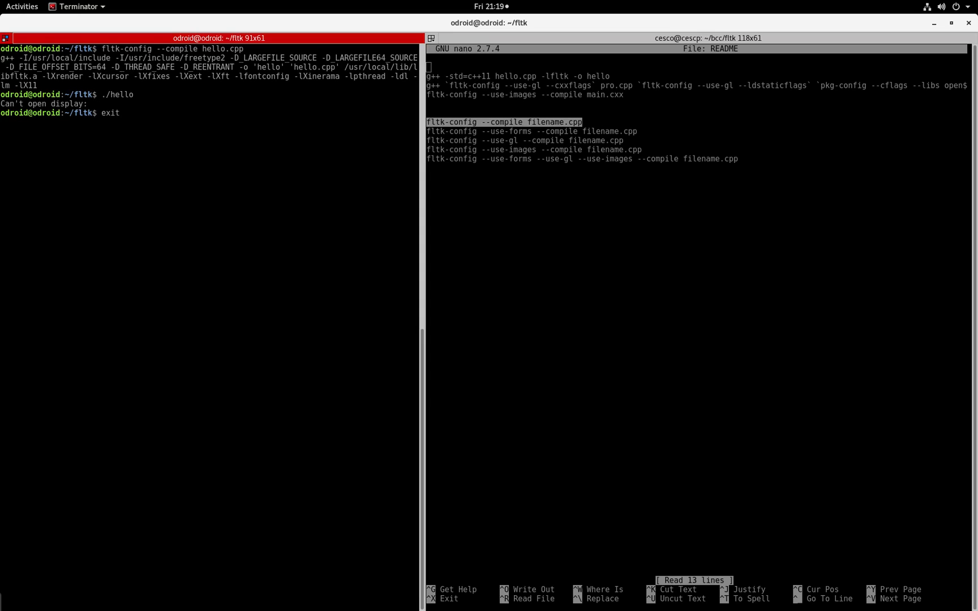
{"action": "key", "text": "Return"}
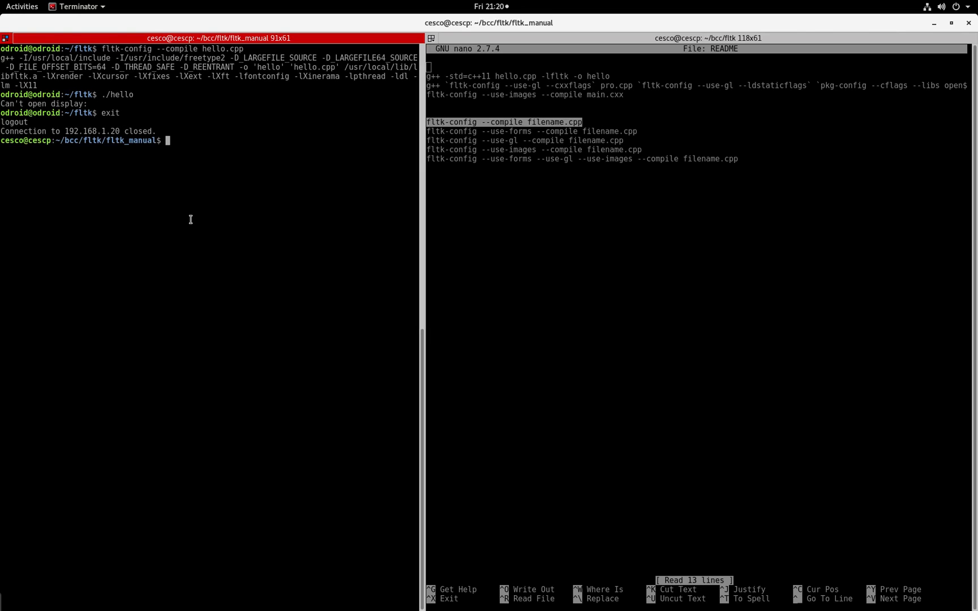
{"action": "type", "text": "ssh -"}
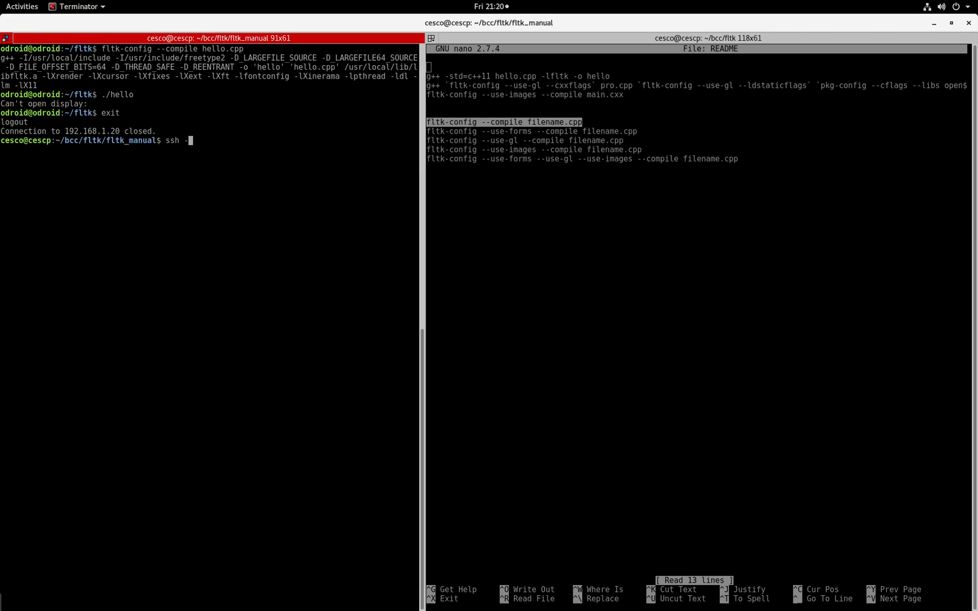
{"action": "type", "text": "X"}
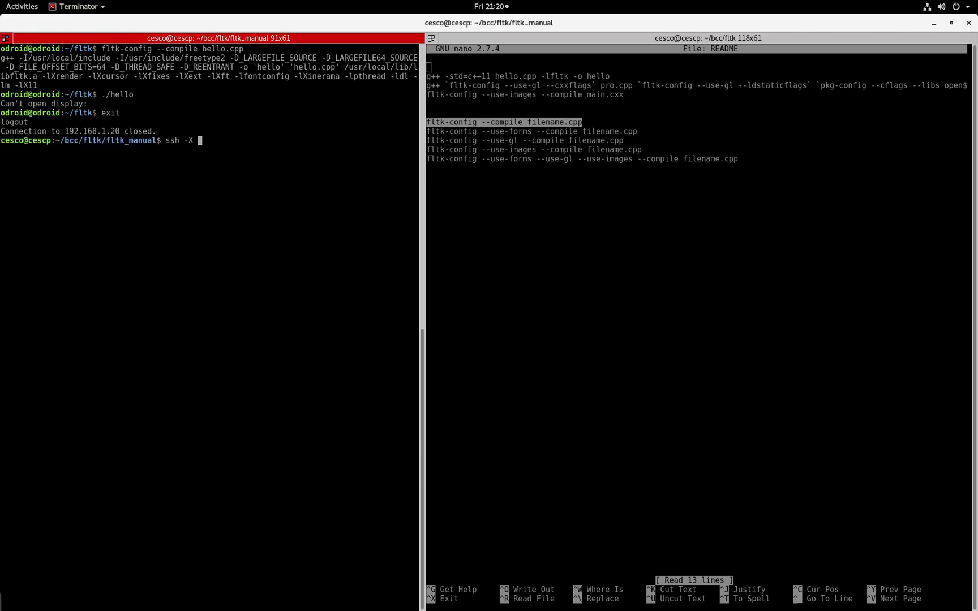
{"action": "type", "text": "192.1"}
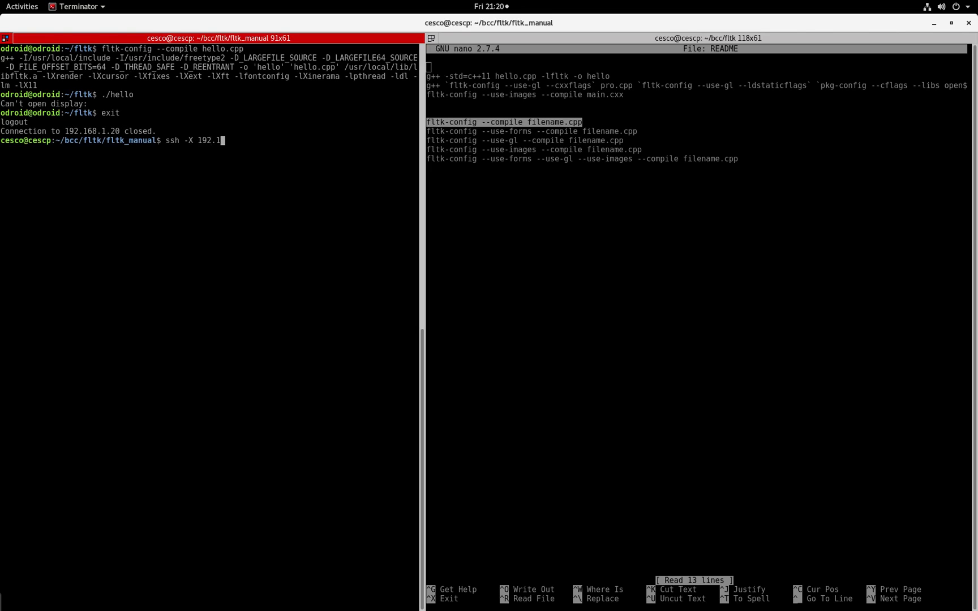
{"action": "type", "text": "68.1."}
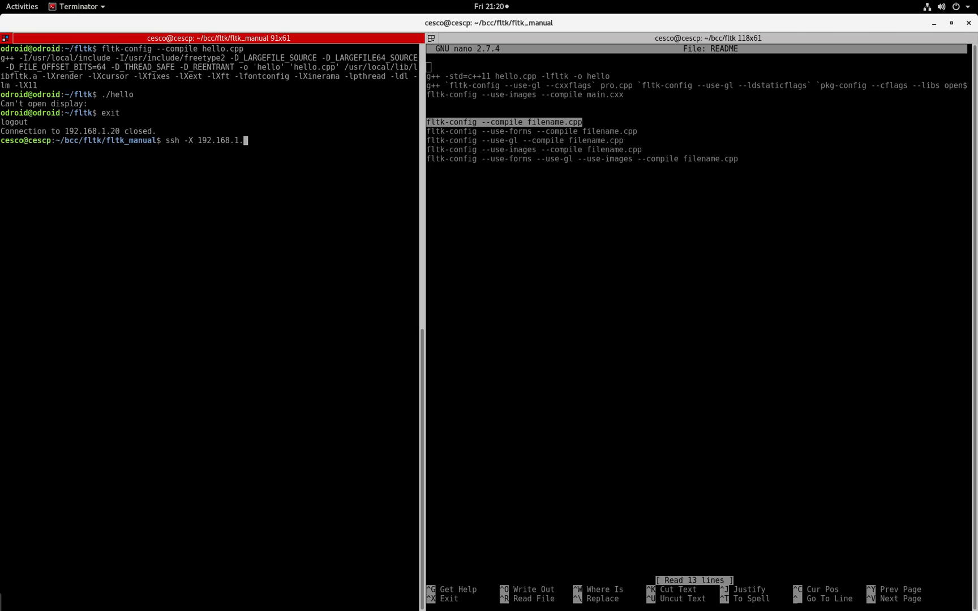
{"action": "type", "text": "0"}
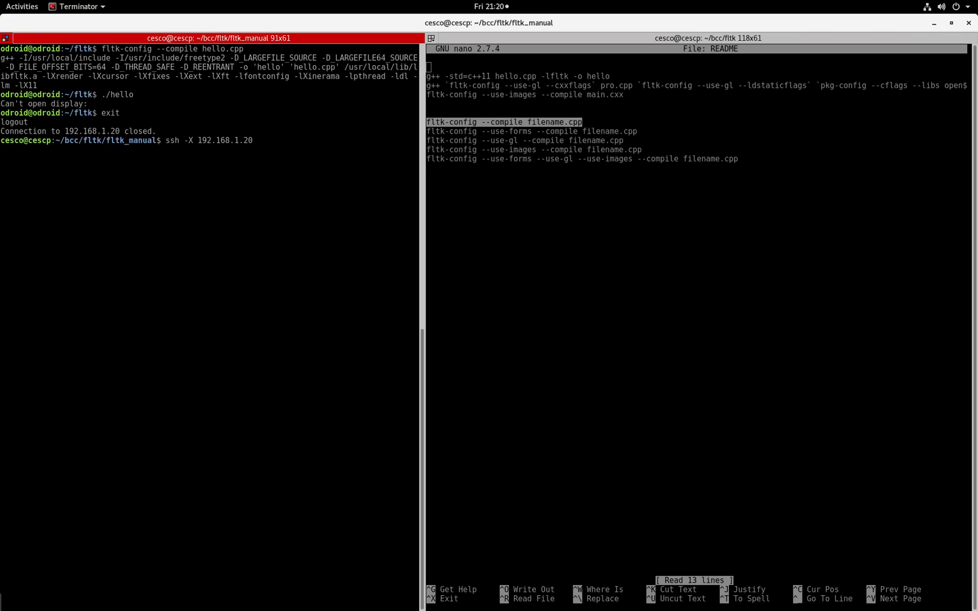
{"action": "type", "text": "odroid@"}
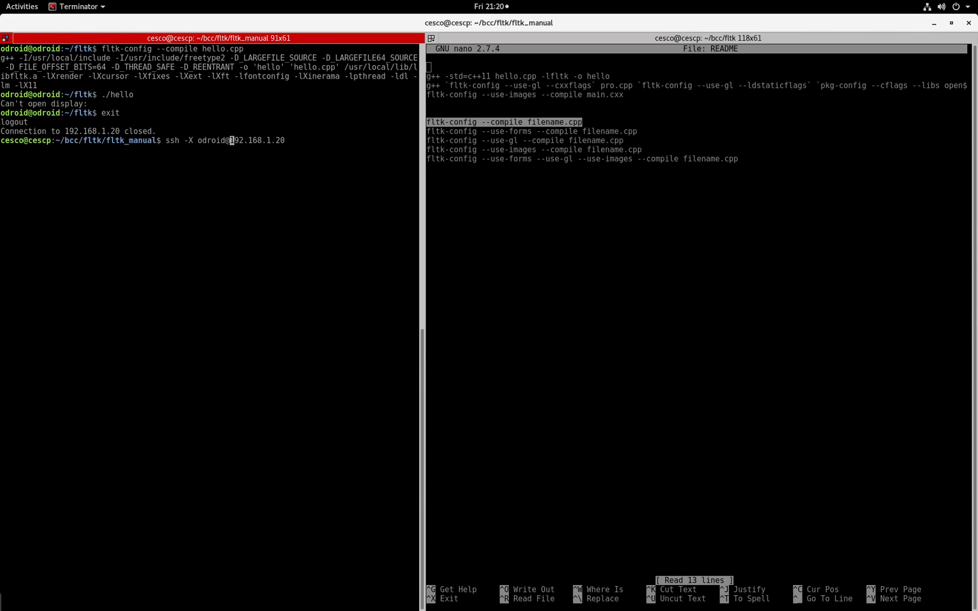
{"action": "key", "text": "Return"}
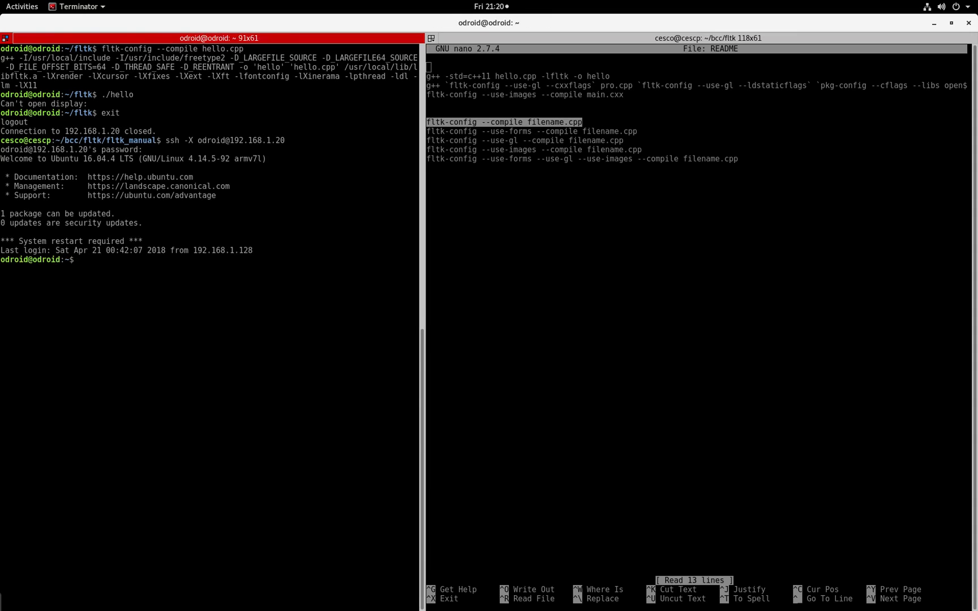
Move into the fltk folder and launch ./hello over the X-forwarded session
{"action": "type", "text": "ls"}
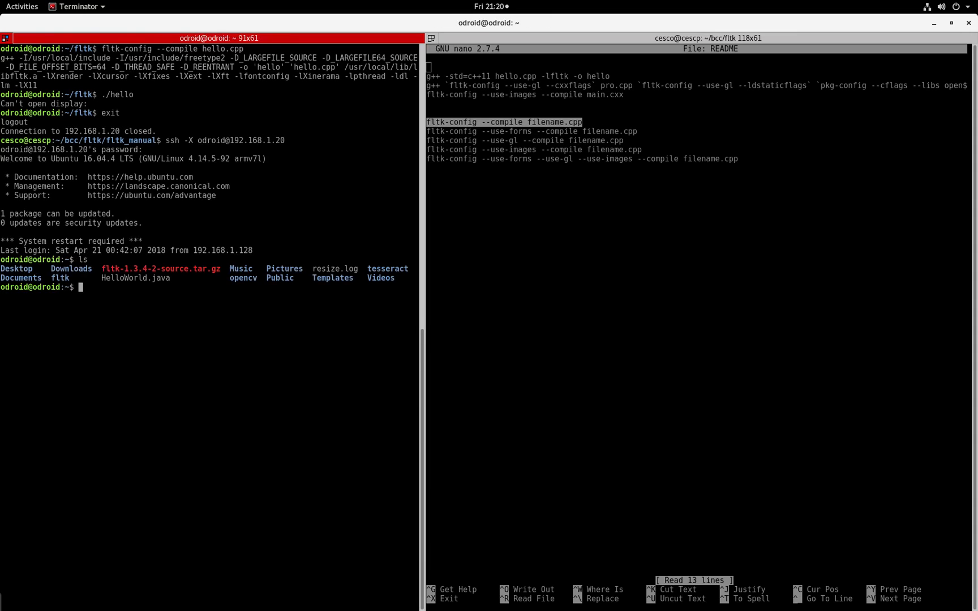
{"action": "type", "text": "cd"}
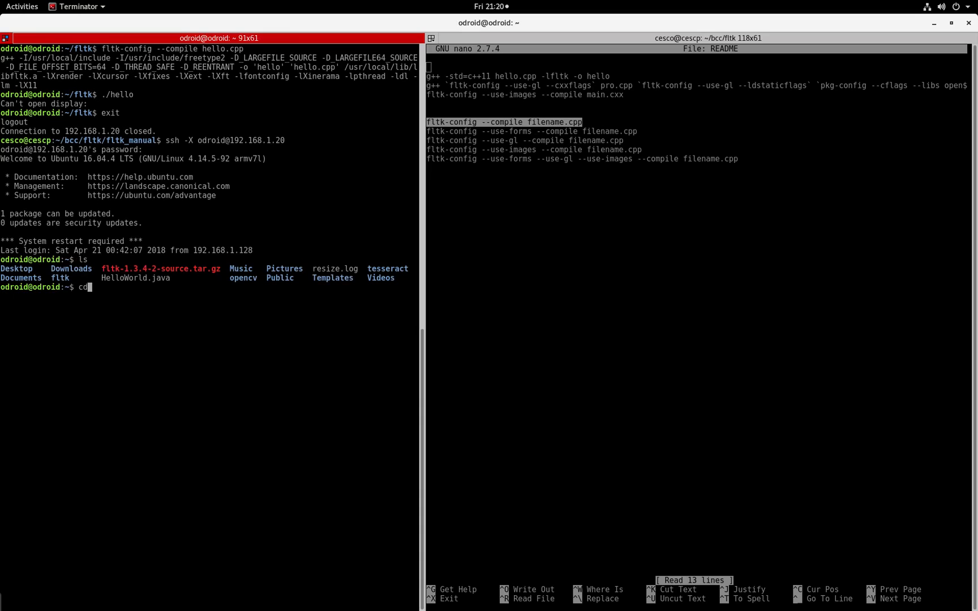
{"action": "type", "text": "fltk"}
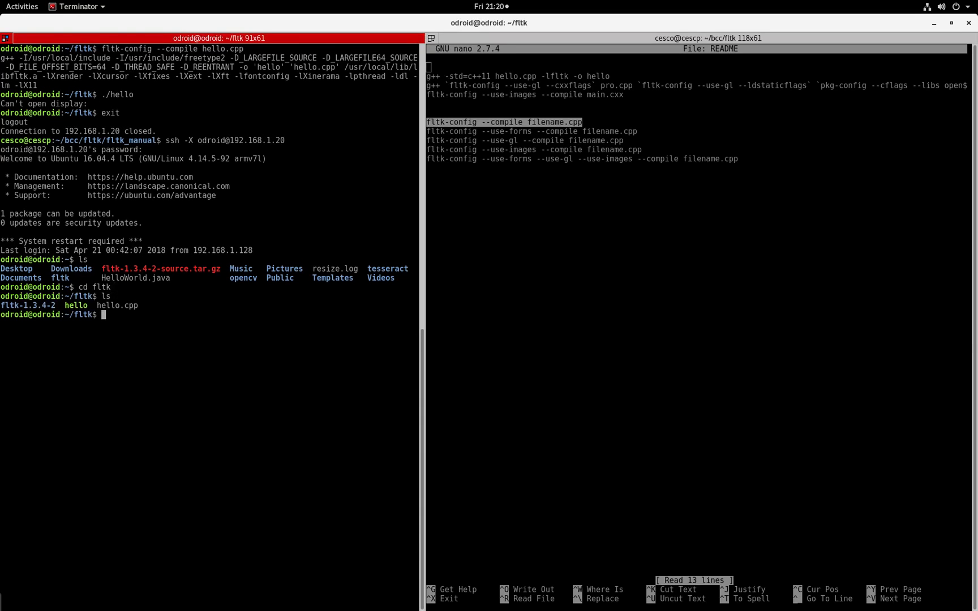
{"action": "type", "text": "./"}
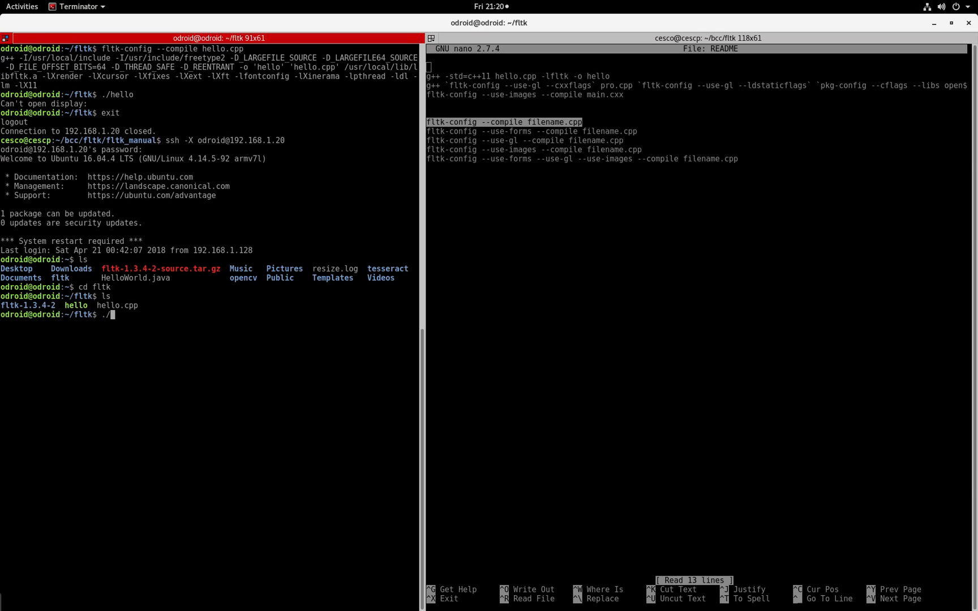
{"action": "type", "text": "hello"}
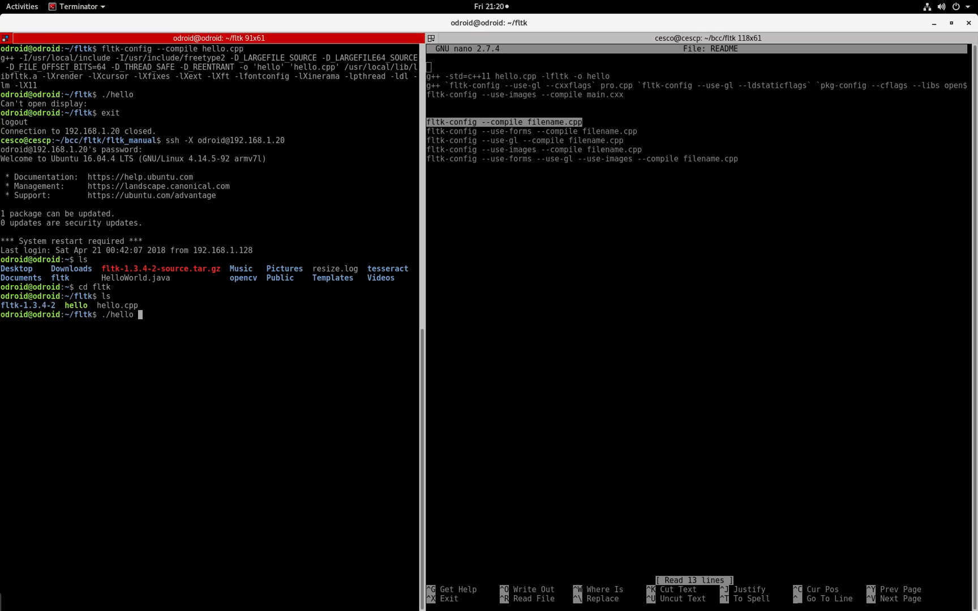
{"action": "key", "text": "Return"}
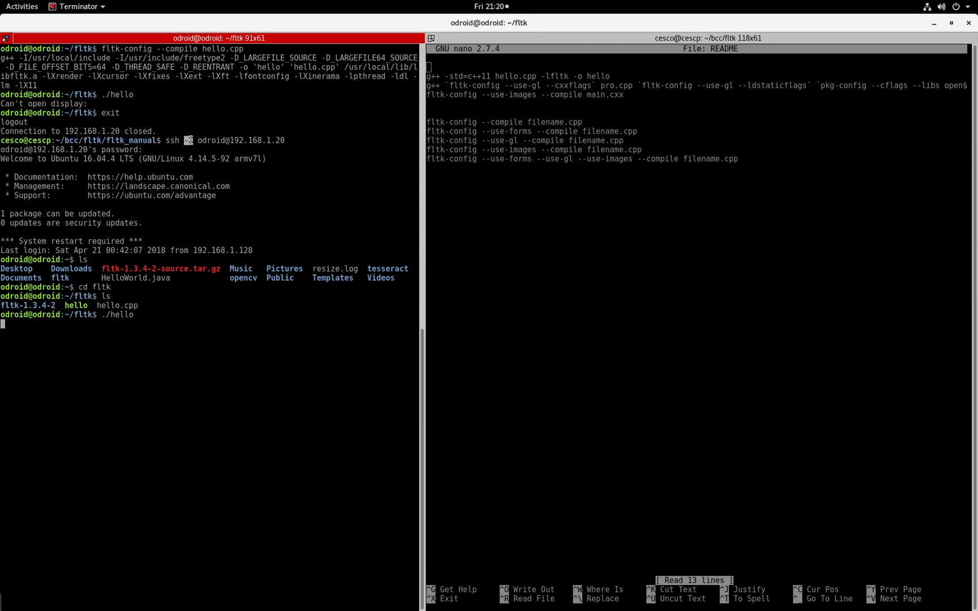
{"action": "mouse_move", "coordinate": [217, 169]}
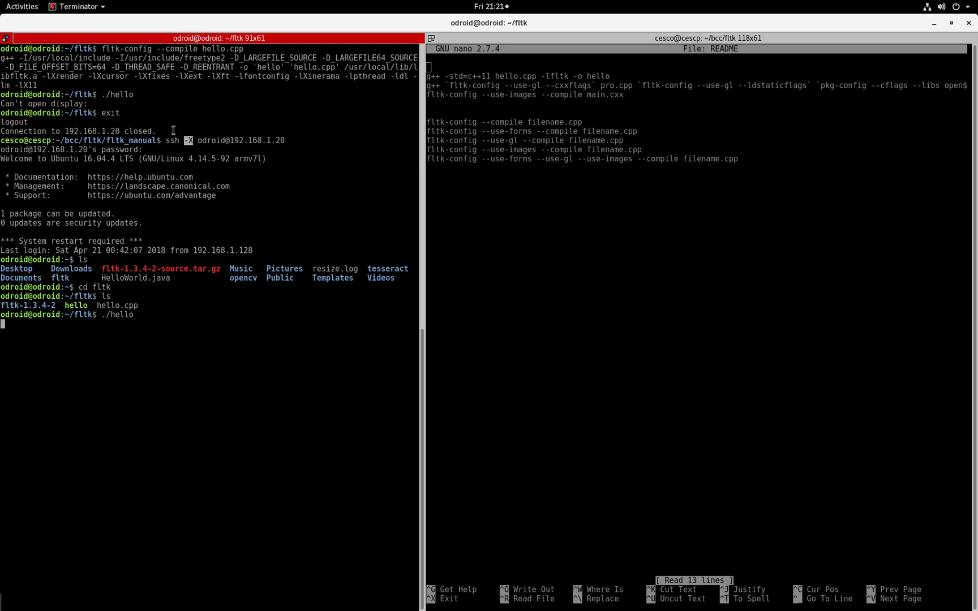
{"action": "mouse_move", "coordinate": [35, 25]}
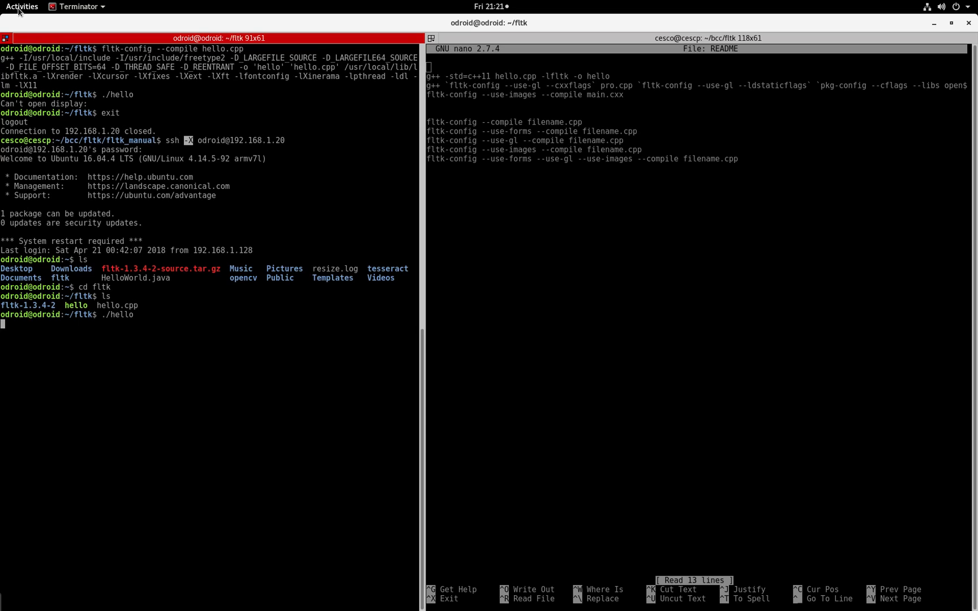
Reposition the FLTK (on odroid) Hello, World! window and show it in the Activities overview
{"action": "left_click", "coordinate": [21, 7]}
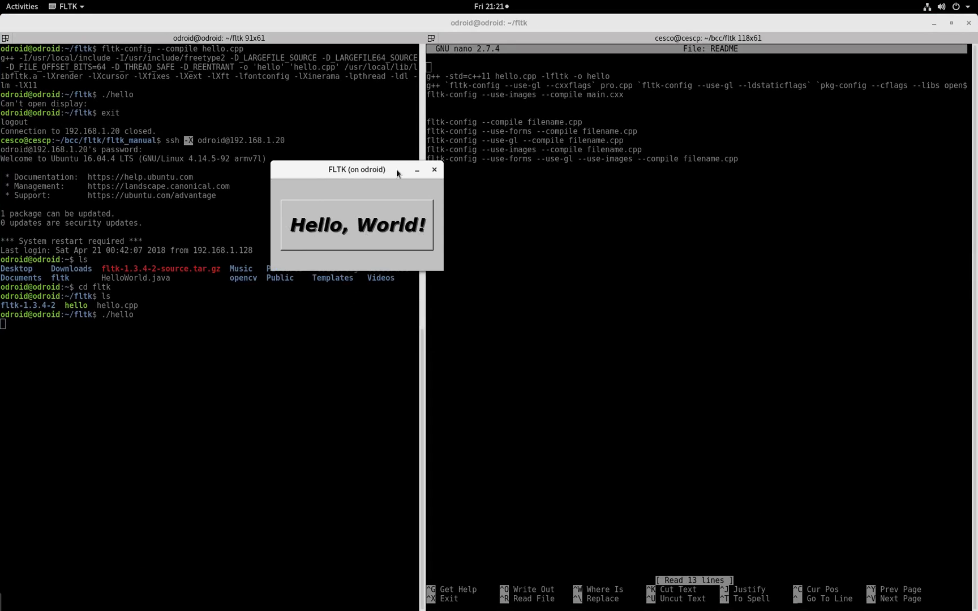
{"action": "left_click_drag", "start_coordinate": [355, 168], "coordinate": [434, 101]}
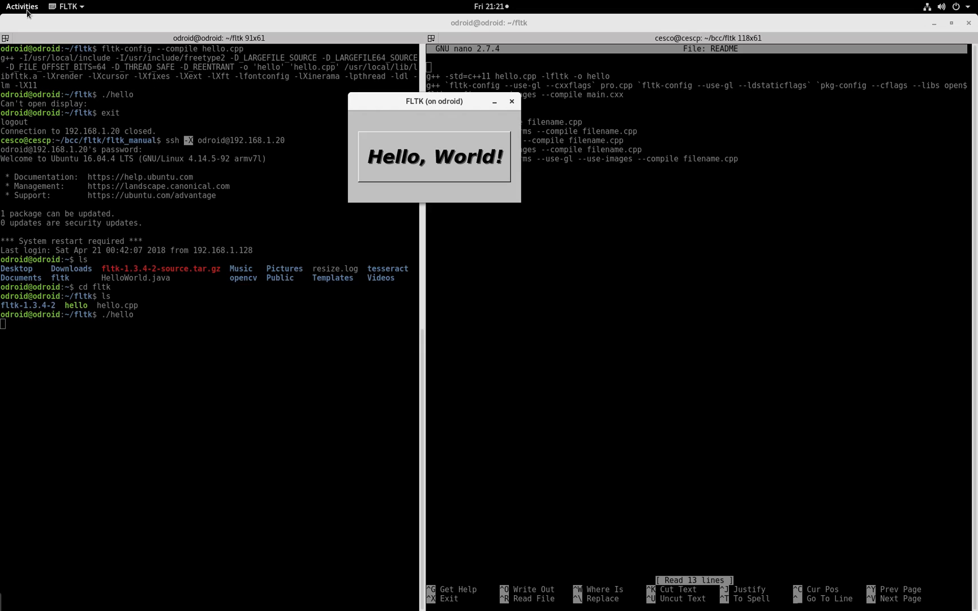
{"action": "left_click", "coordinate": [22, 7]}
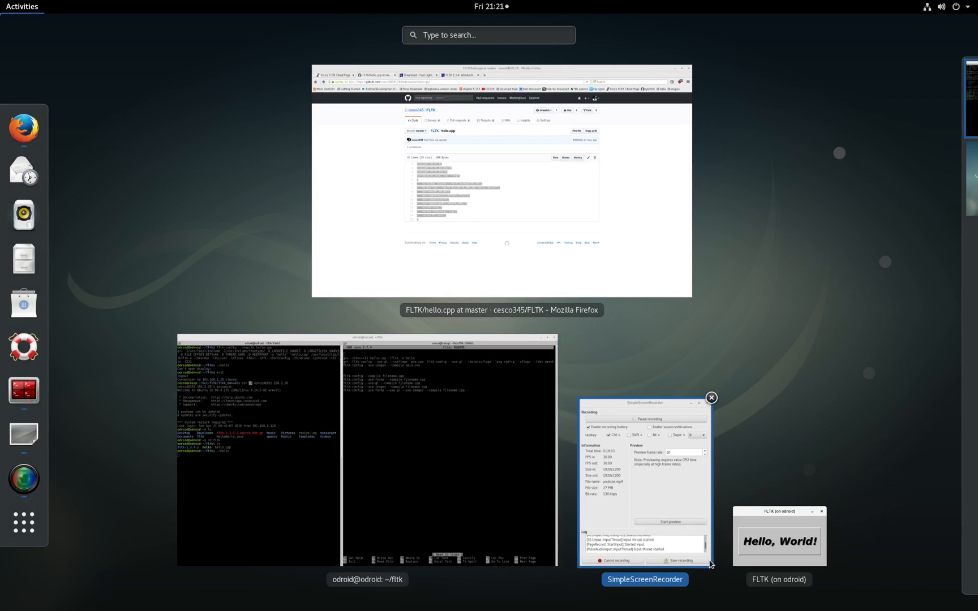
{"action": "mouse_move", "coordinate": [651, 499]}
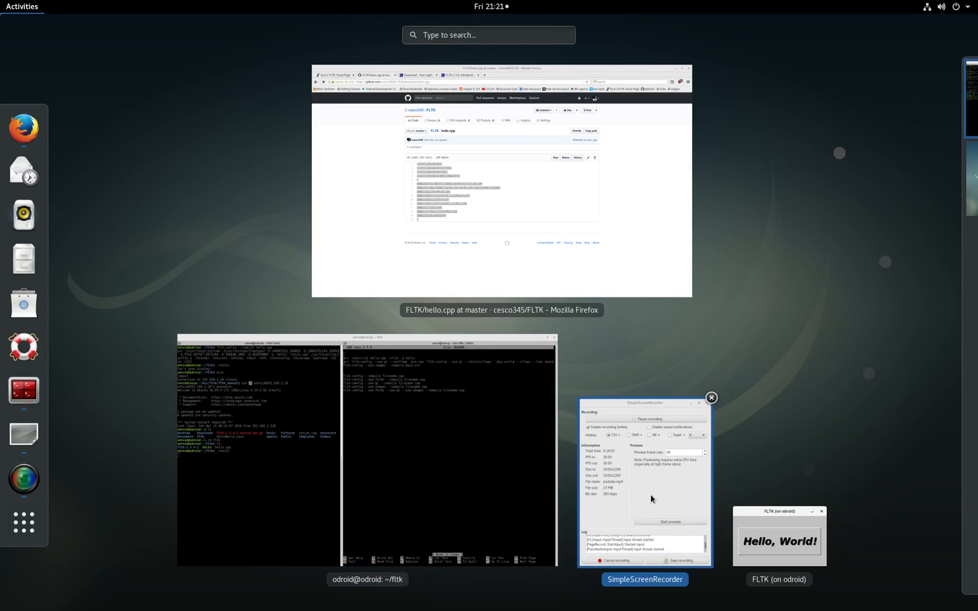